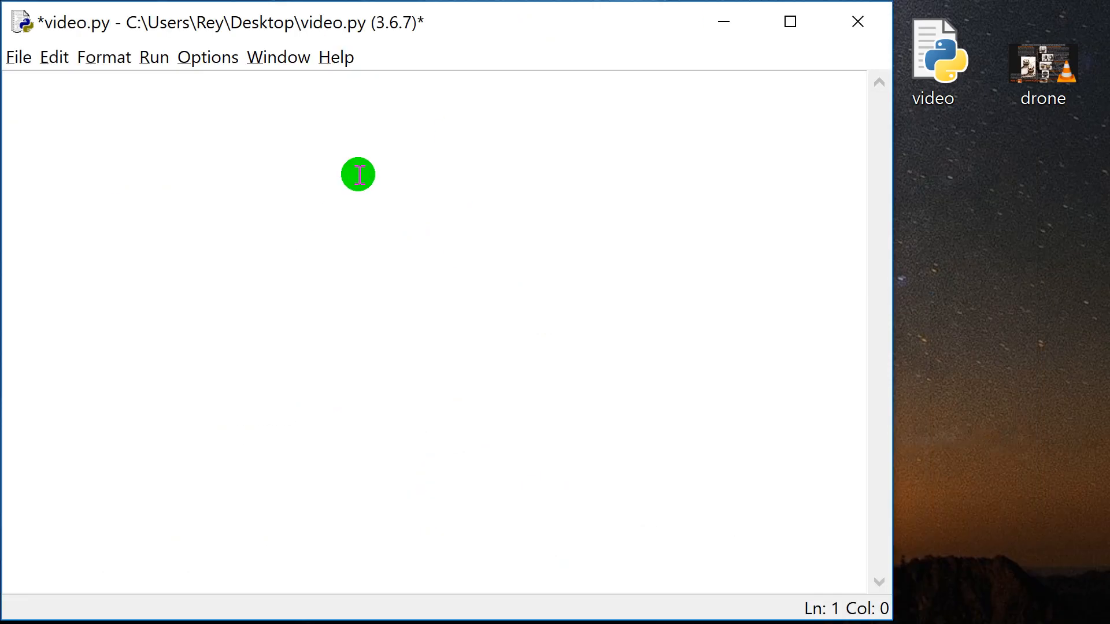
# Step: Write 'import cv2' and 'import numpy as np' as the script's first two lines
pyautogui.write('import cv')
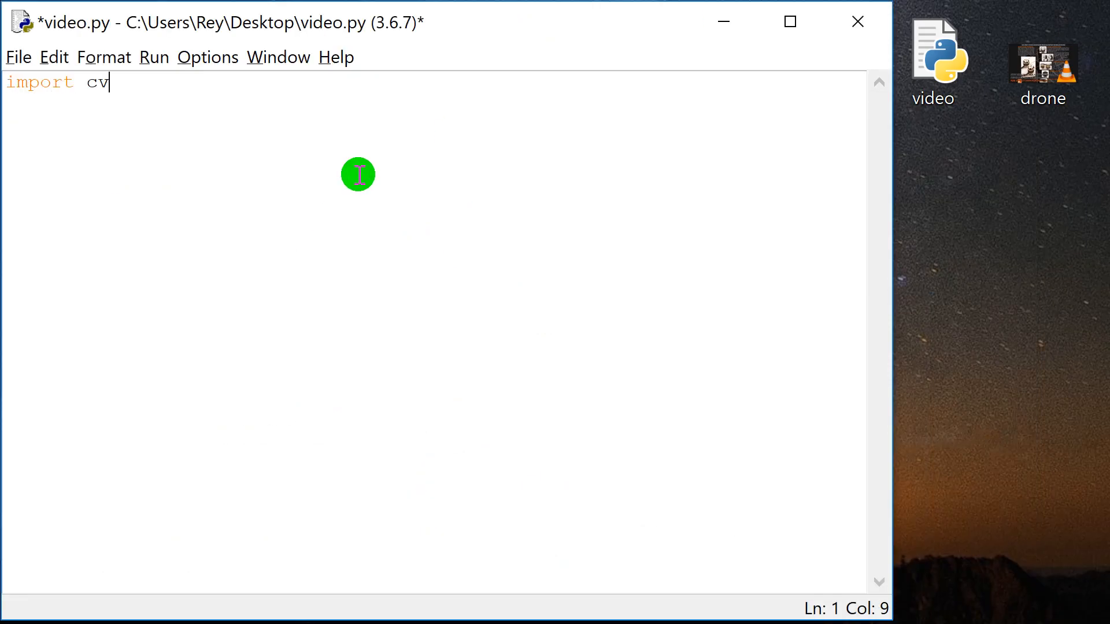
pyautogui.write('2')
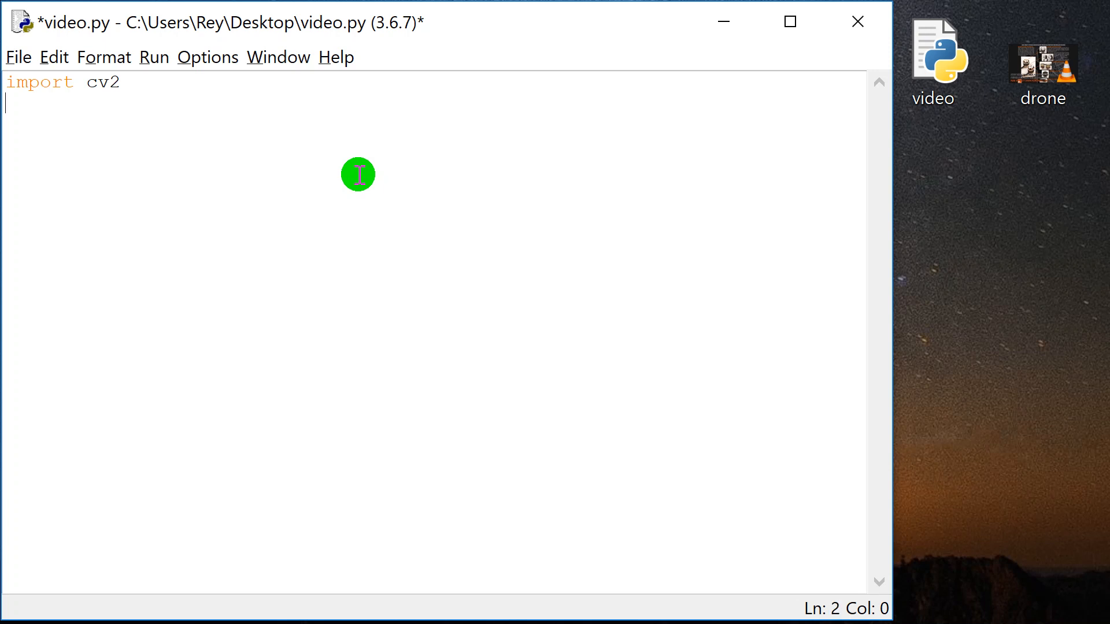
pyautogui.press('Backspace')
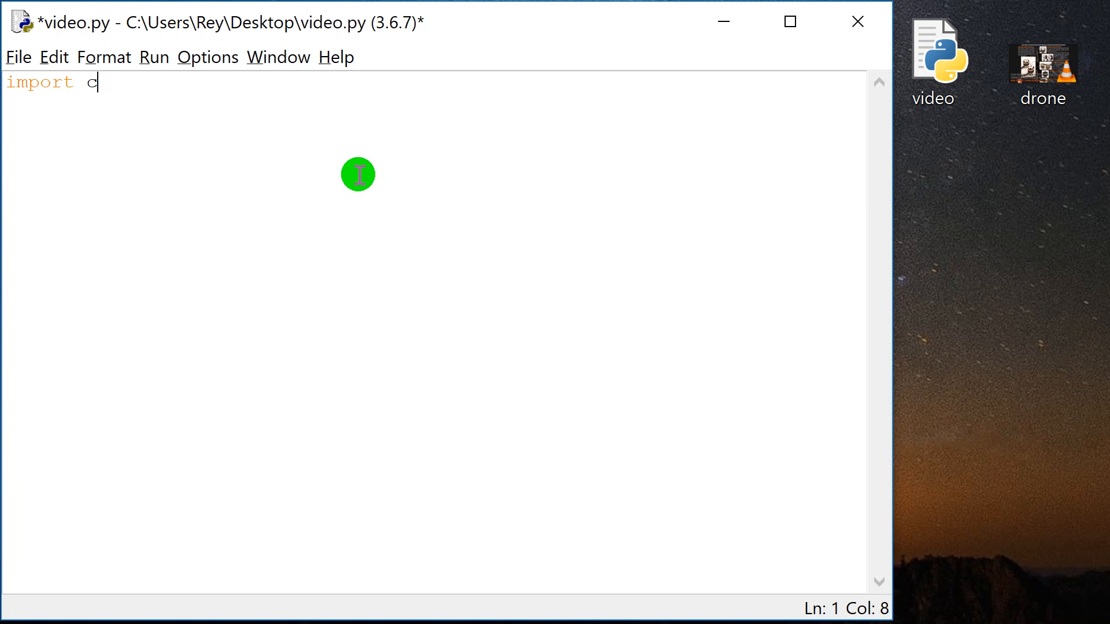
pyautogui.write('v2')
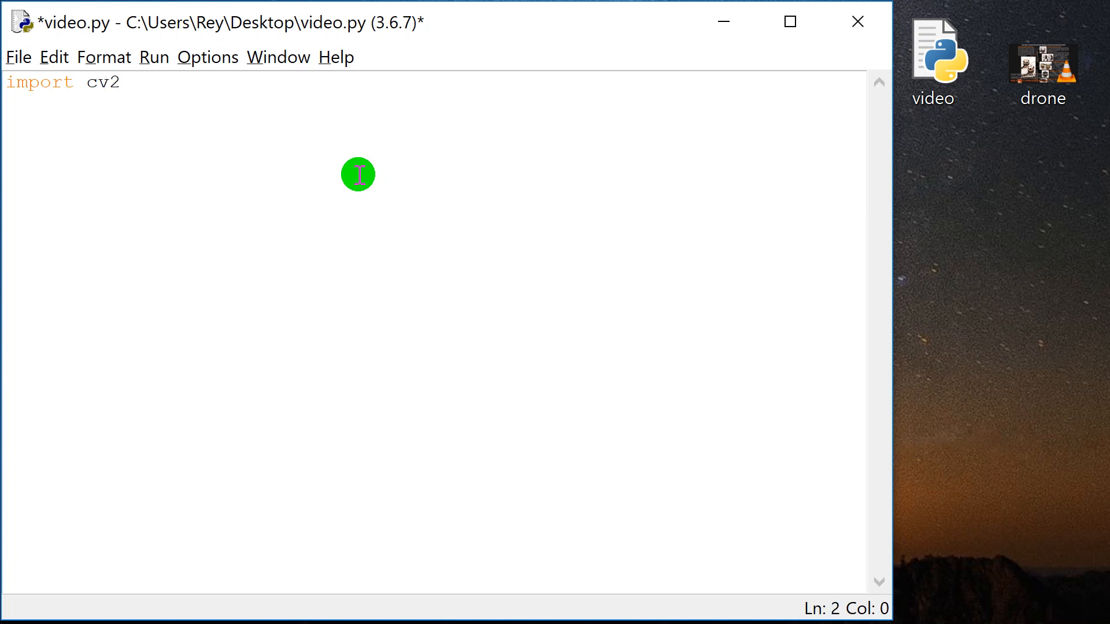
pyautogui.write('import')
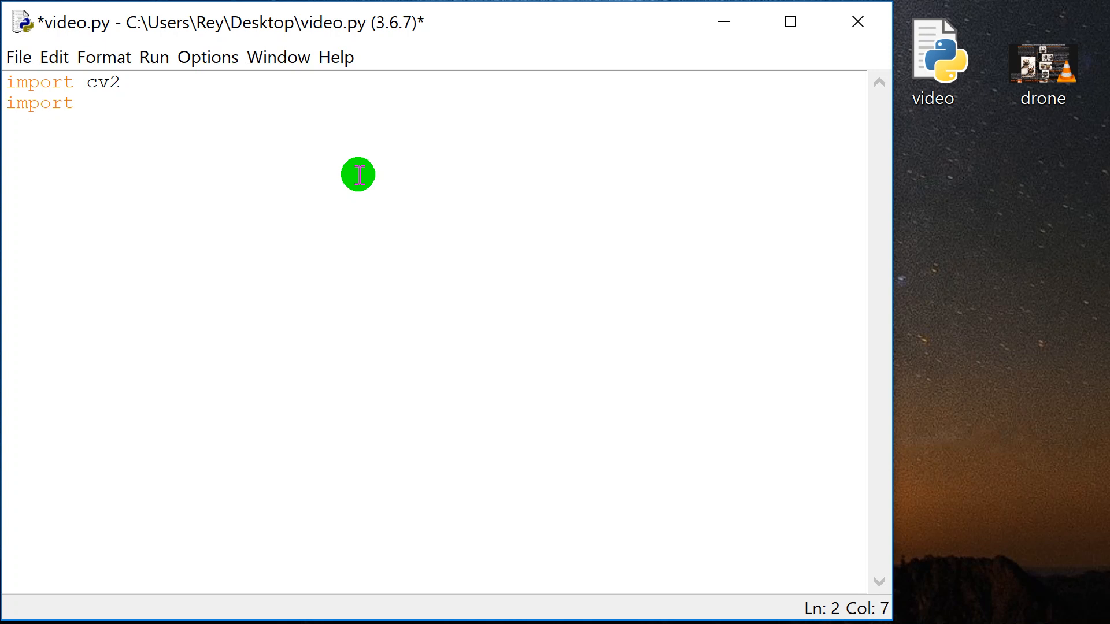
pyautogui.write('numpy as np')
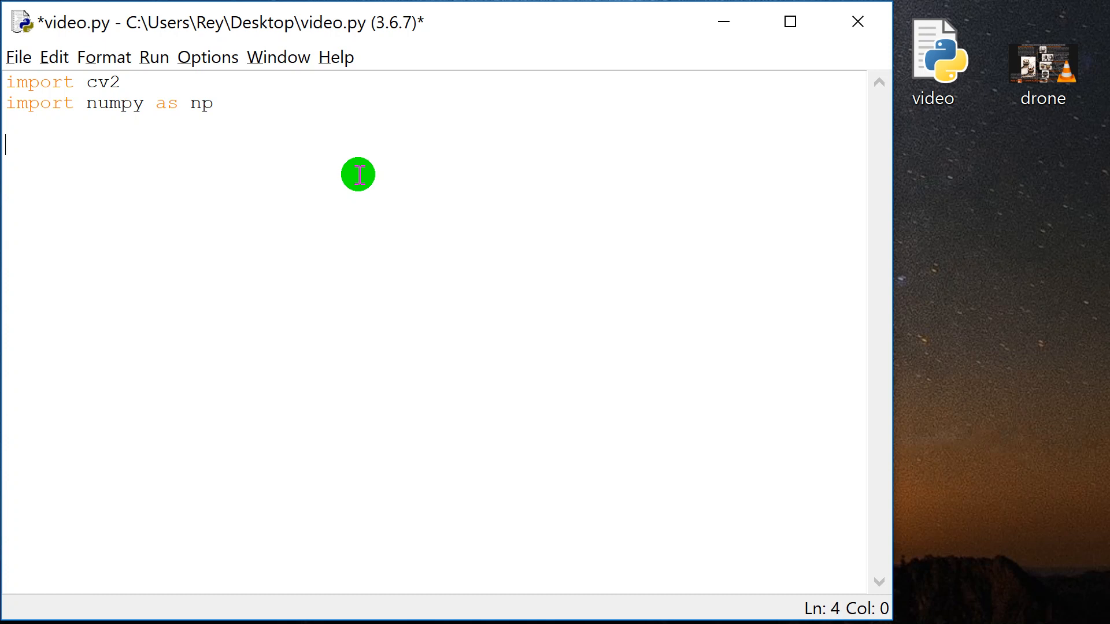
# Step: Write capture = cv2.VideoCapture('') with a '#Video Files' comment on line 4
pyautogui.write('capture')
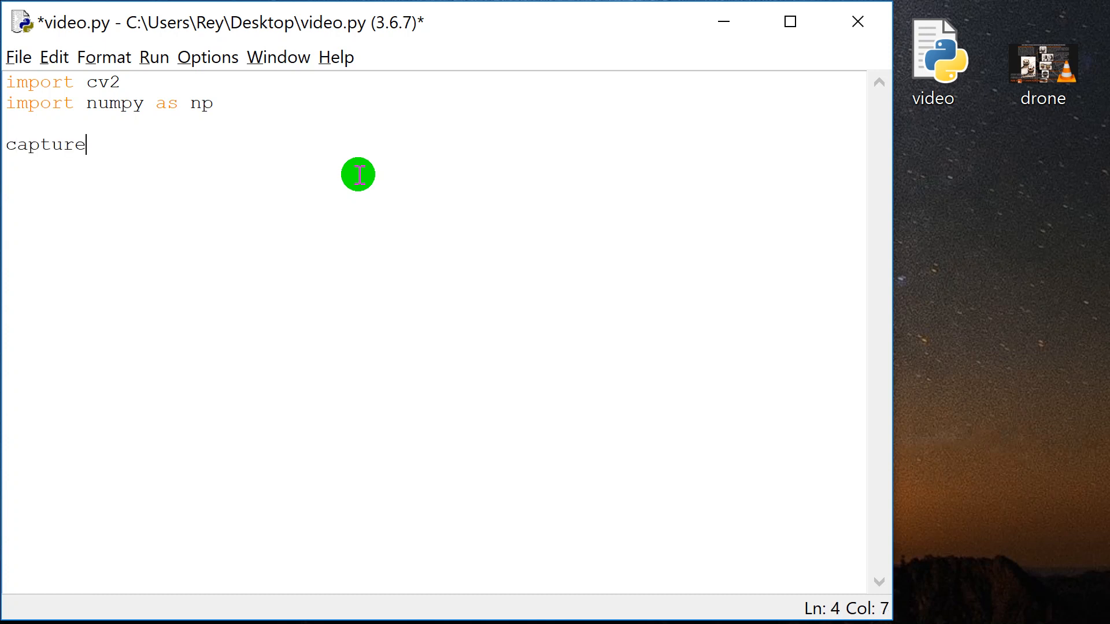
pyautogui.write('= cv')
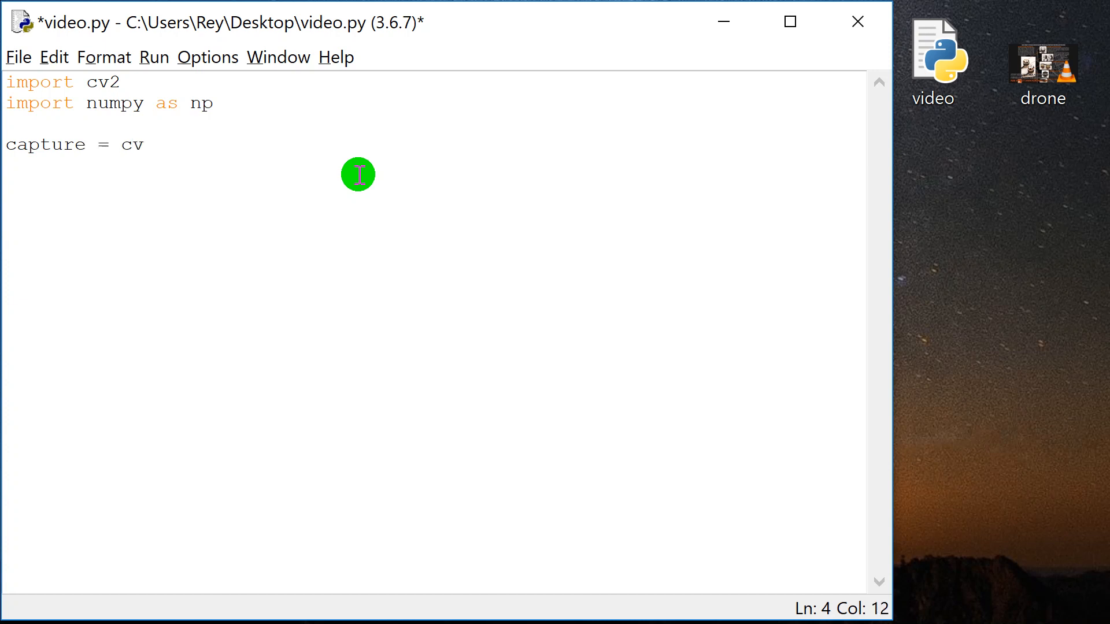
pyautogui.write('2.VideocA')
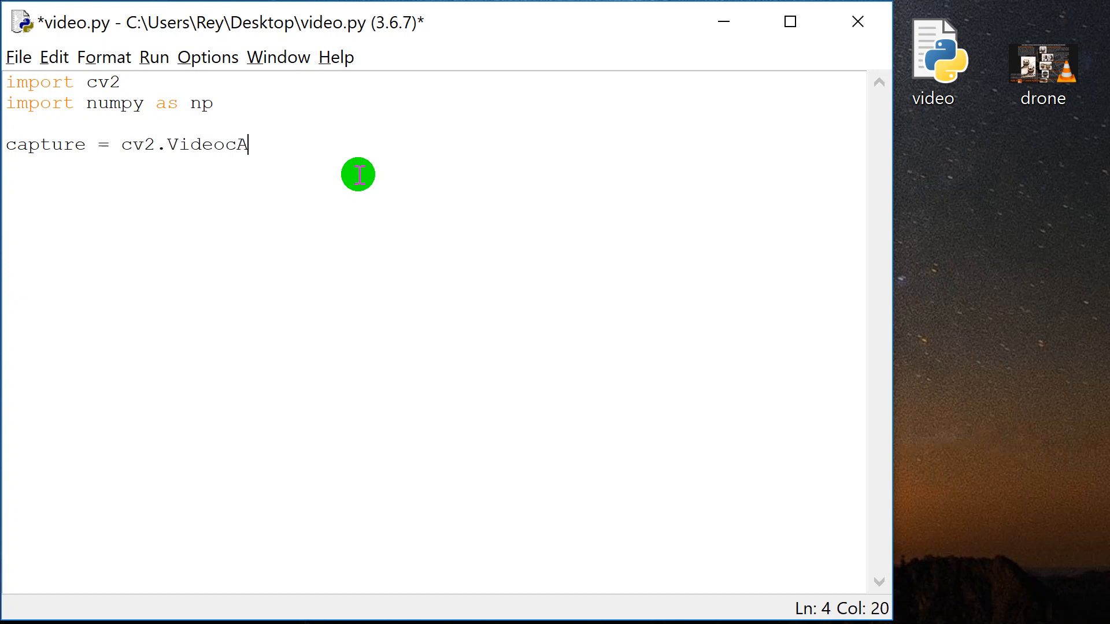
pyautogui.write('pture')
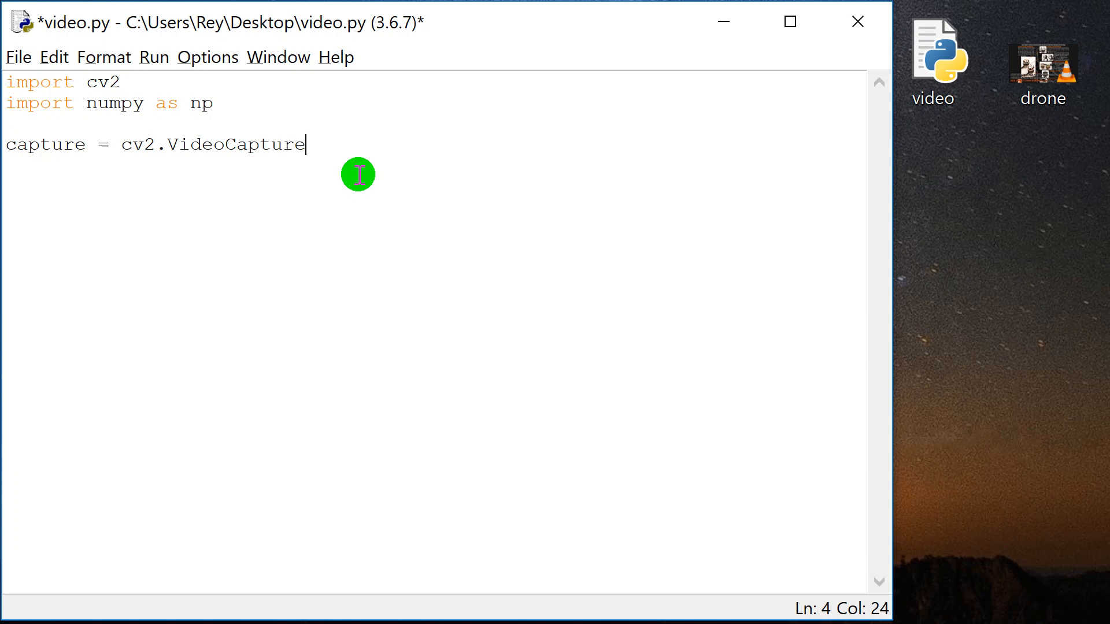
pyautogui.write('()')
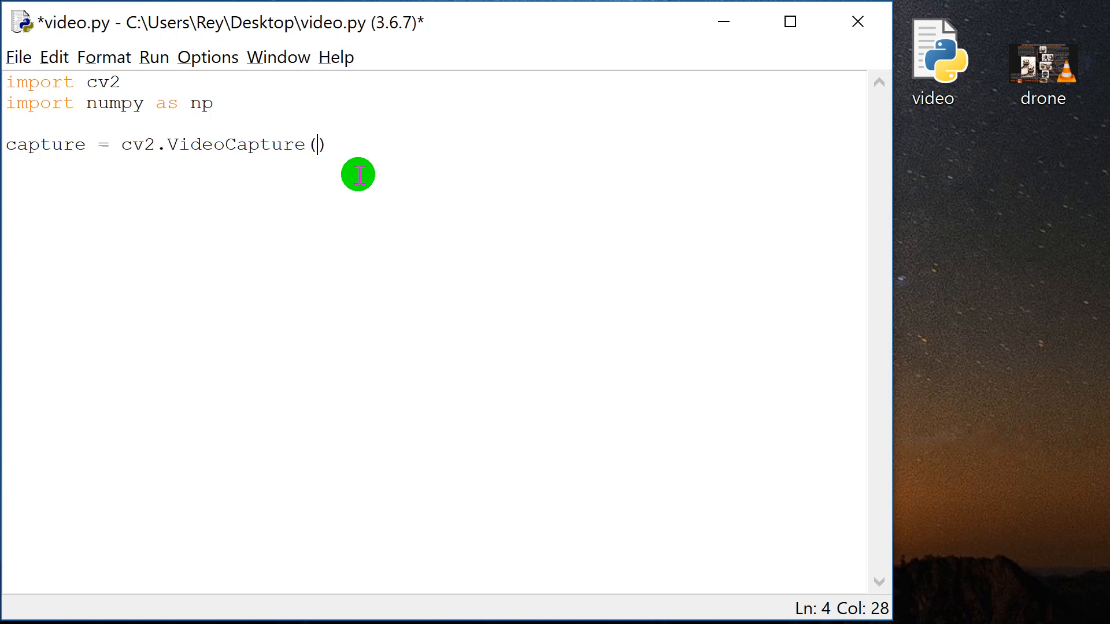
pyautogui.write("''")
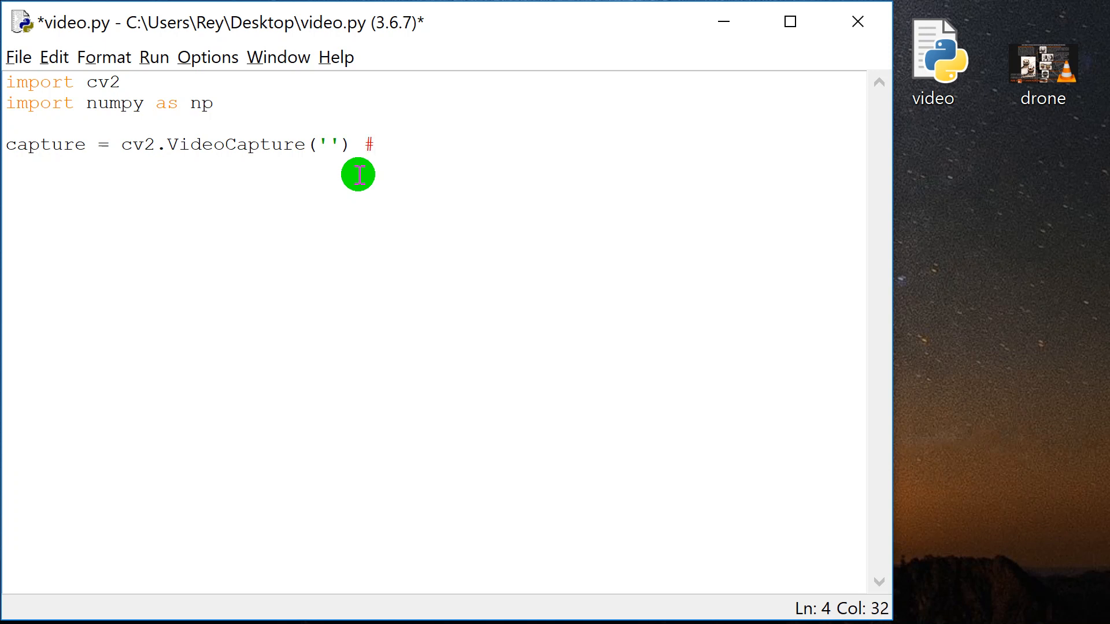
pyautogui.write('File')
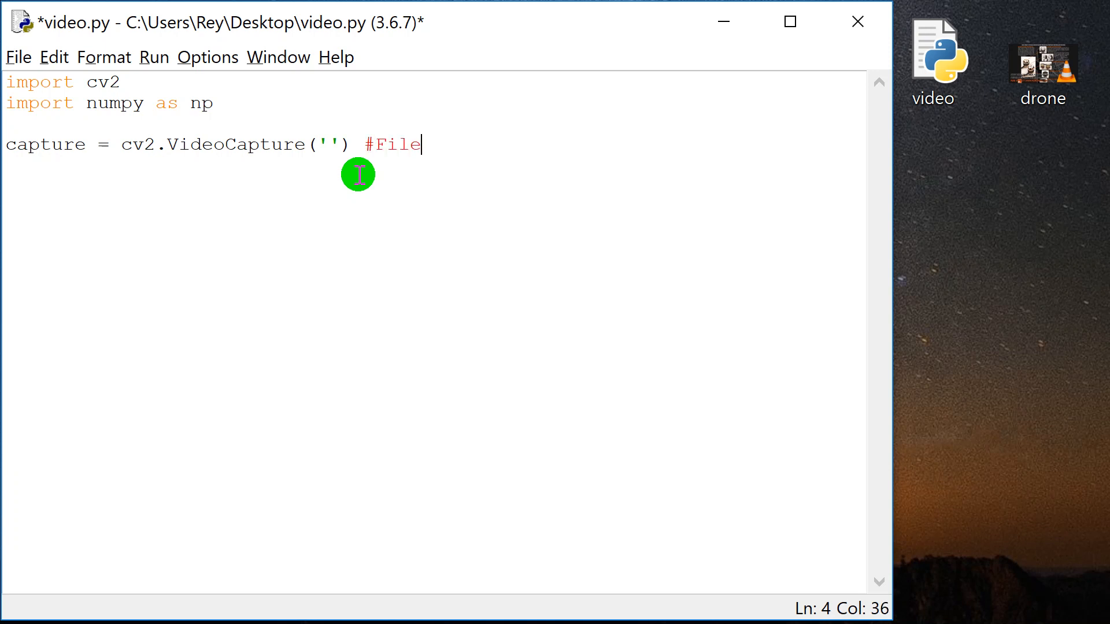
pyautogui.click(369, 145)
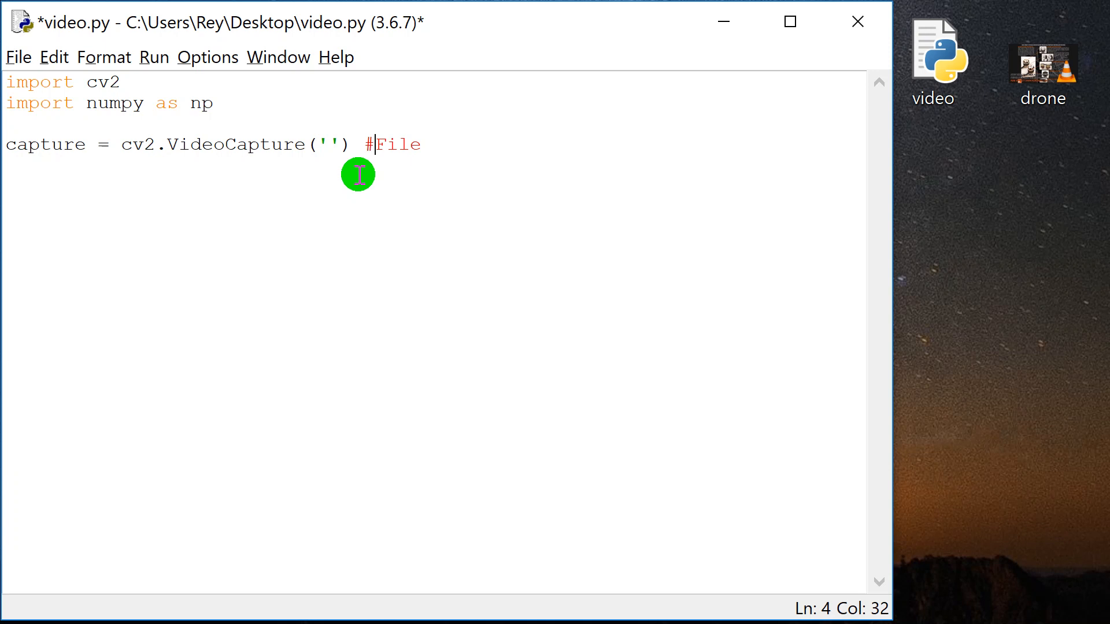
pyautogui.write('Video')
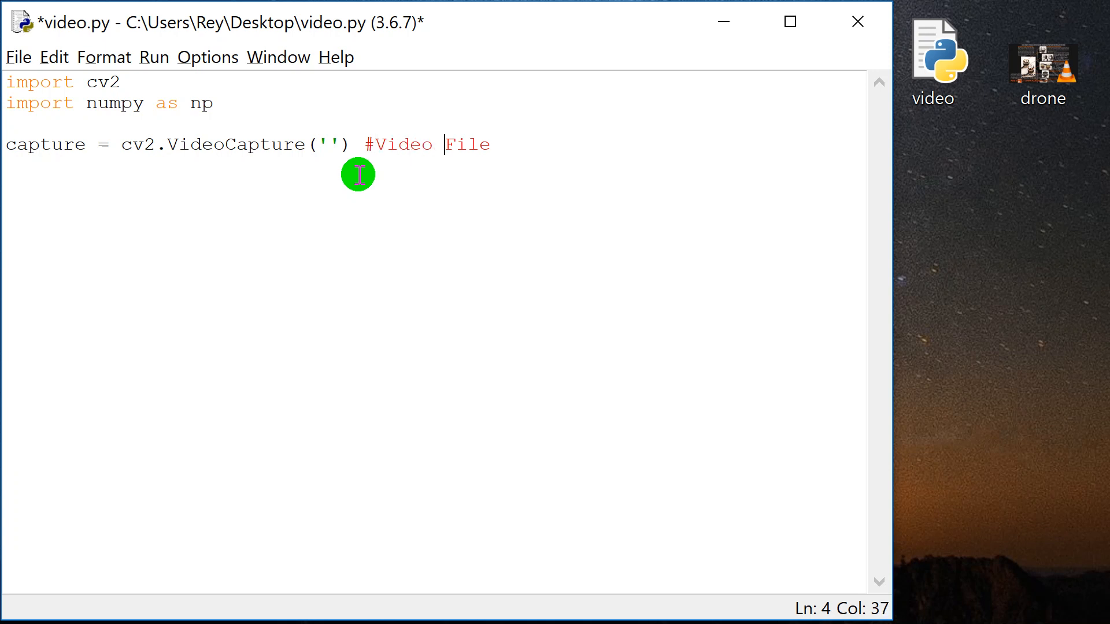
pyautogui.write('s')
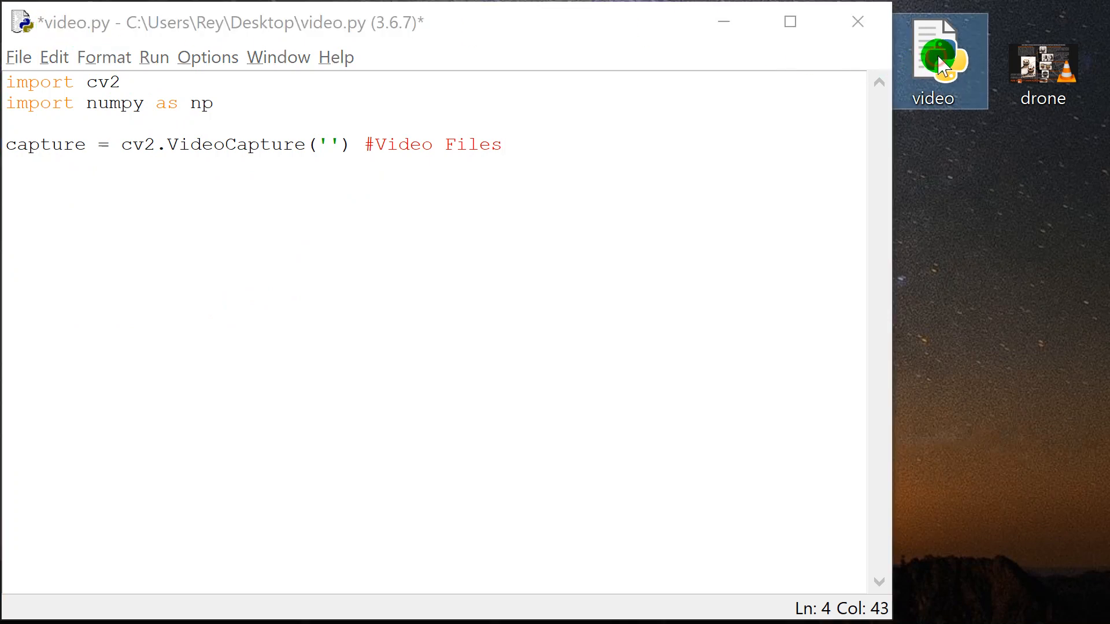
pyautogui.moveTo(566, 268)
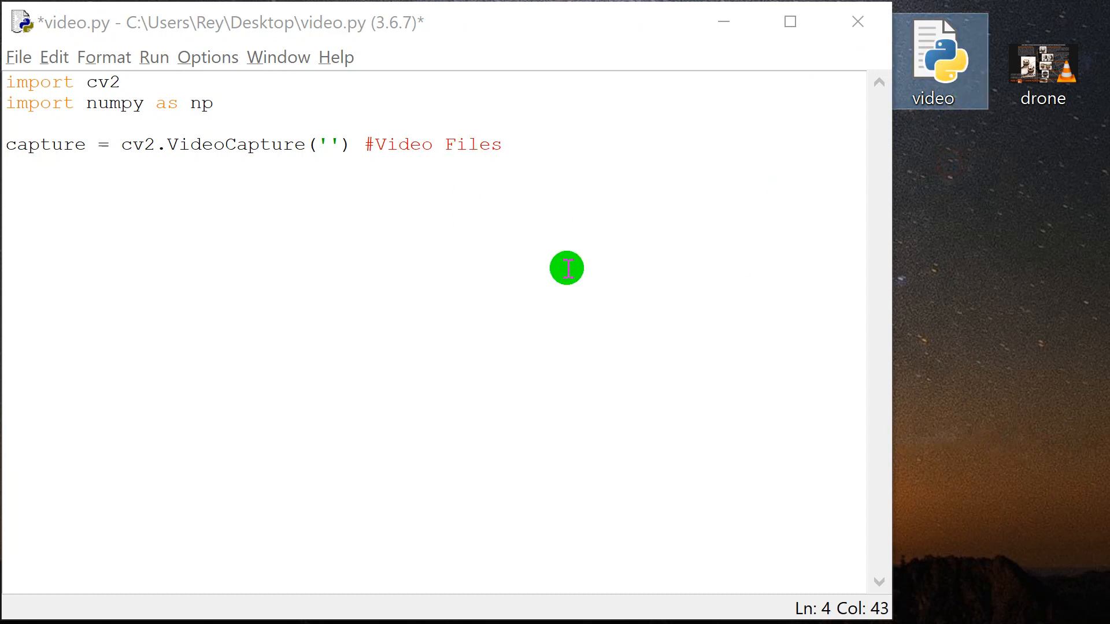
pyautogui.moveTo(948, 191)
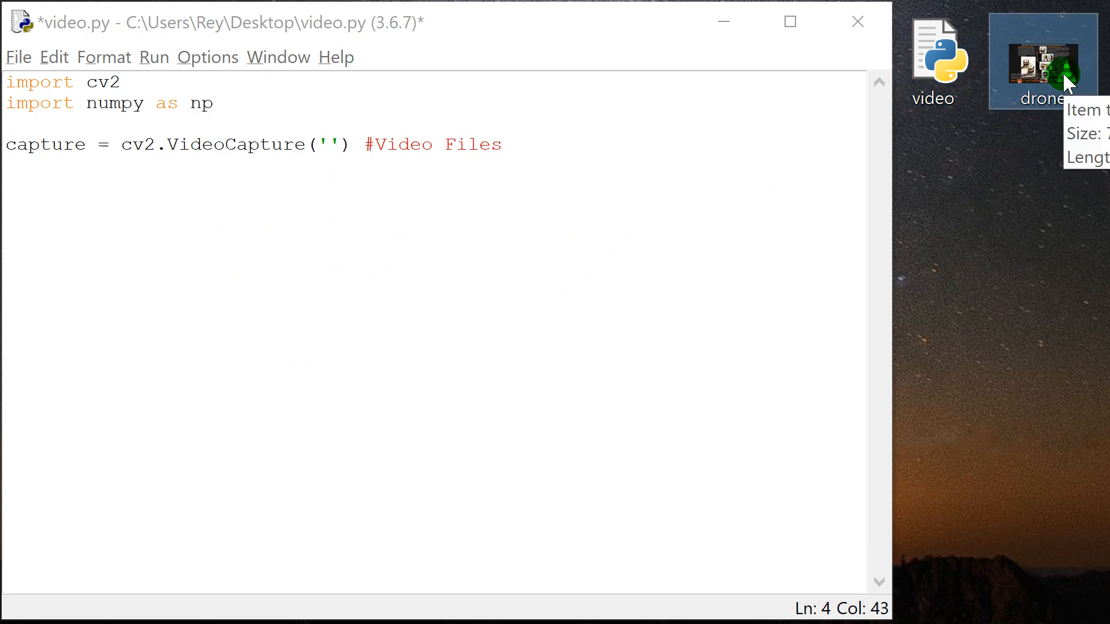
# Step: Set the VideoCapture path to 'drone.mp4' and begin the next line with while
pyautogui.click(486, 178)
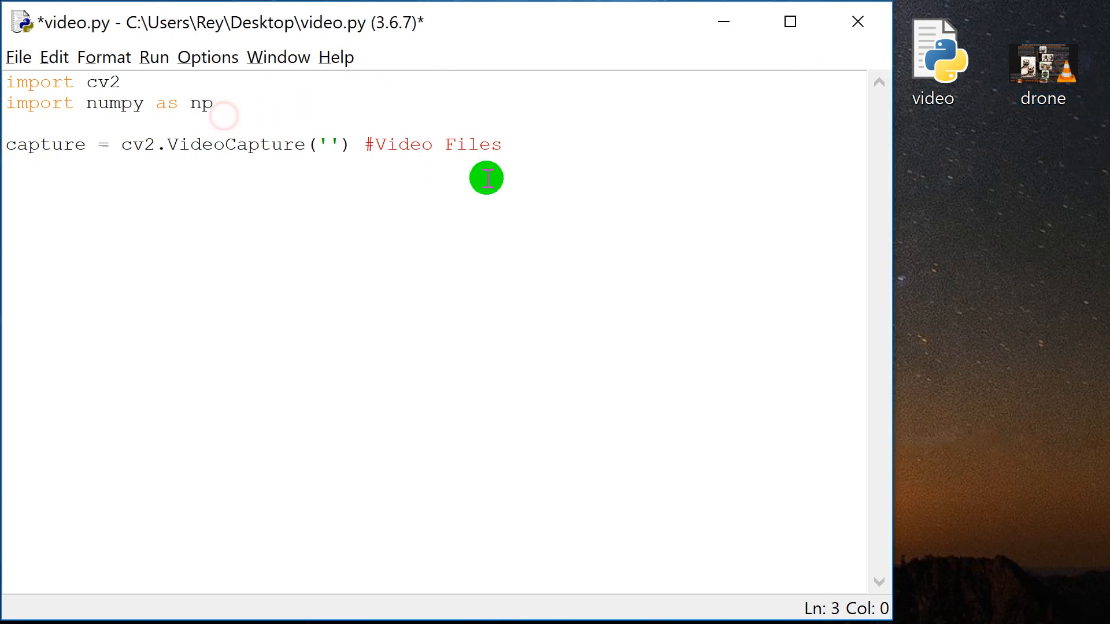
pyautogui.write('d')
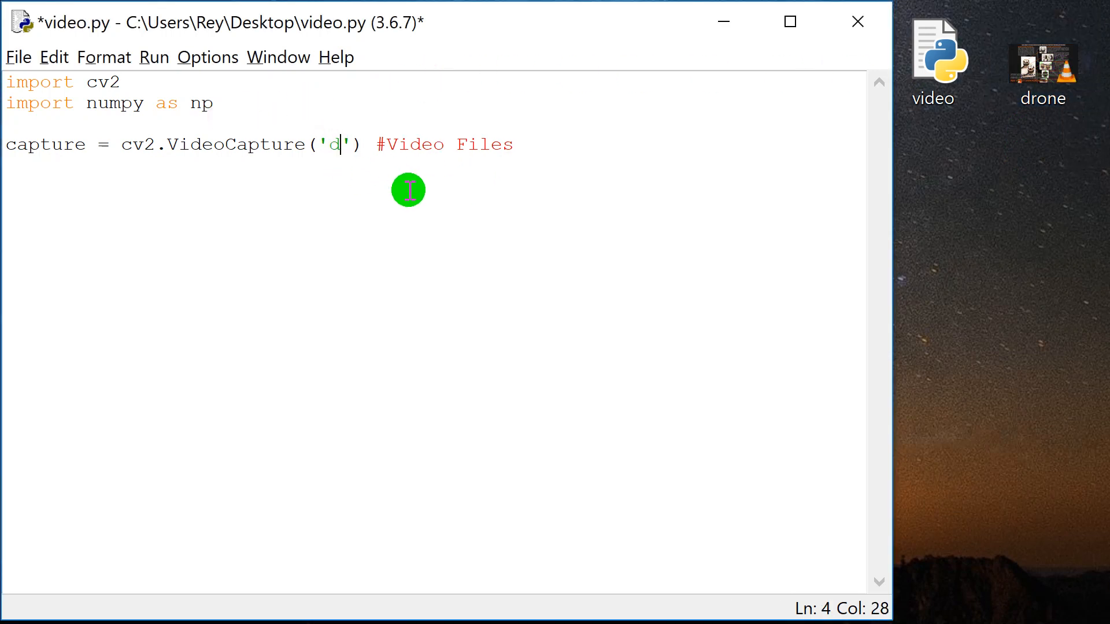
pyautogui.write('rone.mp4')
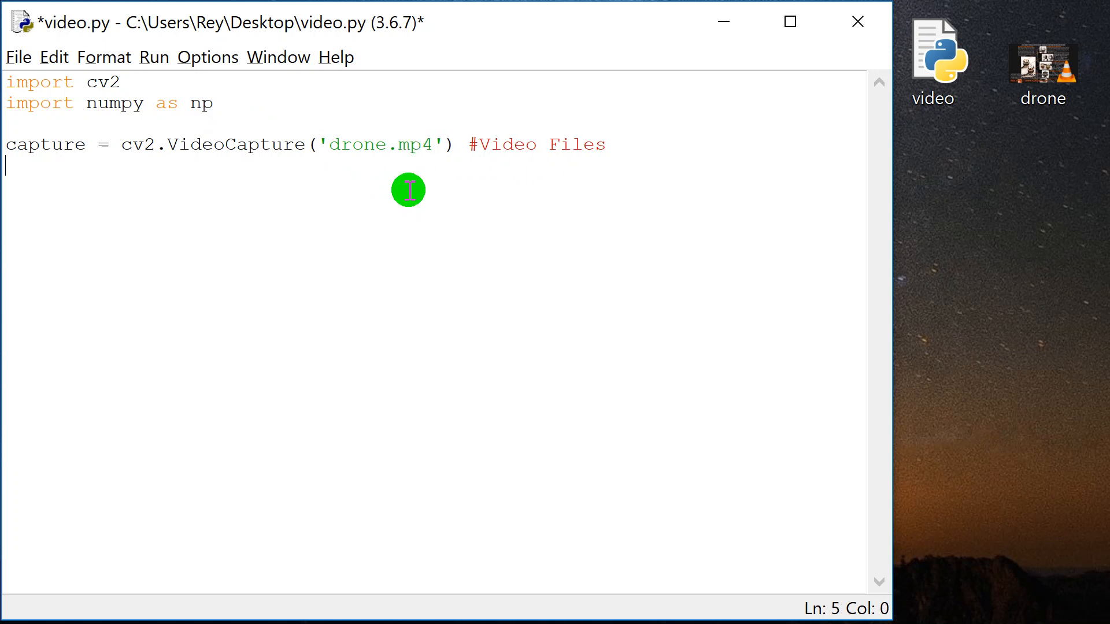
pyautogui.write('whiel')
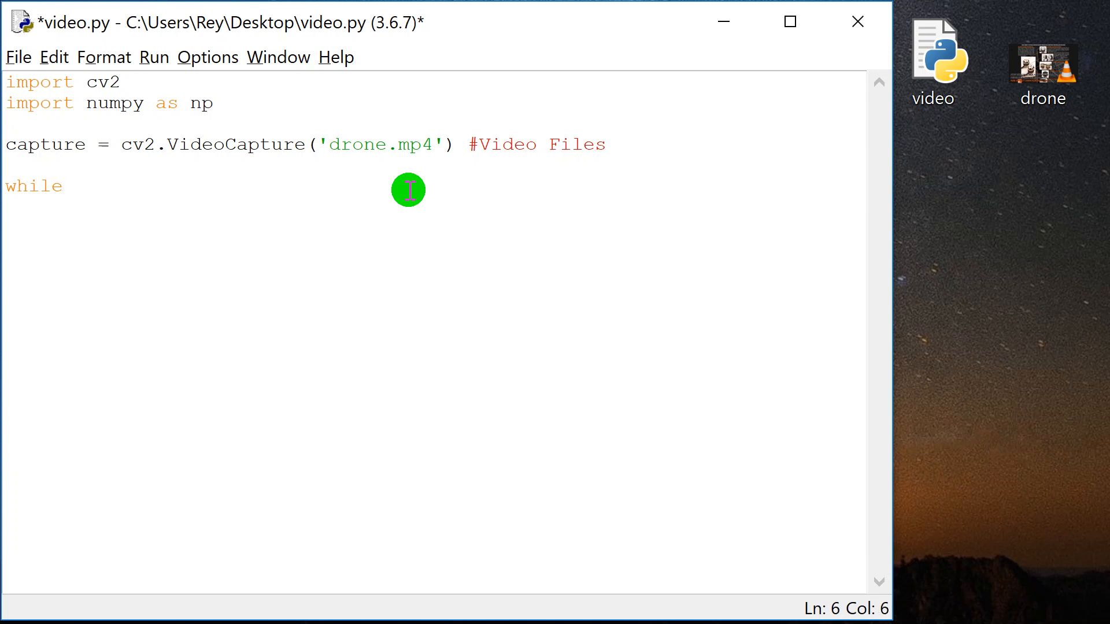
# Step: Write 'while True:' and 'ret, frame = capture.read()', correcting the 'caprure' typo
pyautogui.write('True:')
pyautogui.write('ret,')
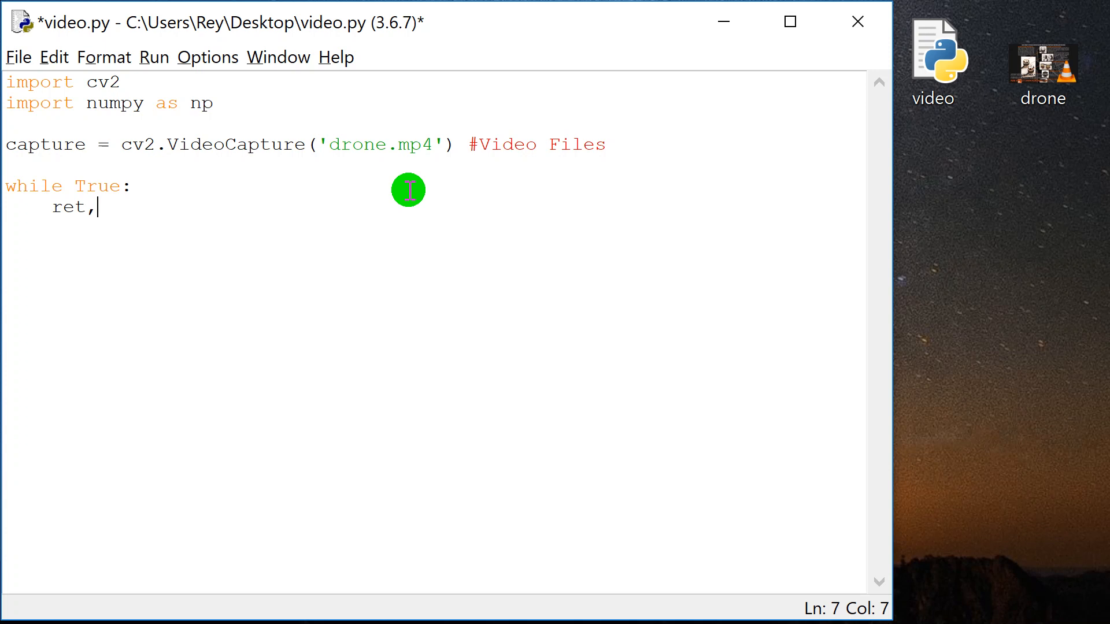
pyautogui.write('frame')
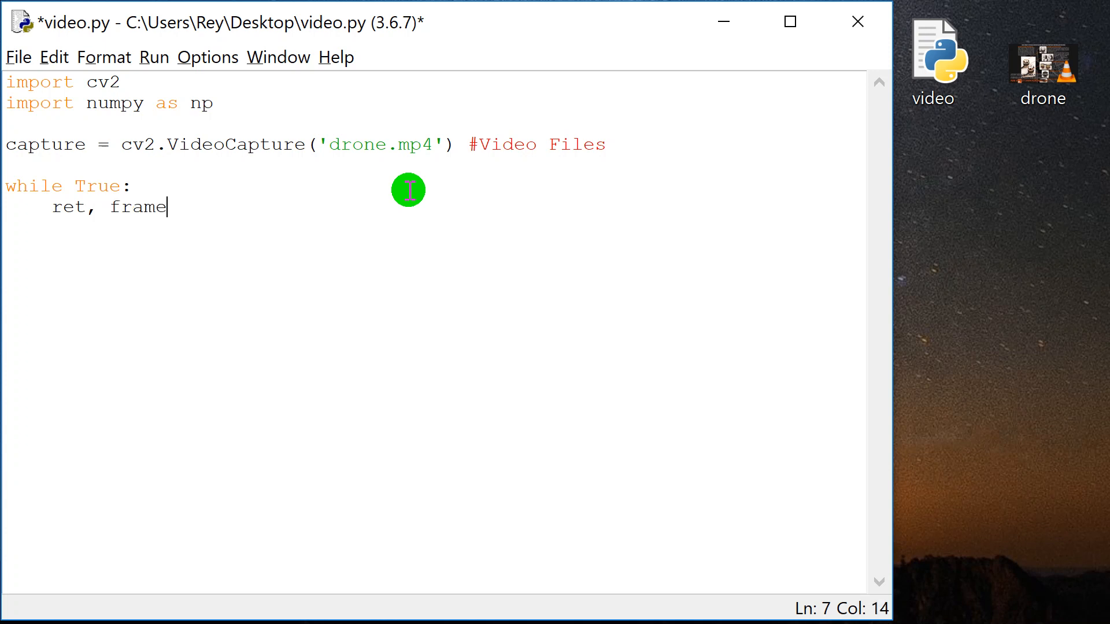
pyautogui.write('=')
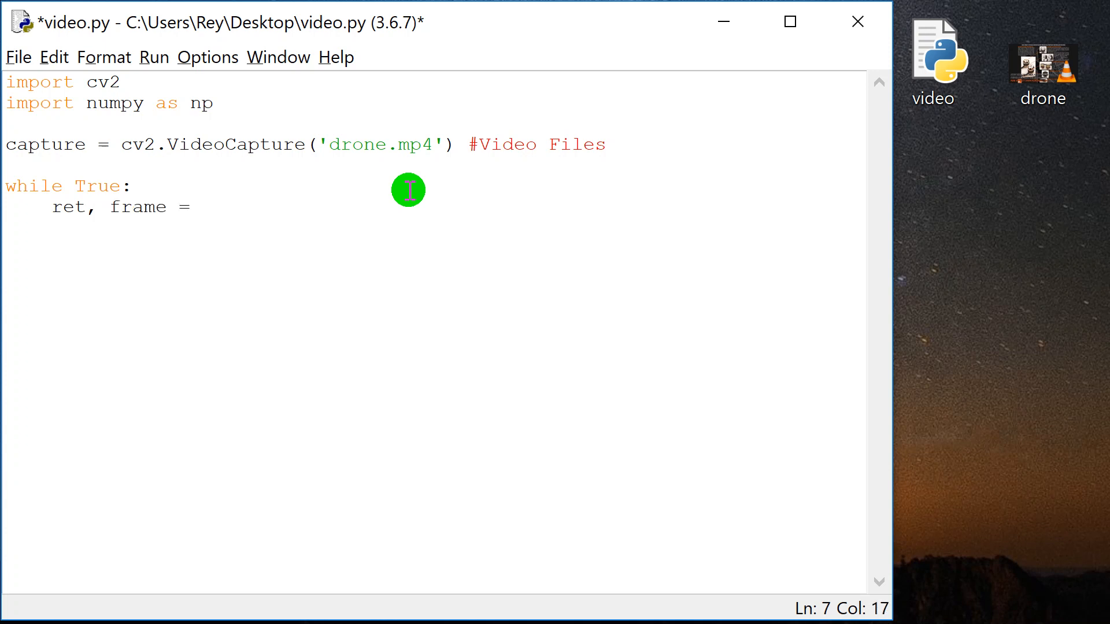
pyautogui.write('capru')
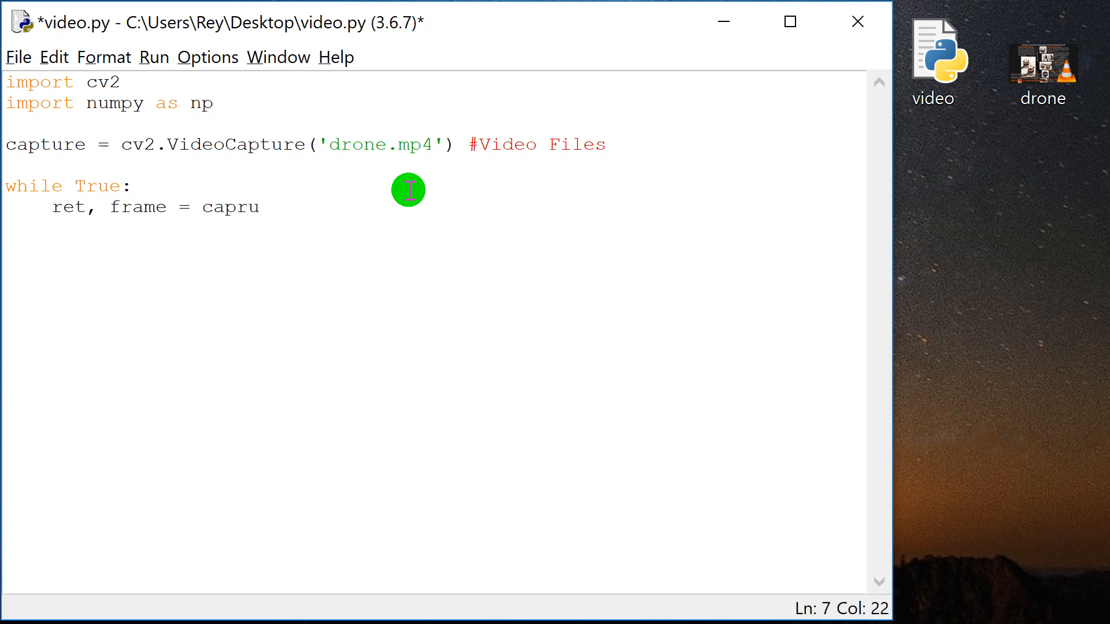
pyautogui.write('re.read()')
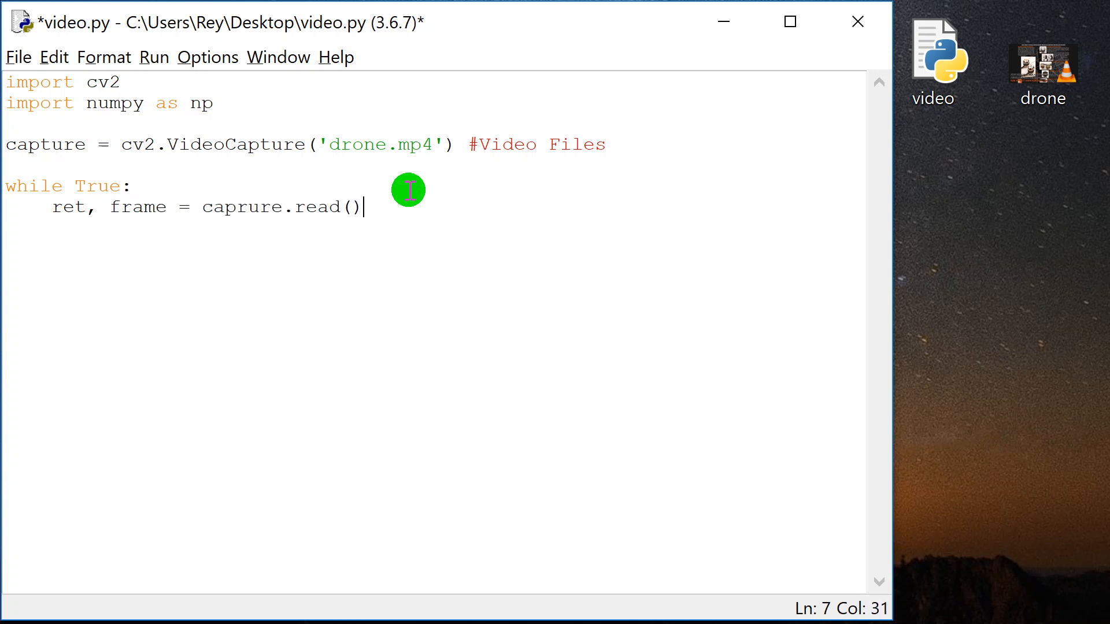
pyautogui.click(244, 207)
pyautogui.write('t')
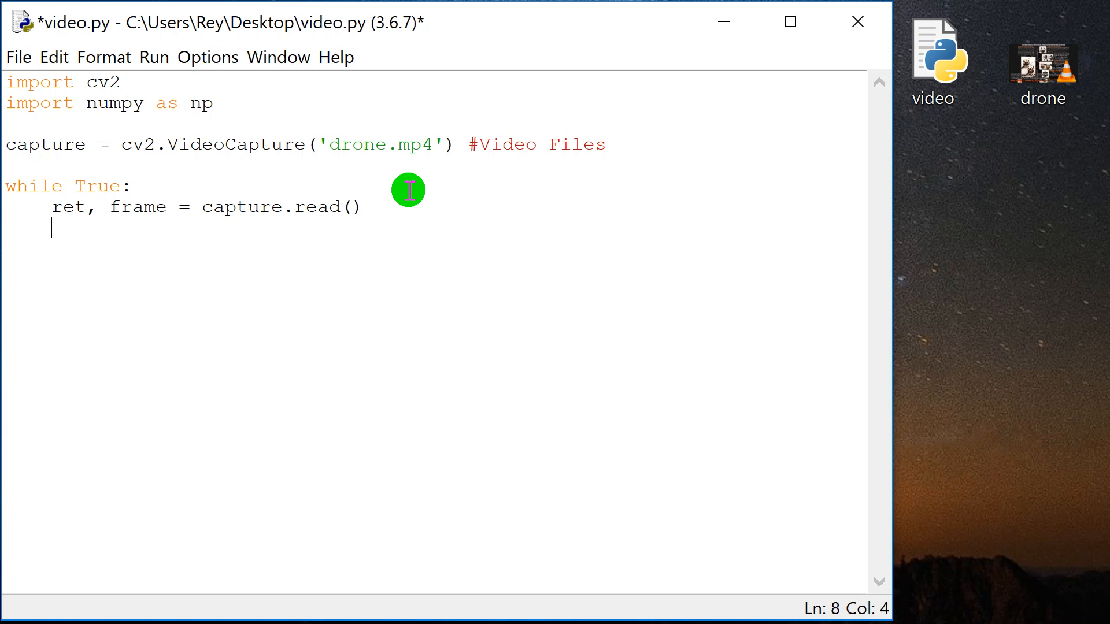
# Step: Add cv2.imshow('Output', frame) inside the loop right after capture.read()
pyautogui.write('c')
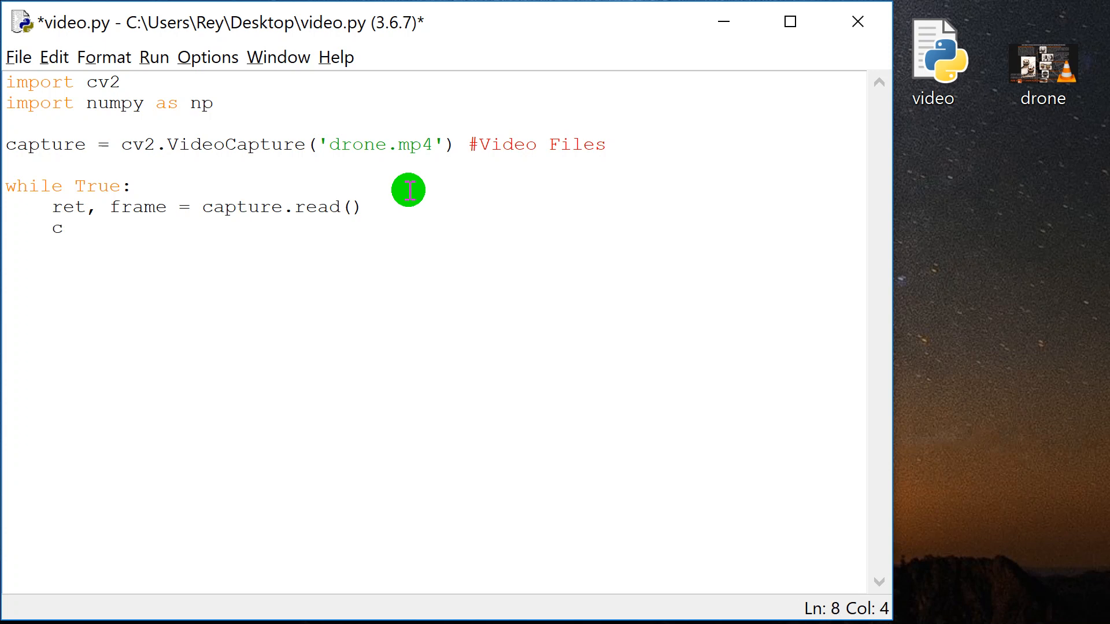
pyautogui.write('v2.is')
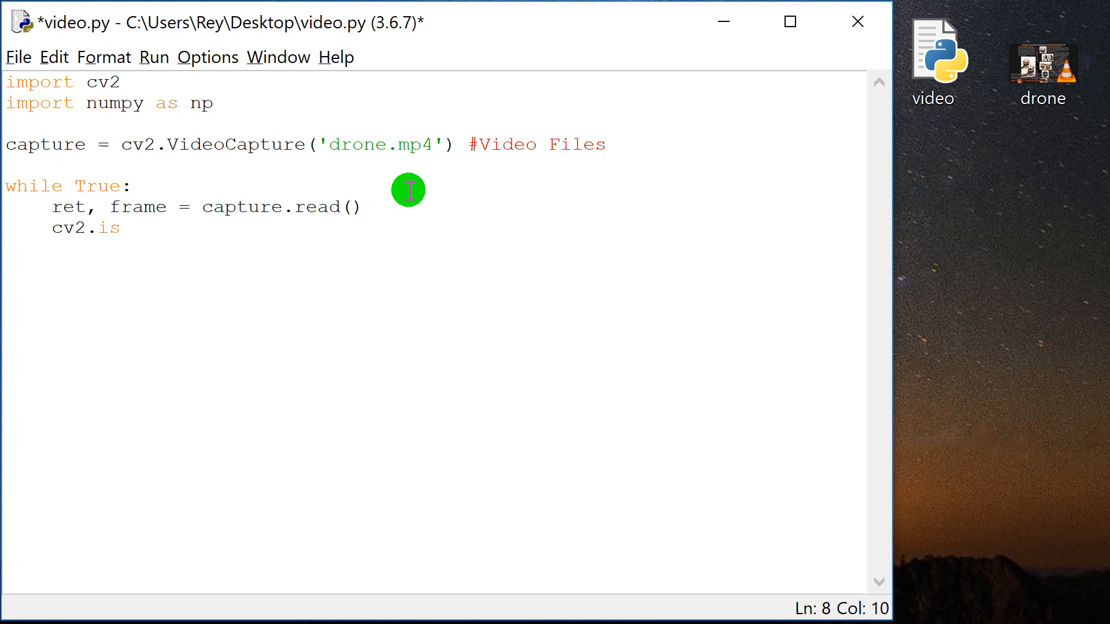
pyautogui.press('BackSpace')
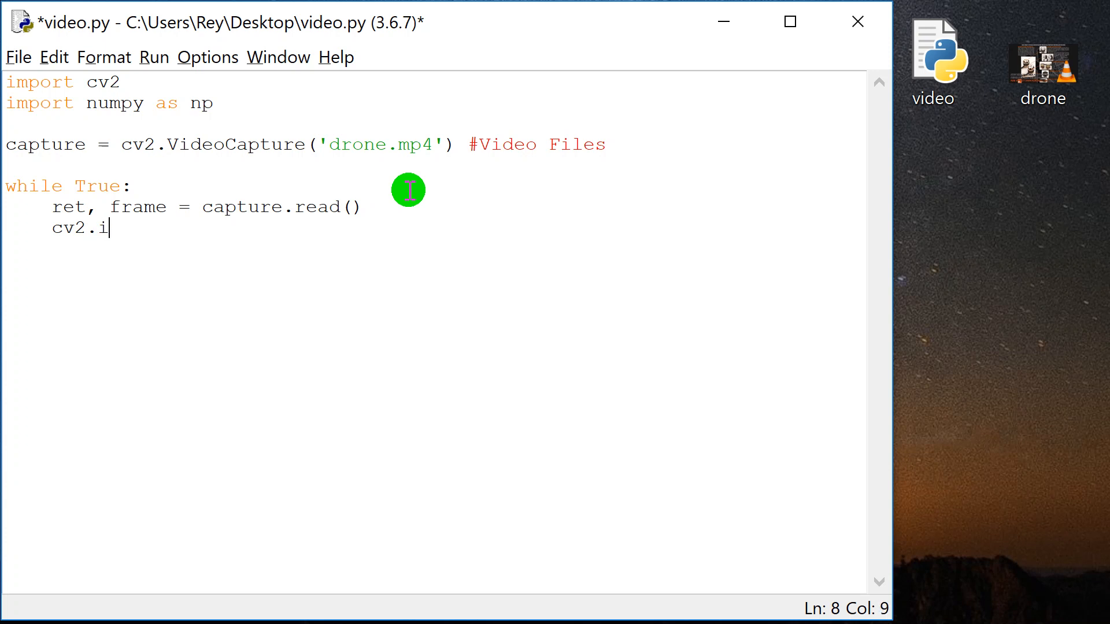
pyautogui.write('msh')
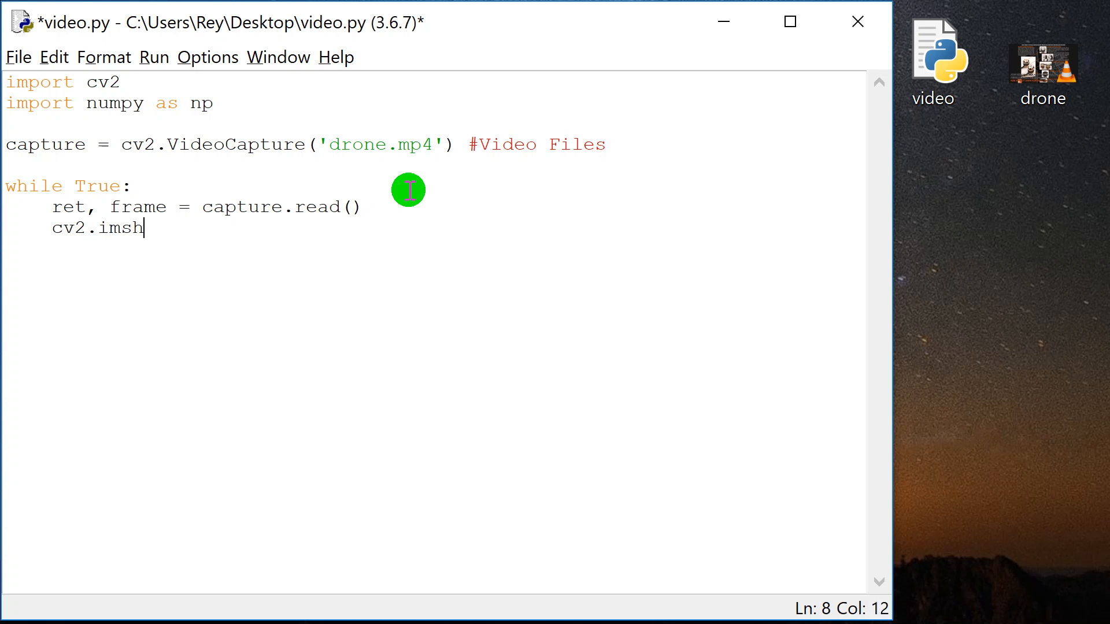
pyautogui.write('ow()')
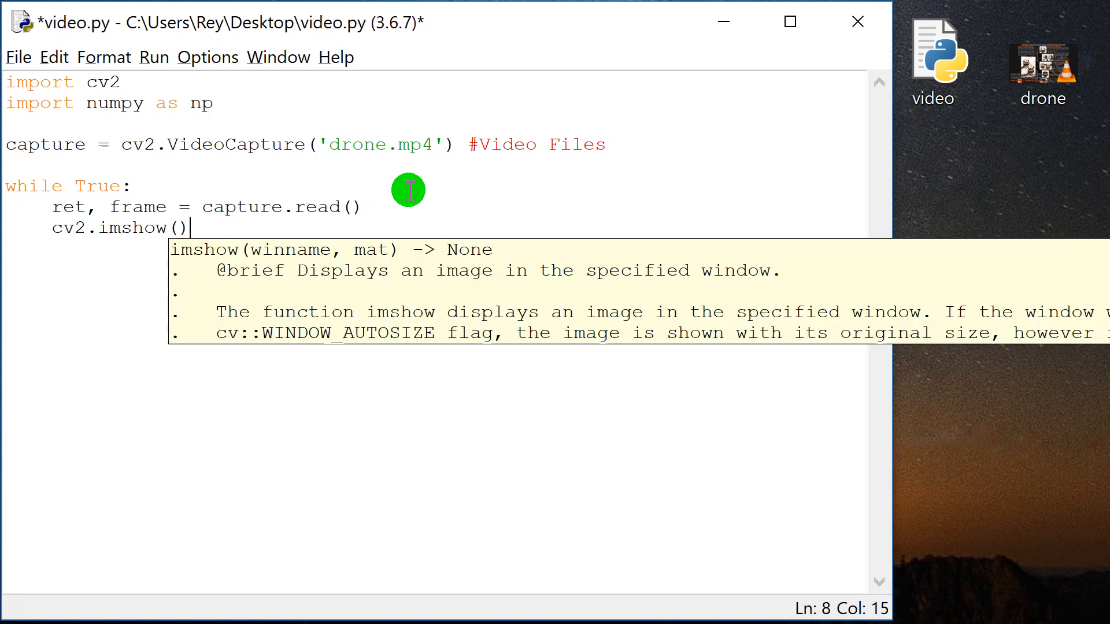
pyautogui.write(',')
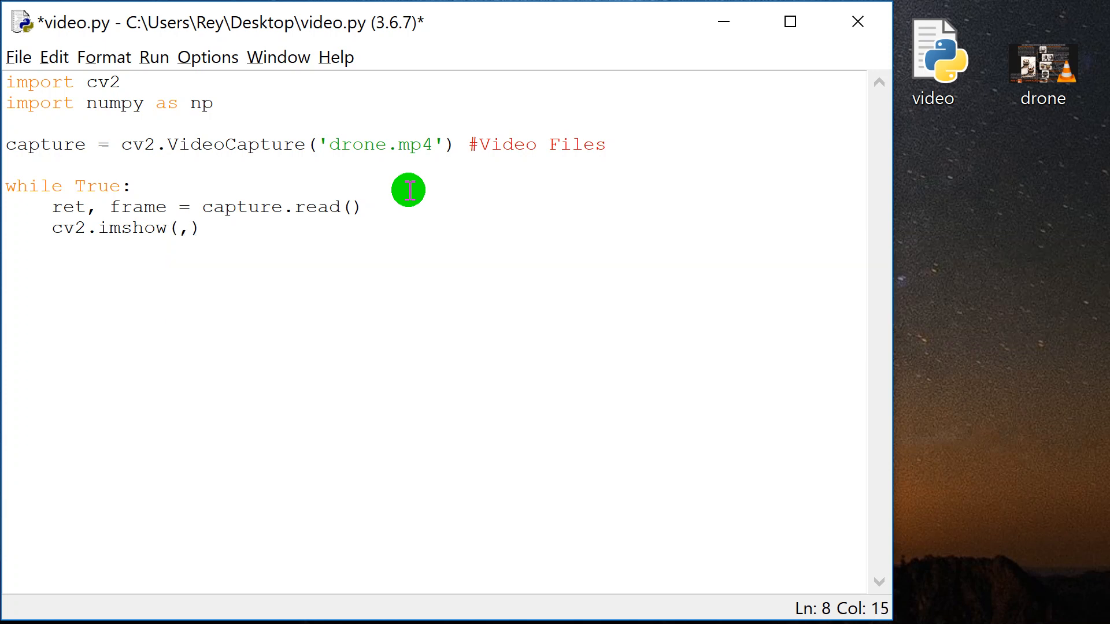
pyautogui.write("''")
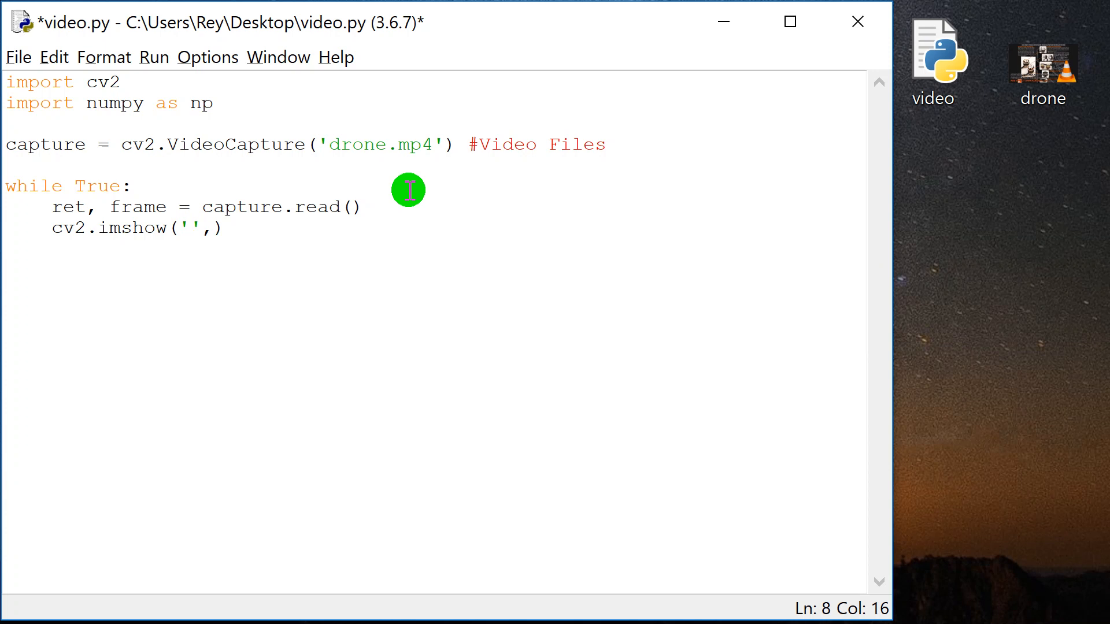
pyautogui.write('Out')
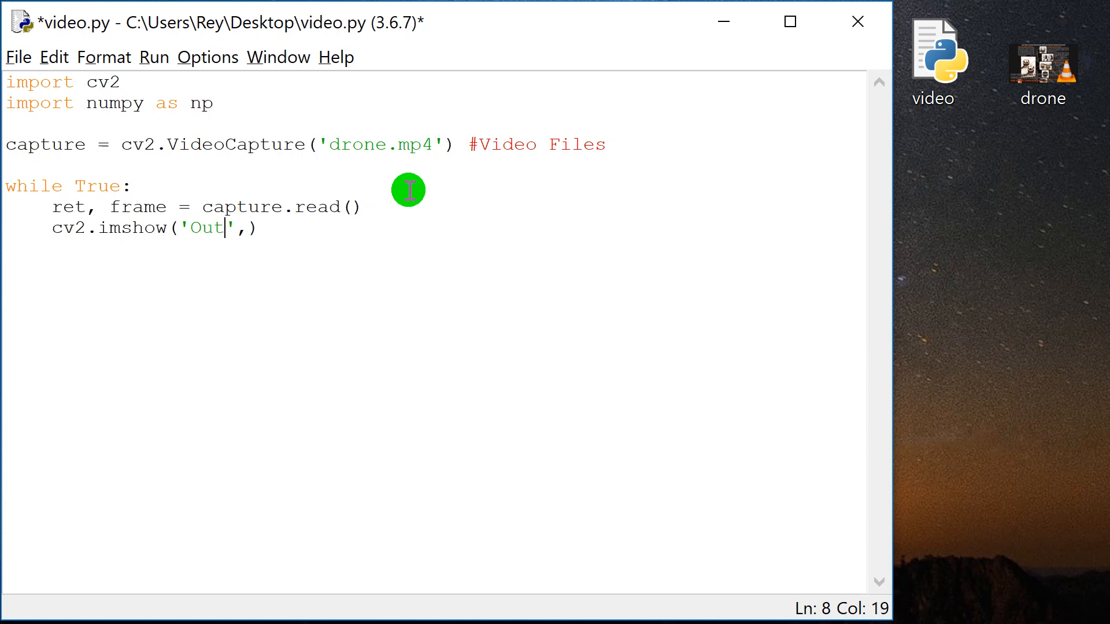
pyautogui.write('put')
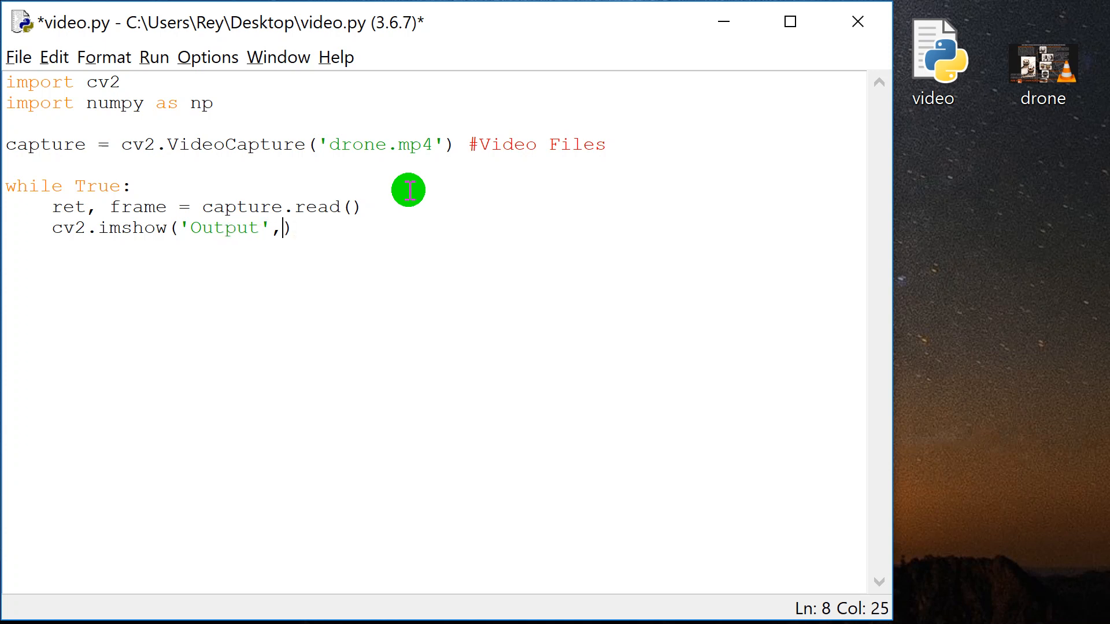
pyautogui.write('frame')
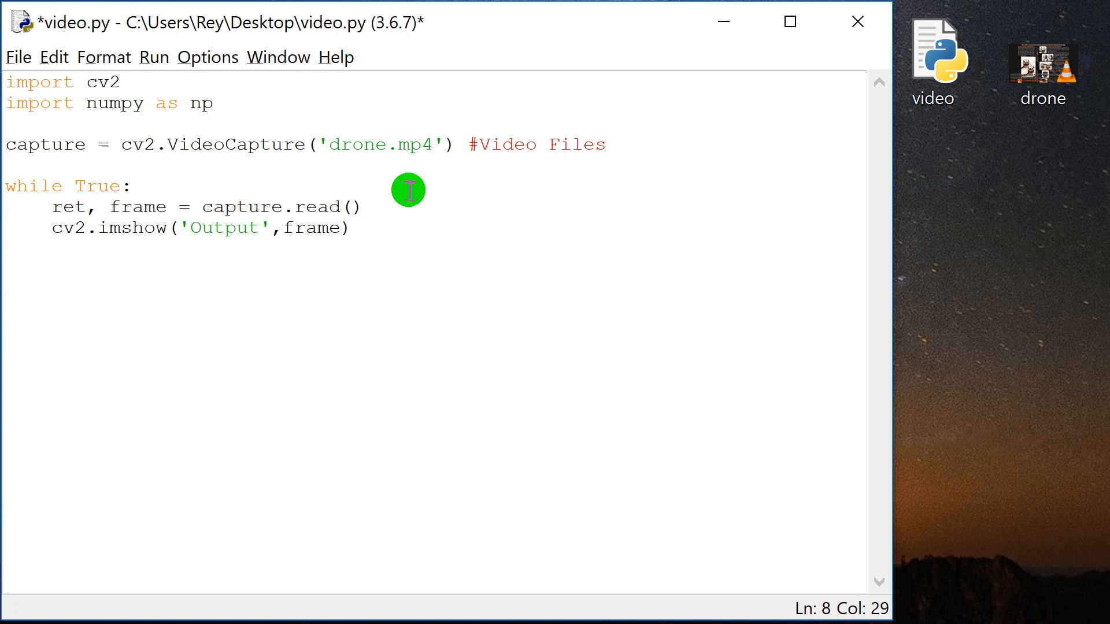
# Step: Add k = cv2.waitKey(10)&0xFF inside the loop
pyautogui.write('k')
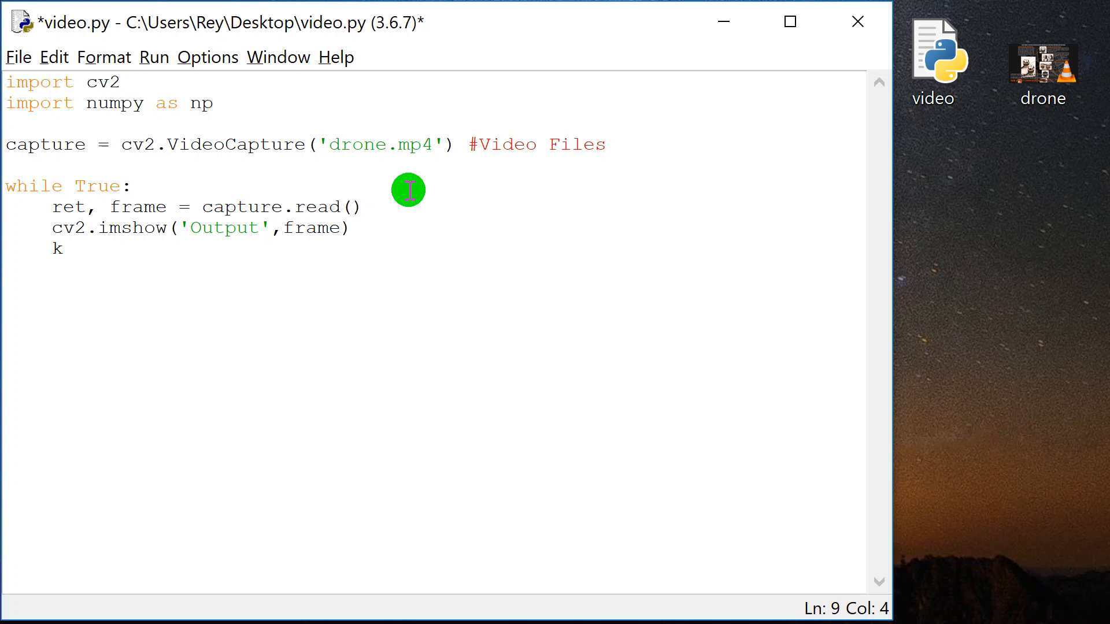
pyautogui.write('=')
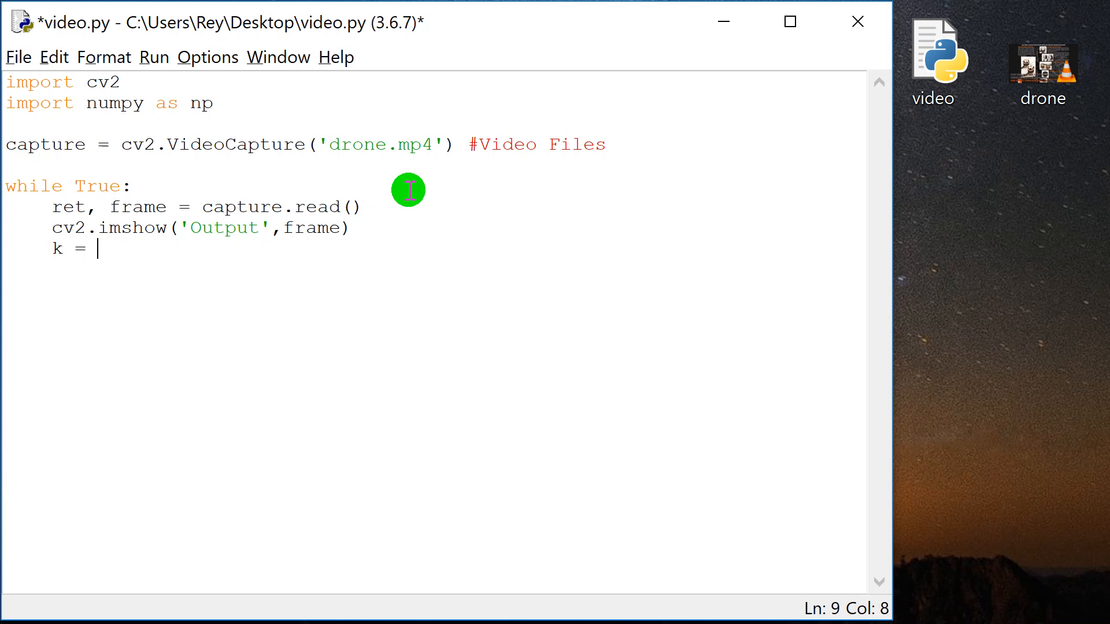
pyautogui.write('cv2.')
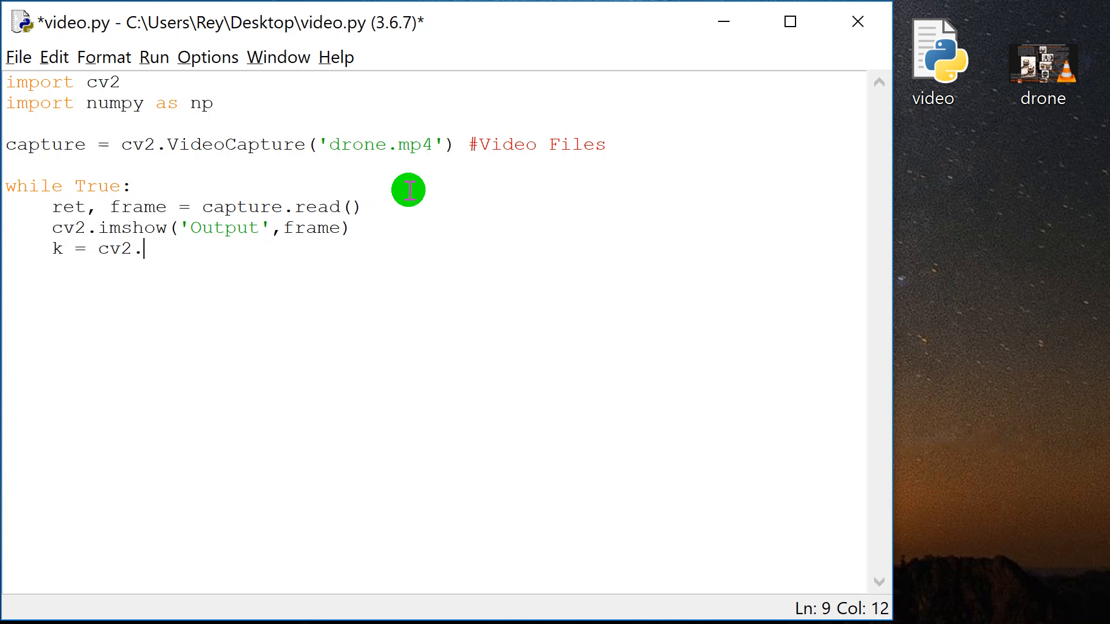
pyautogui.write('wait')
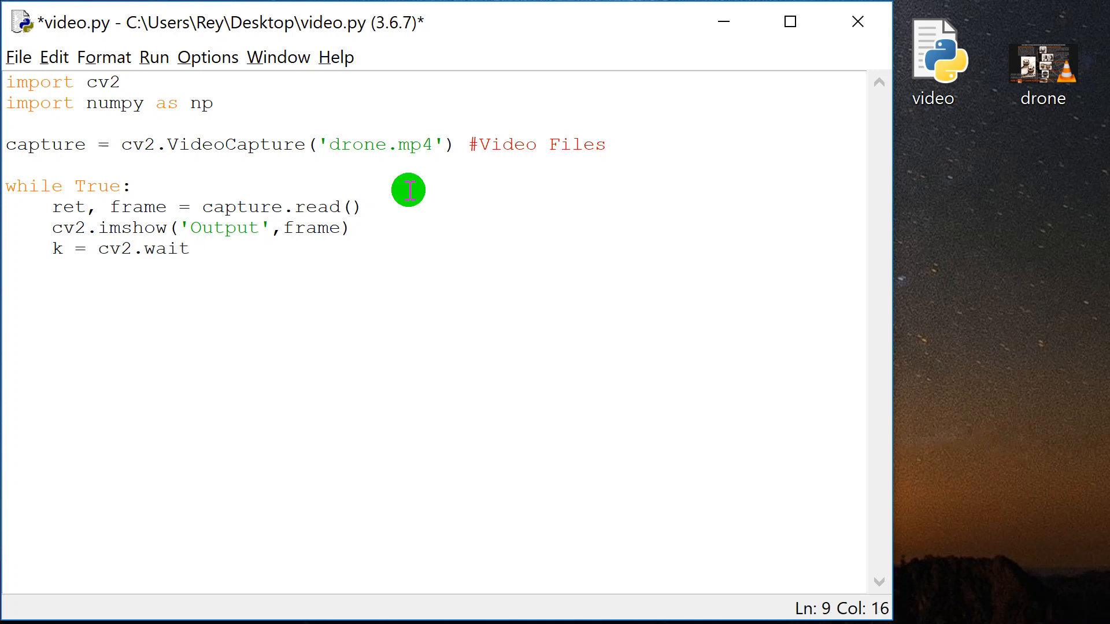
pyautogui.write('s')
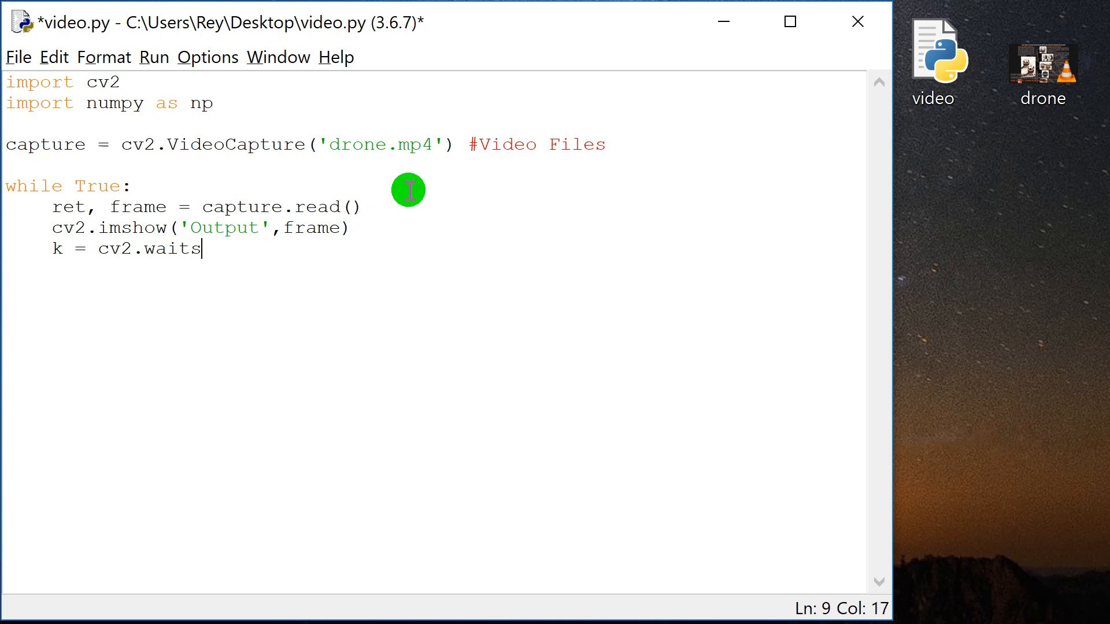
pyautogui.press('Backspace')
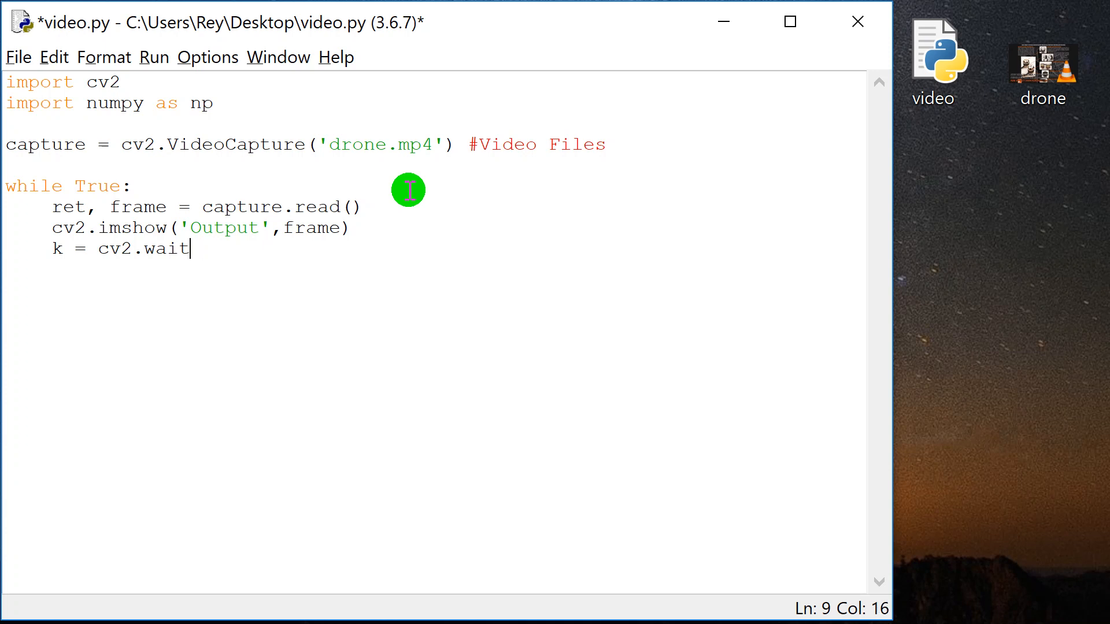
pyautogui.write('Key()')
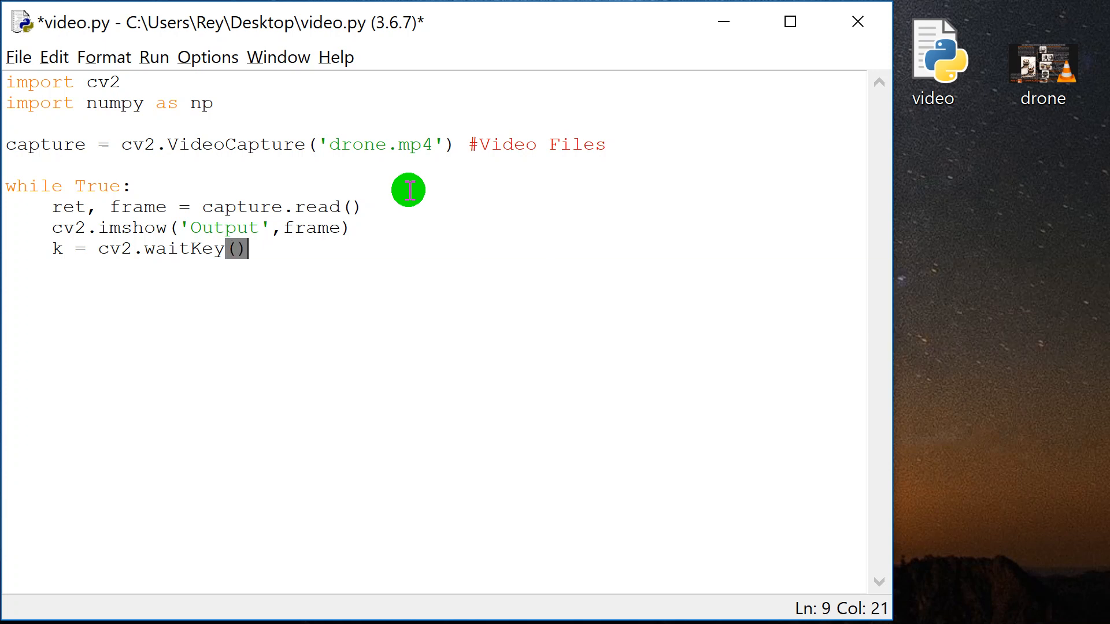
pyautogui.write('10')
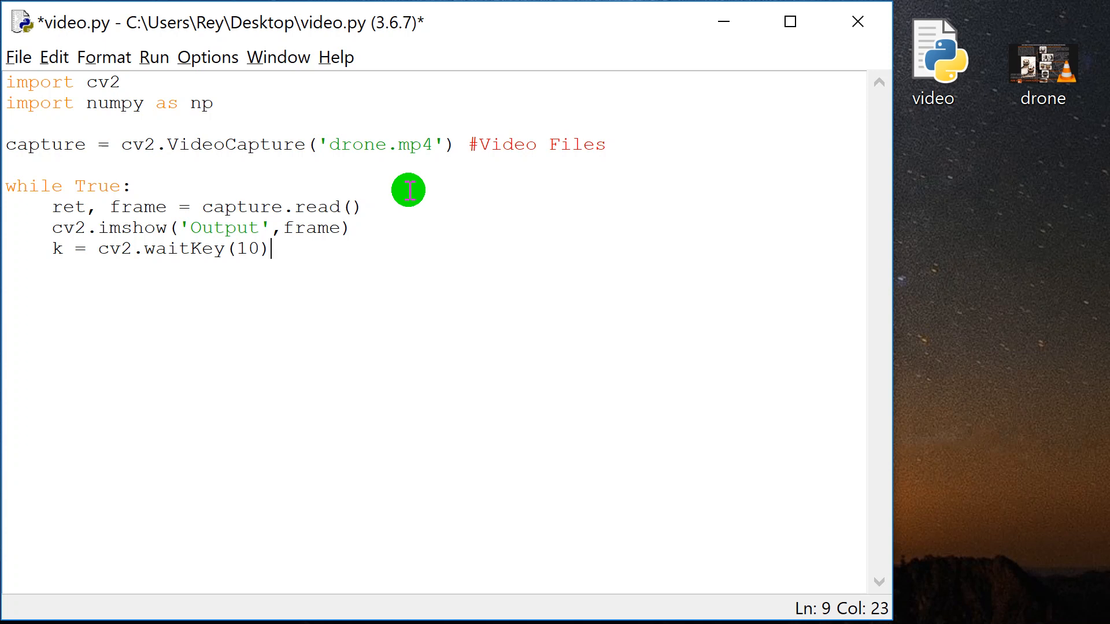
pyautogui.write('&0x')
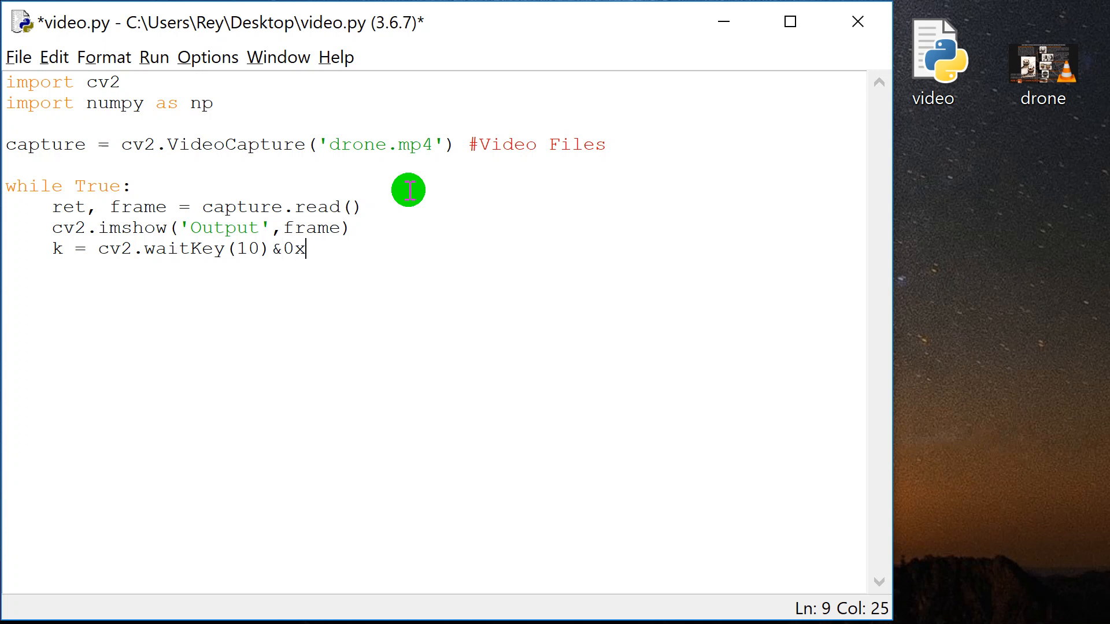
pyautogui.write('FF')
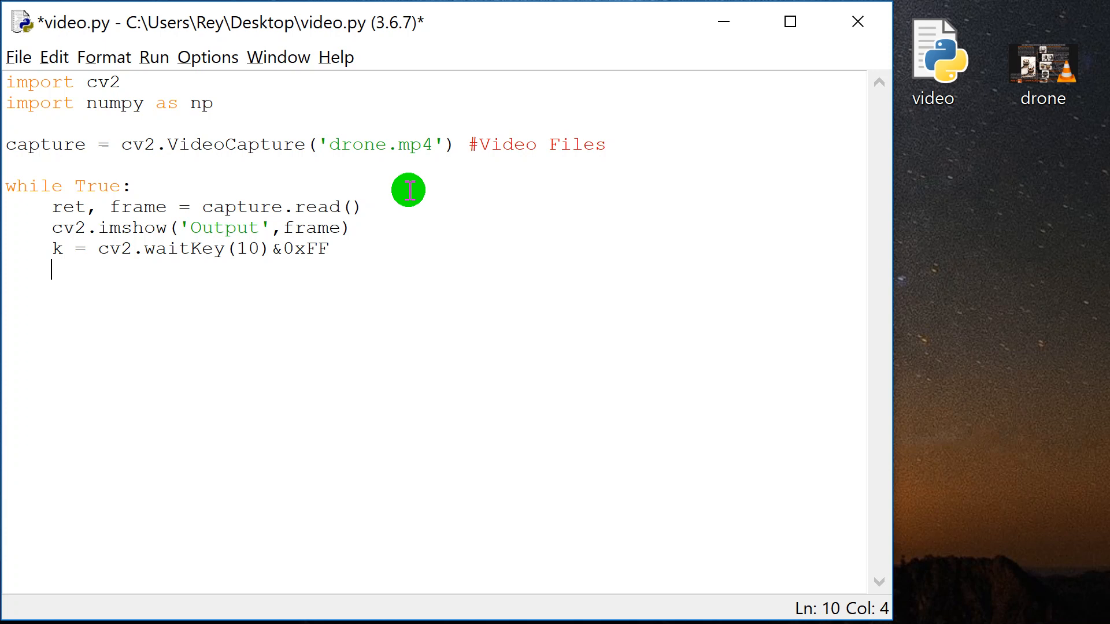
# Step: Break when k == 27, then add capture.release() and cv2.destroyAllWindows() after the loop
pyautogui.write('if')
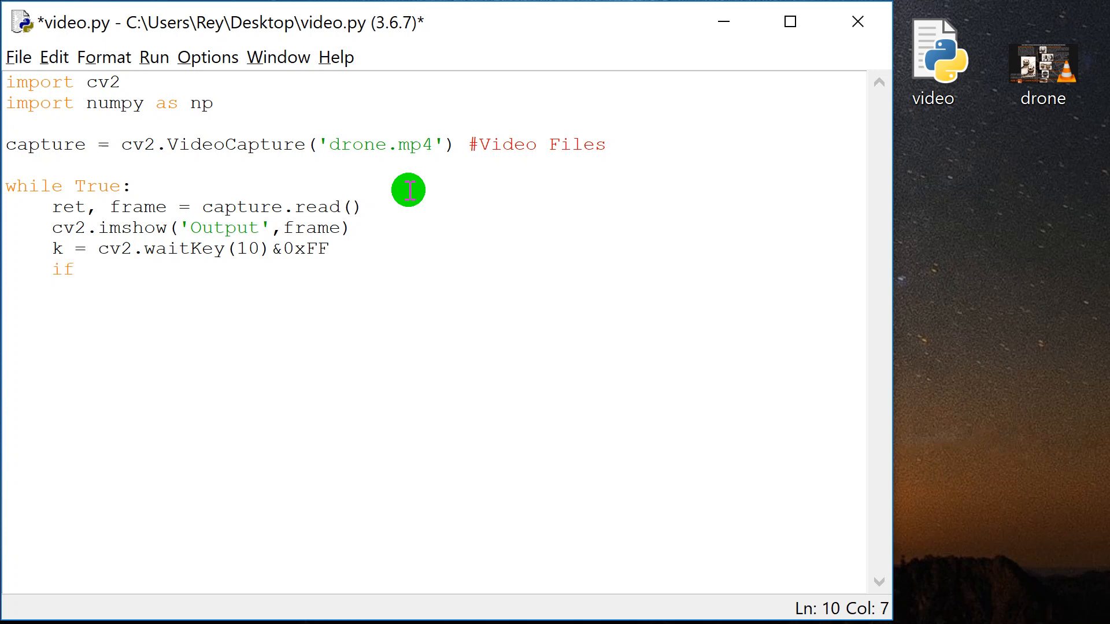
pyautogui.write('k =')
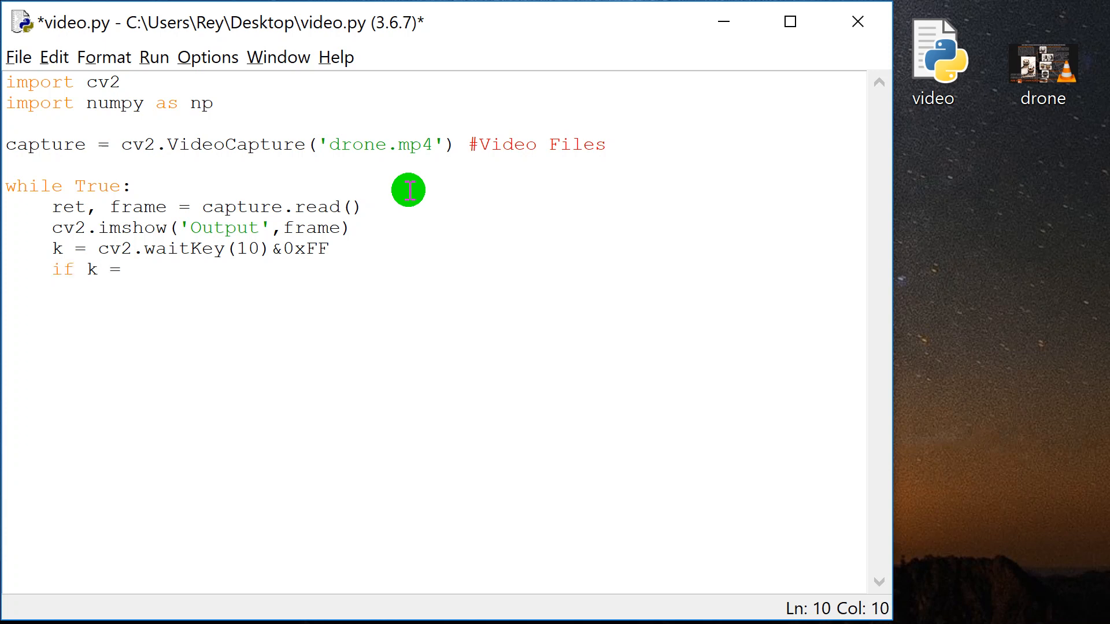
pyautogui.write('= 27:')
pyautogui.click(433, 290)
pyautogui.write('break')
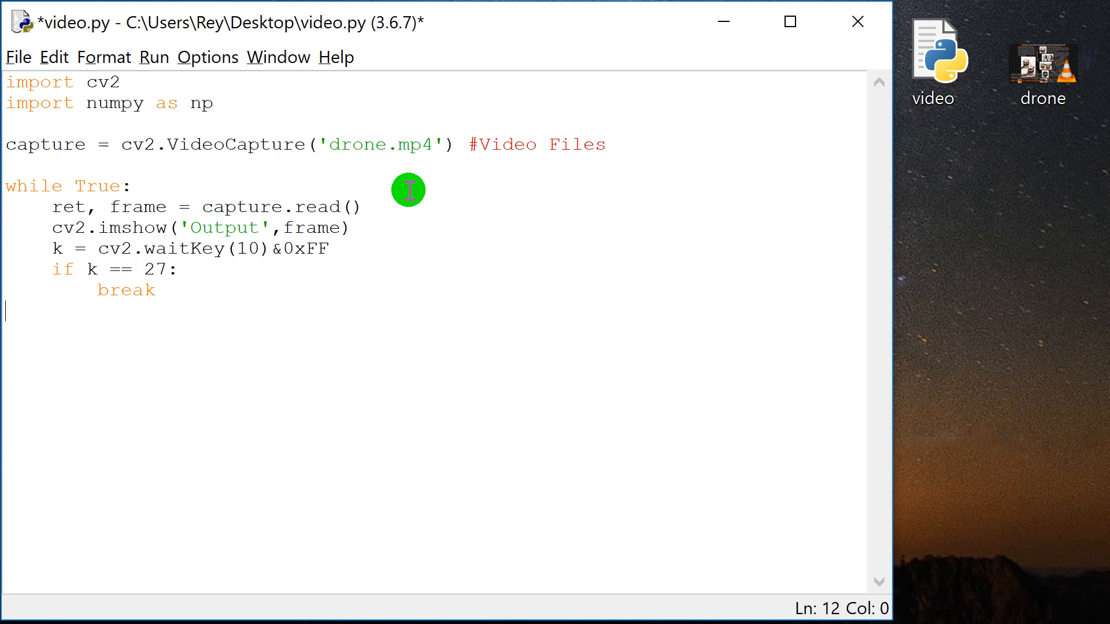
pyautogui.write('capt')
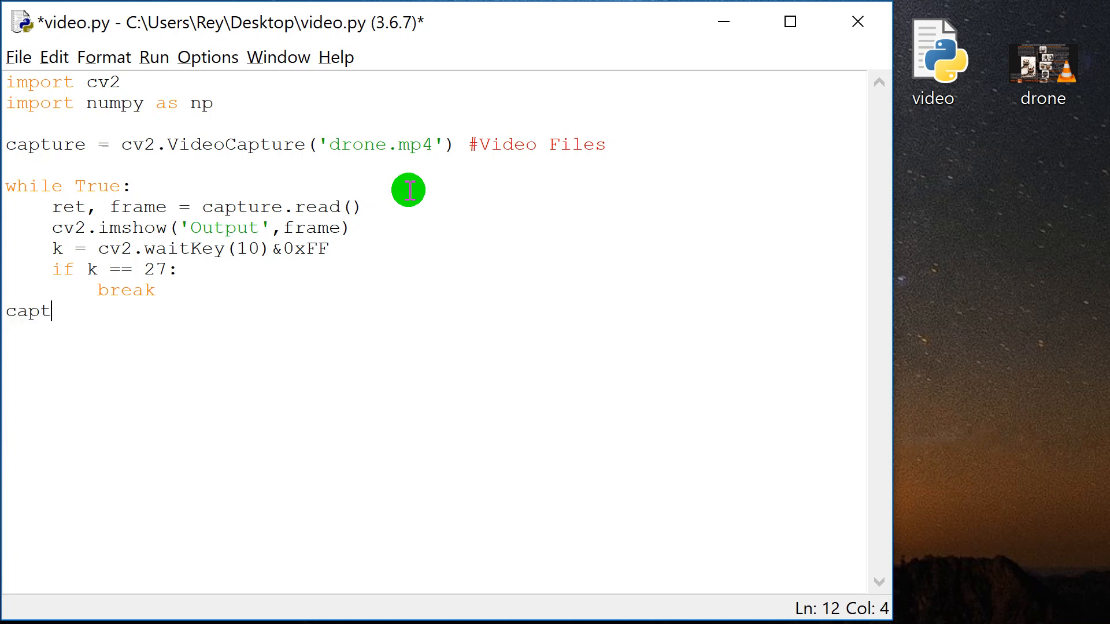
pyautogui.write('ure.;')
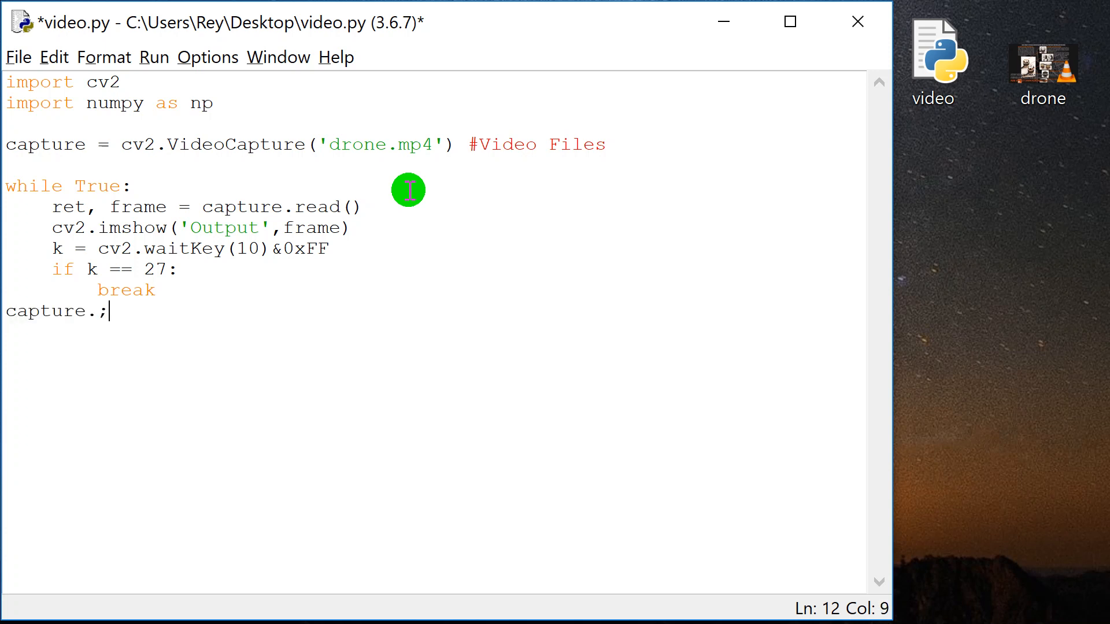
pyautogui.write('releas')
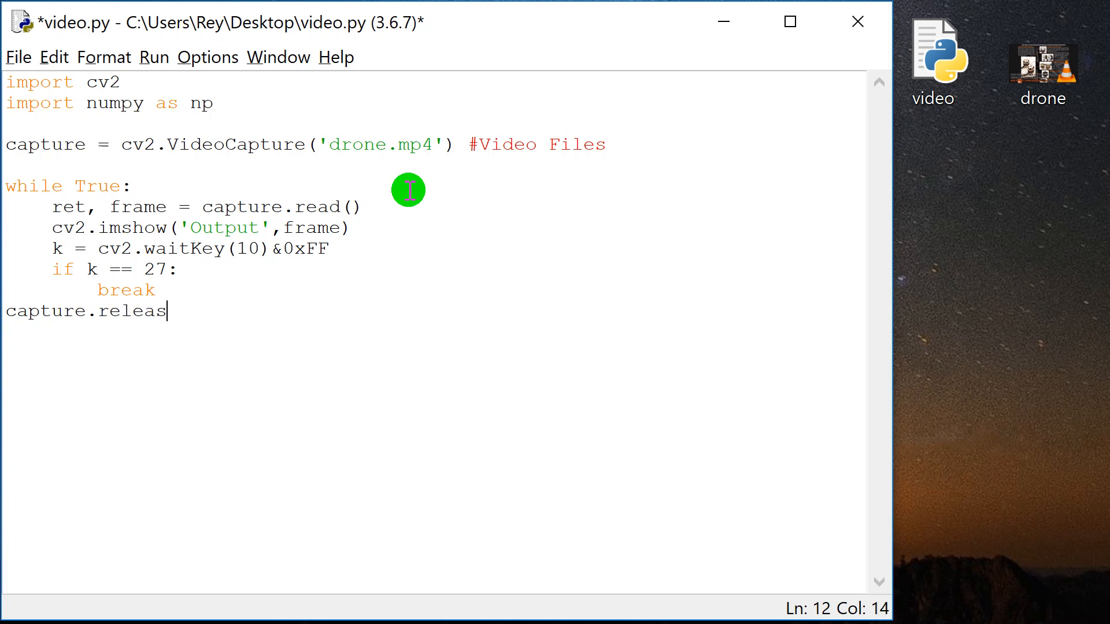
pyautogui.write('e()')
pyautogui.write('cv2.destro')
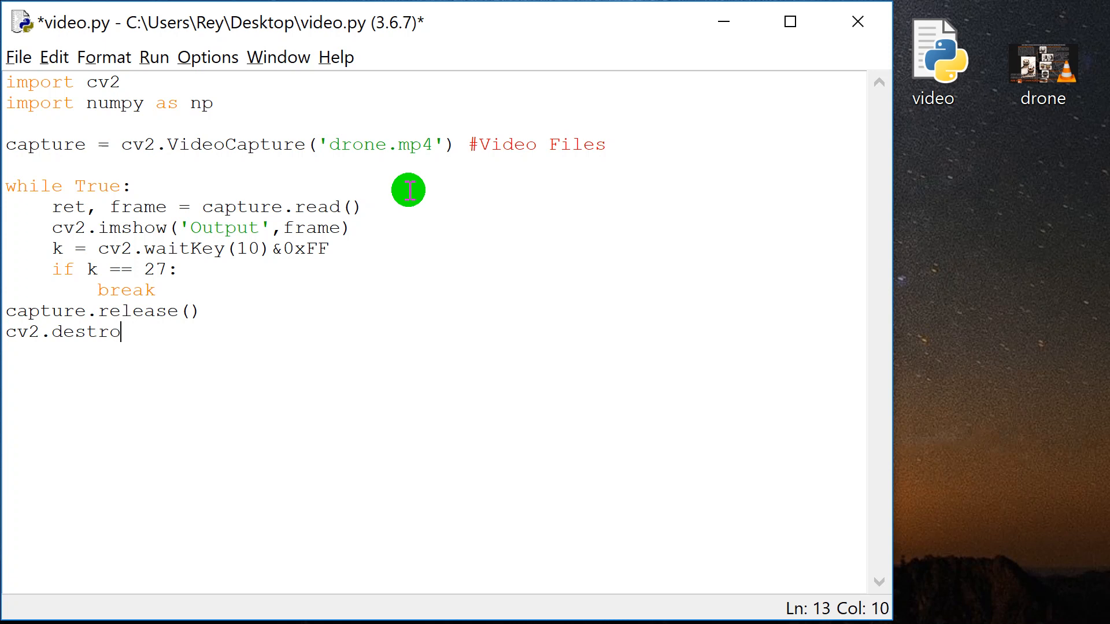
pyautogui.write('yAllW')
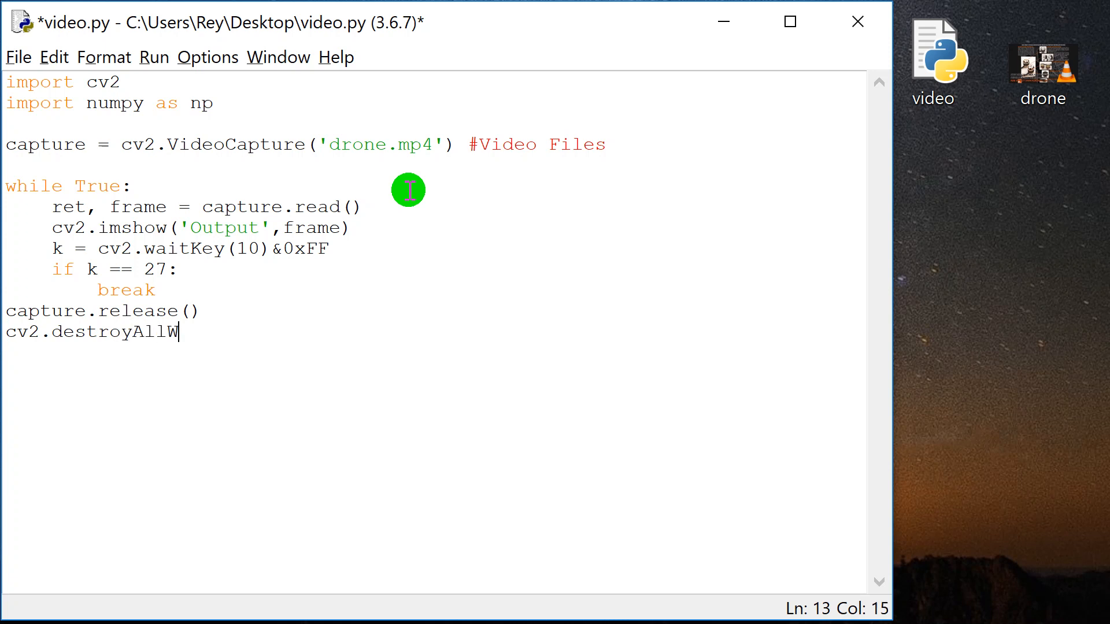
pyautogui.write('indows()')
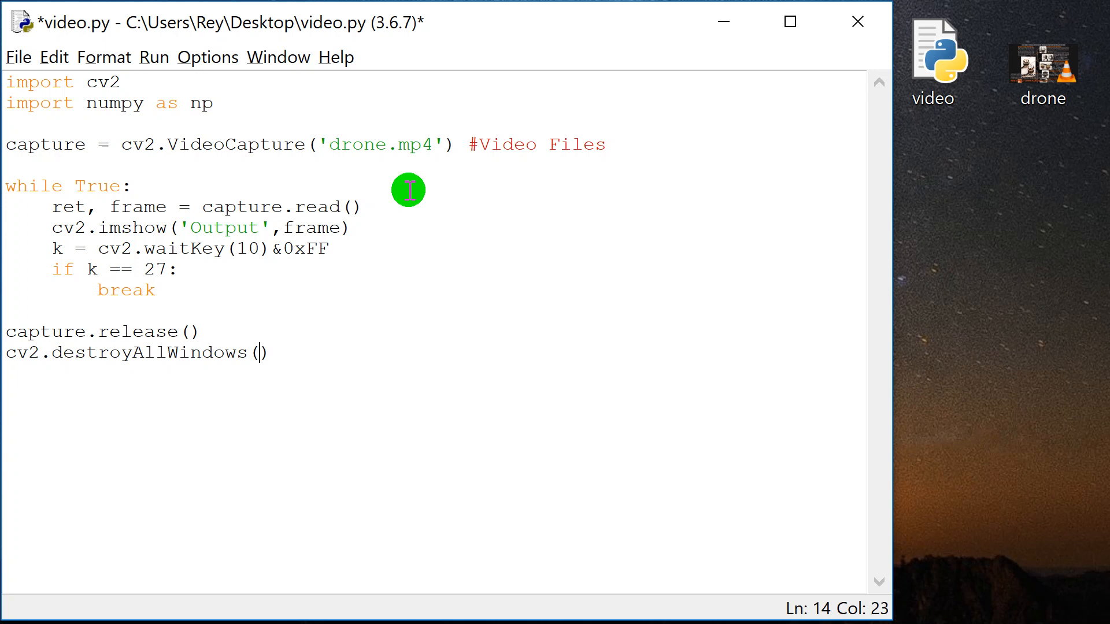
# Step: Add a blank line after while True:, run the script and watch drone.mp4 in Output
pyautogui.click(177, 269)
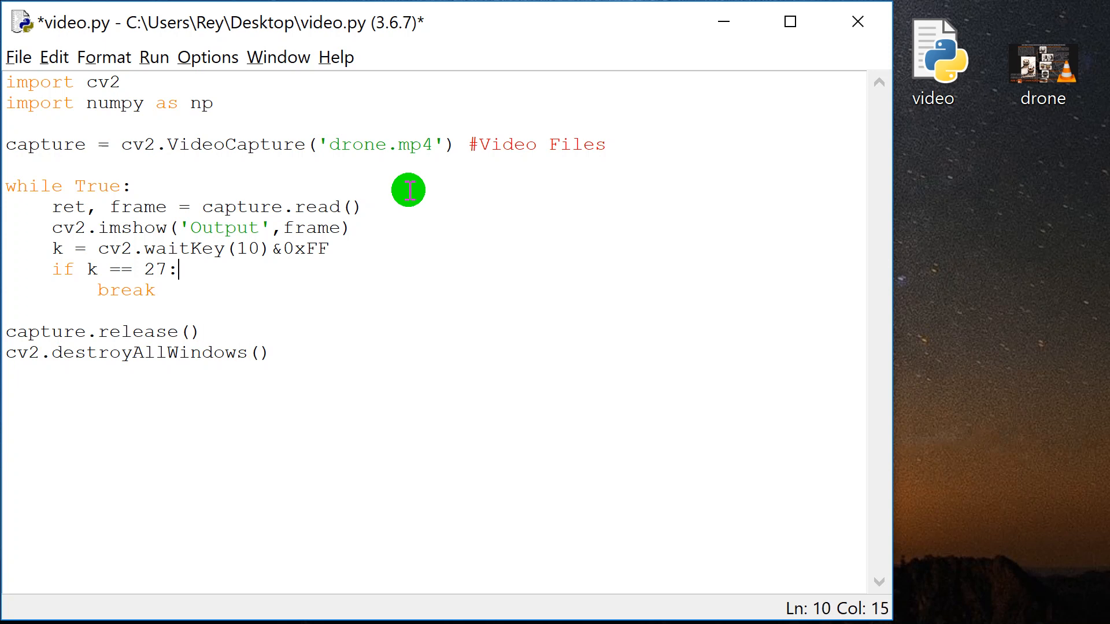
pyautogui.click(131, 186)
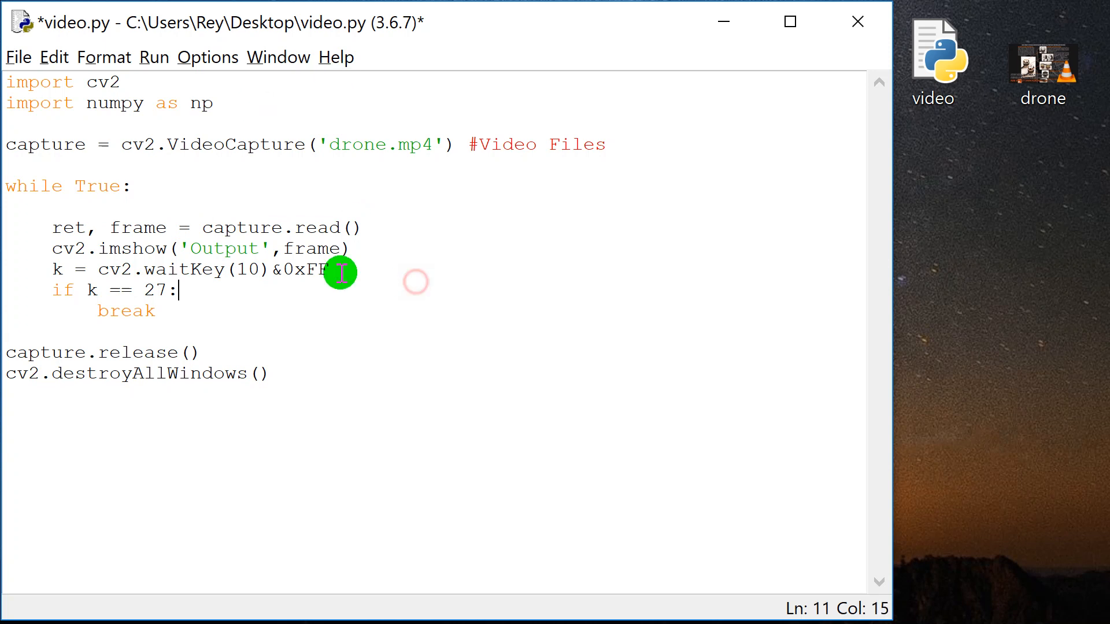
pyautogui.moveTo(297, 412)
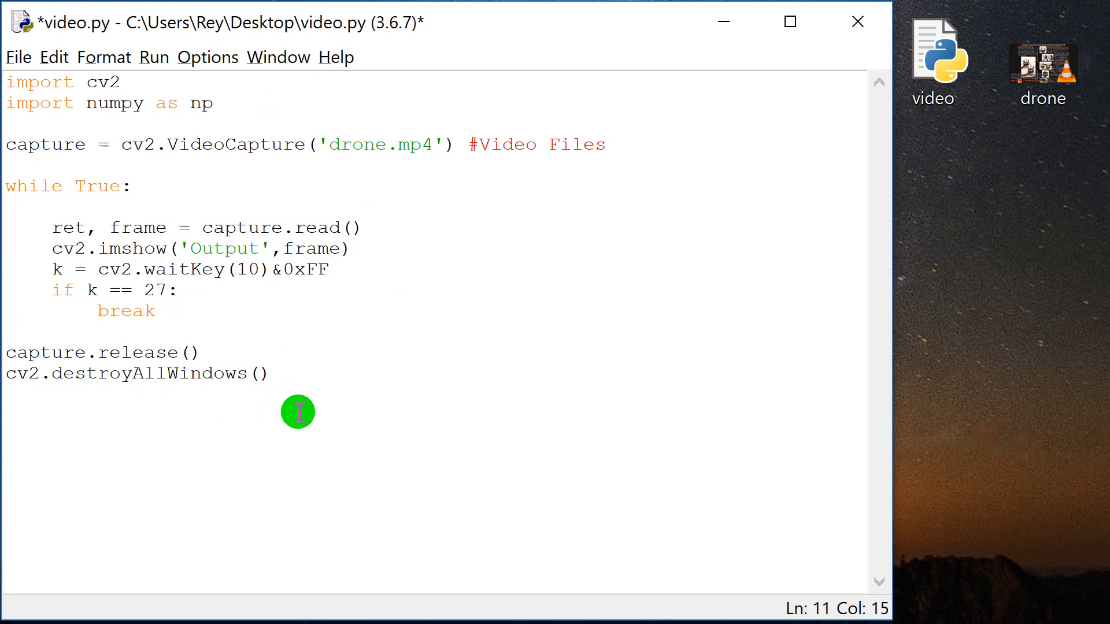
pyautogui.click(152, 57)
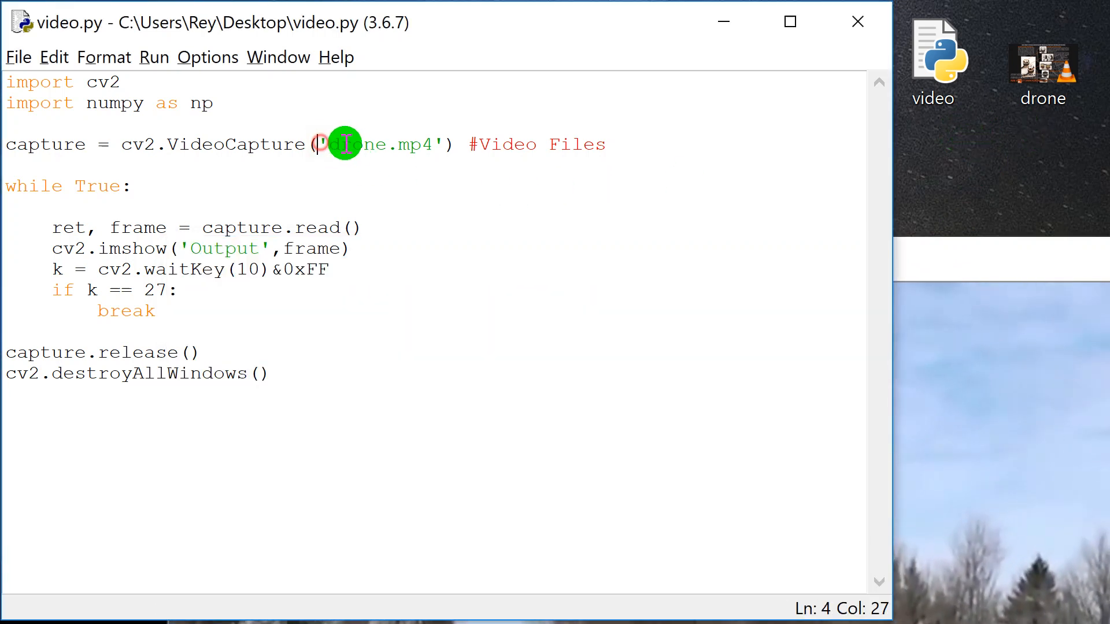
pyautogui.press('F5')
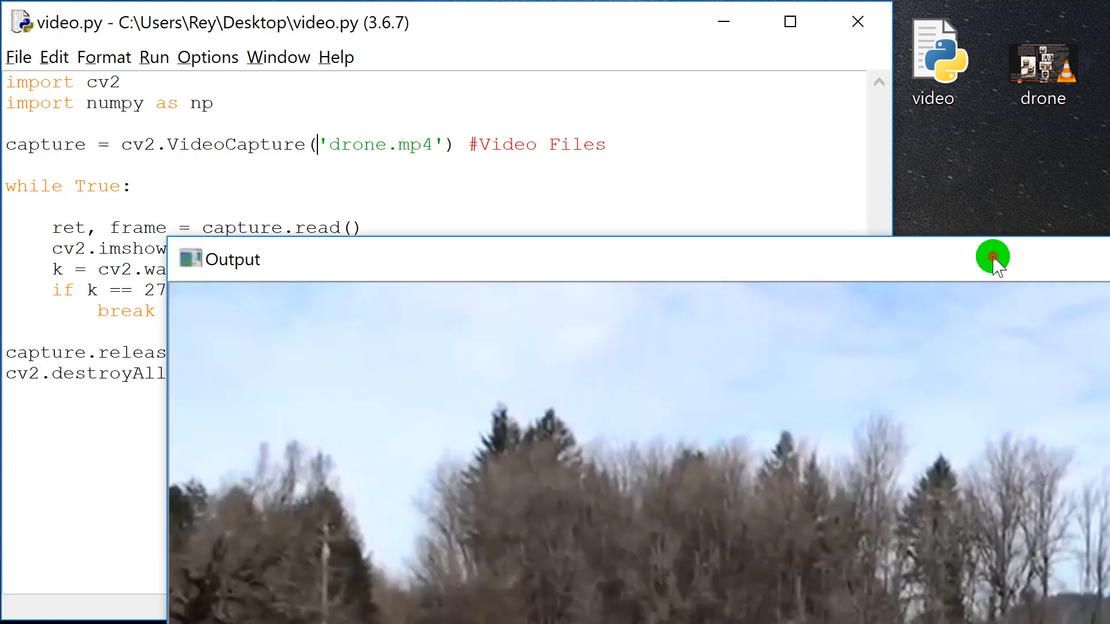
pyautogui.moveTo(990, 256); pyautogui.dragTo(828, 212)
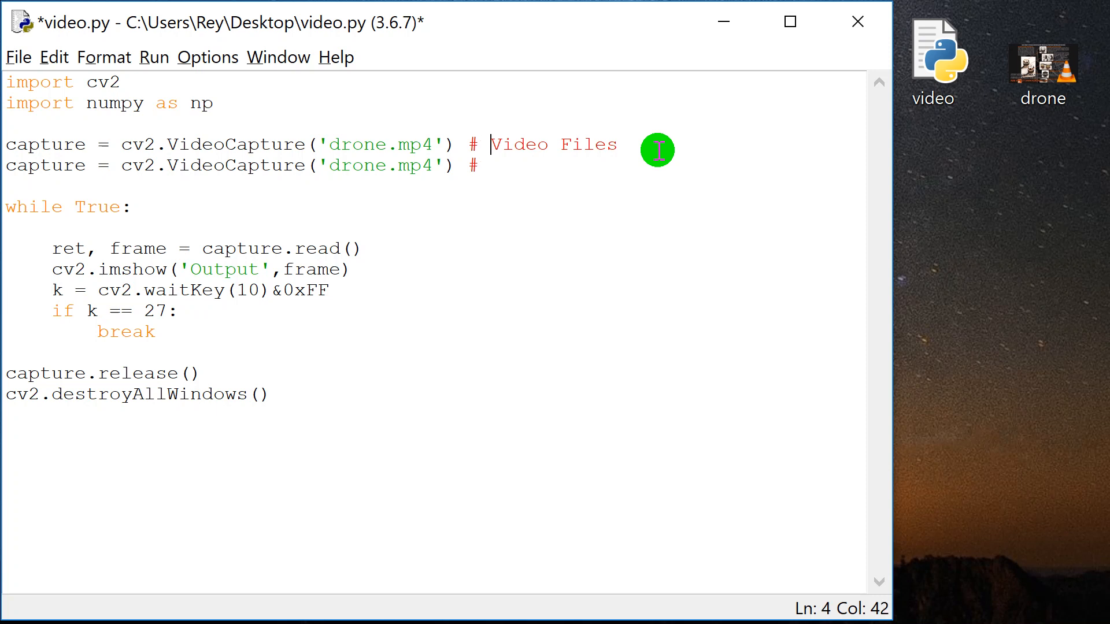
# Step: Comment out the drone.mp4 line and change the copy to cv2.VideoCapture(1) labelled Webcam
pyautogui.write('Webcam')
pyautogui.write('#')
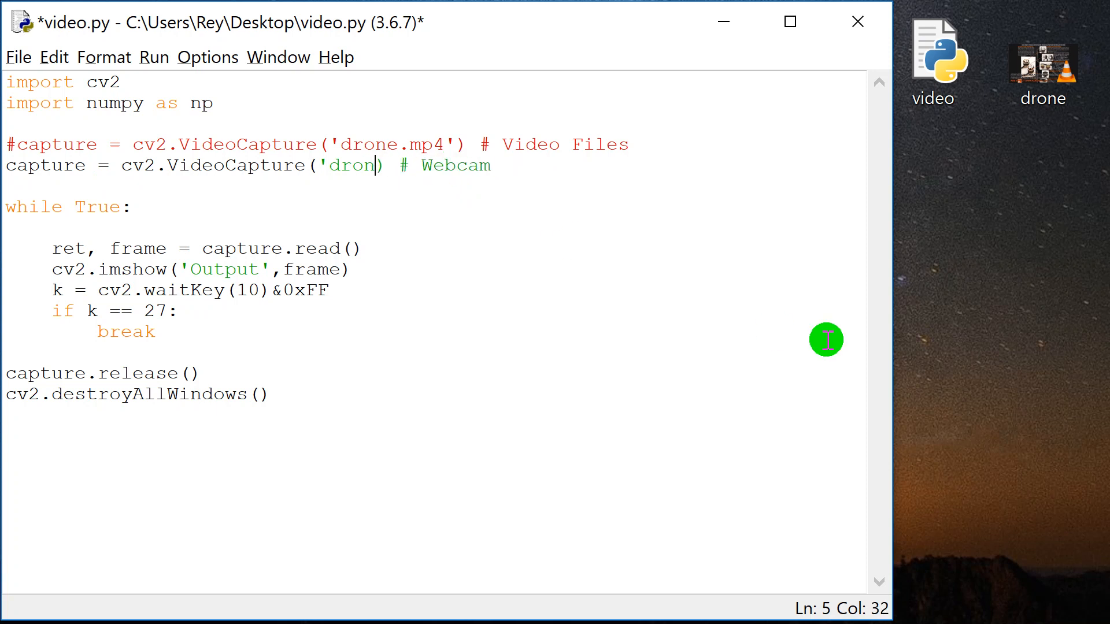
pyautogui.write('0')
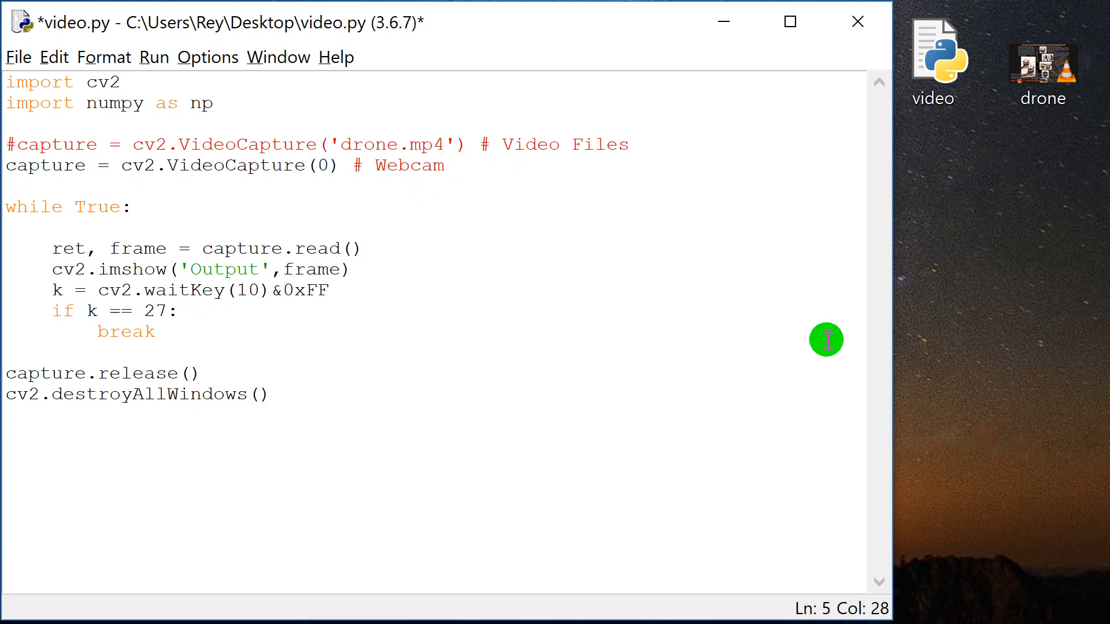
pyautogui.press('Backspace')
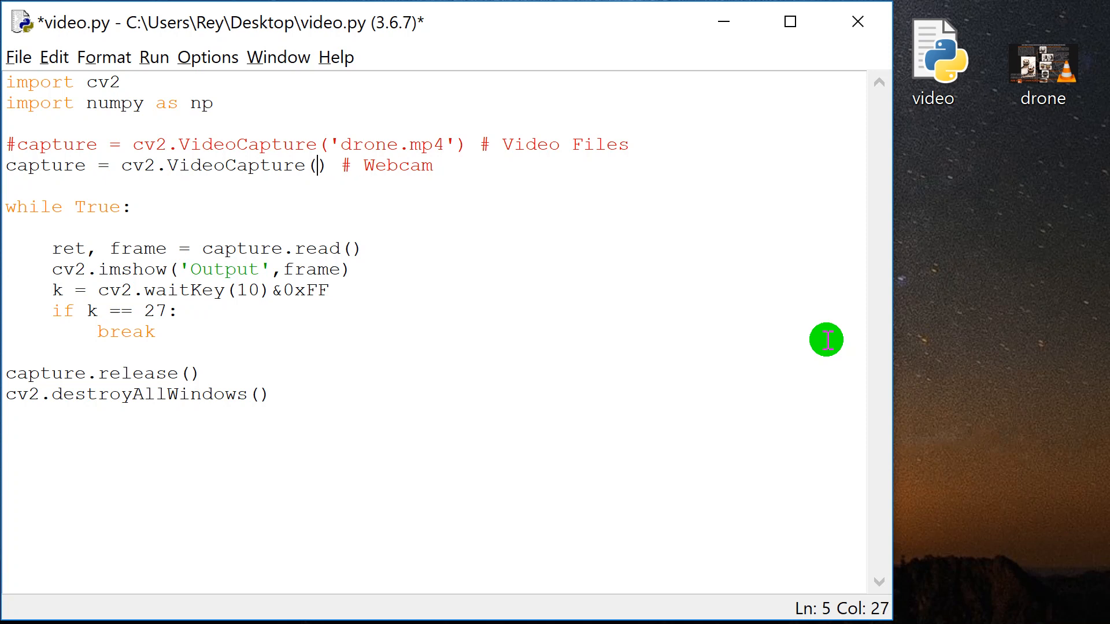
pyautogui.write('1')
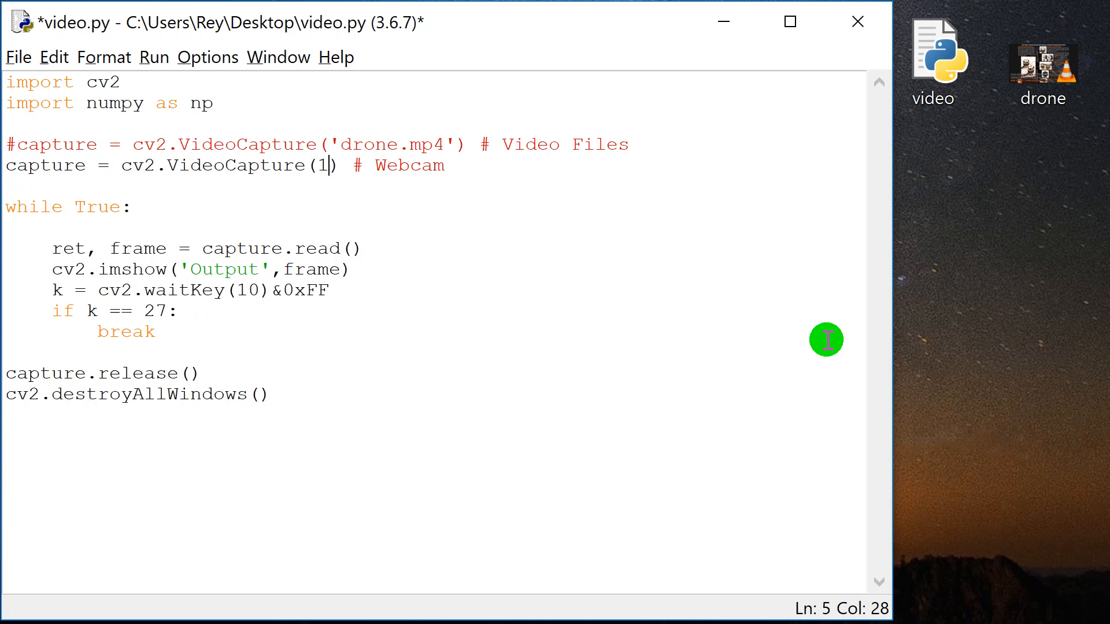
pyautogui.click(154, 56)
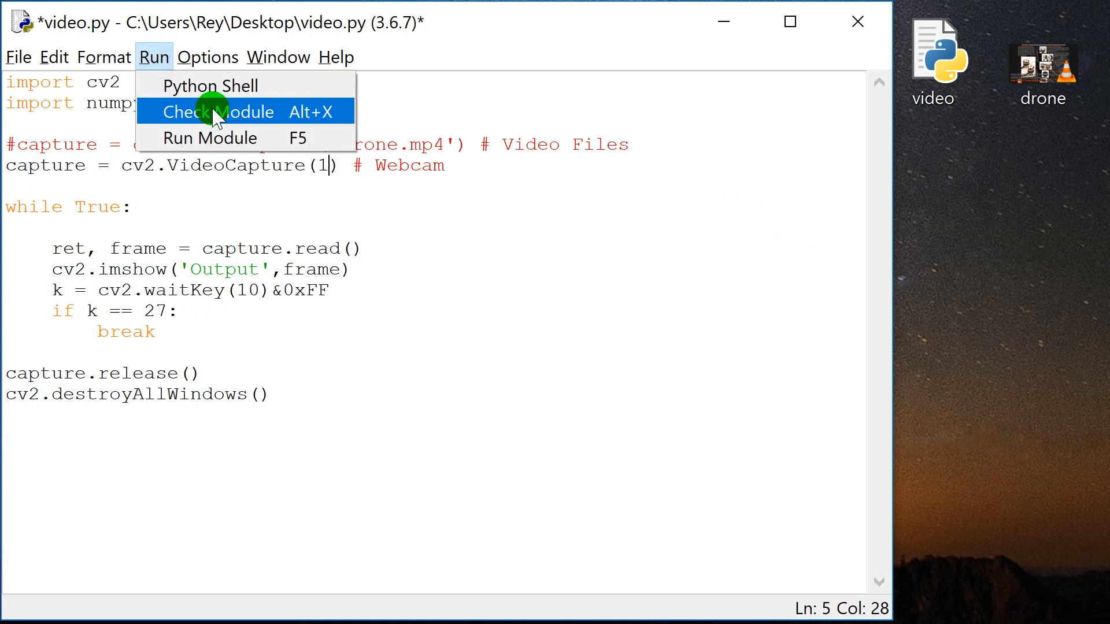
# Step: Run the module to view the camera 1 webcam feed, then change the index to 0
pyautogui.click(214, 111)
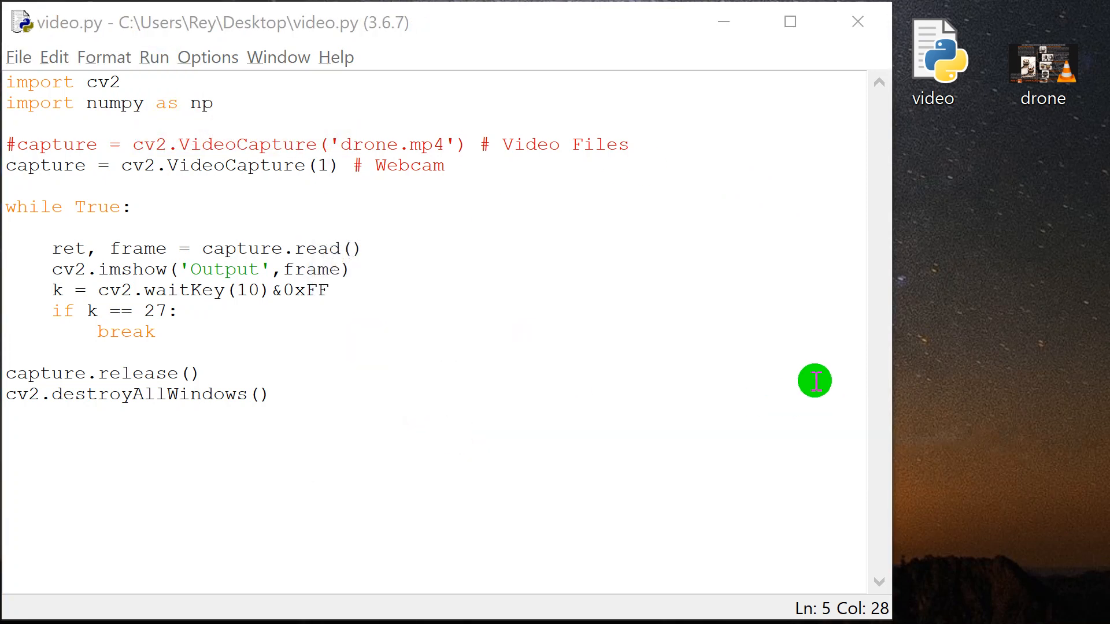
pyautogui.moveTo(831, 419)
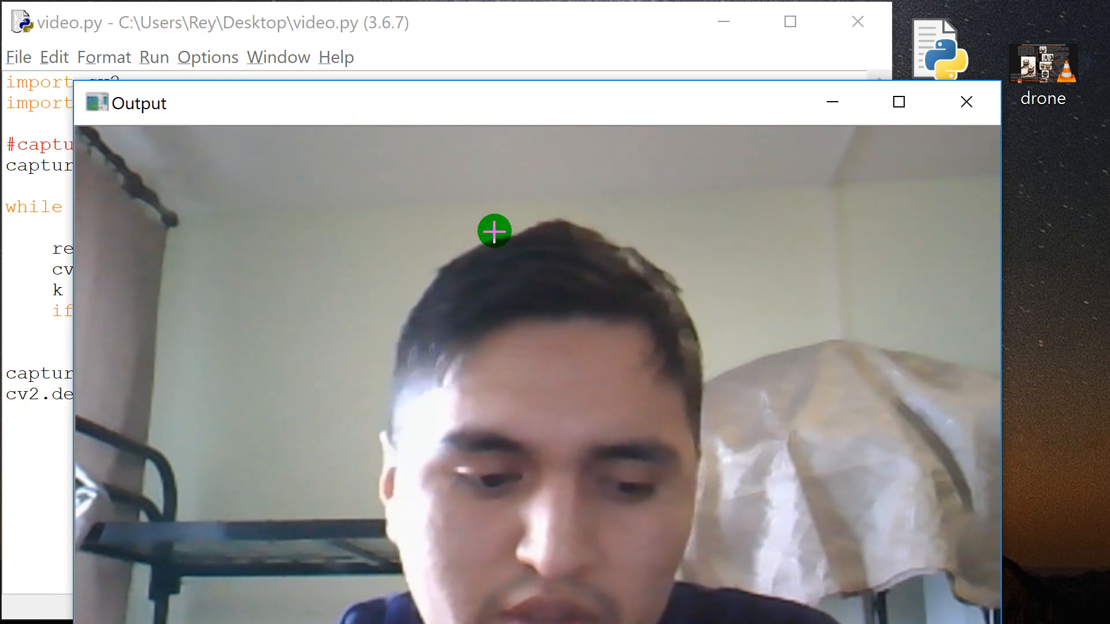
pyautogui.click(965, 101)
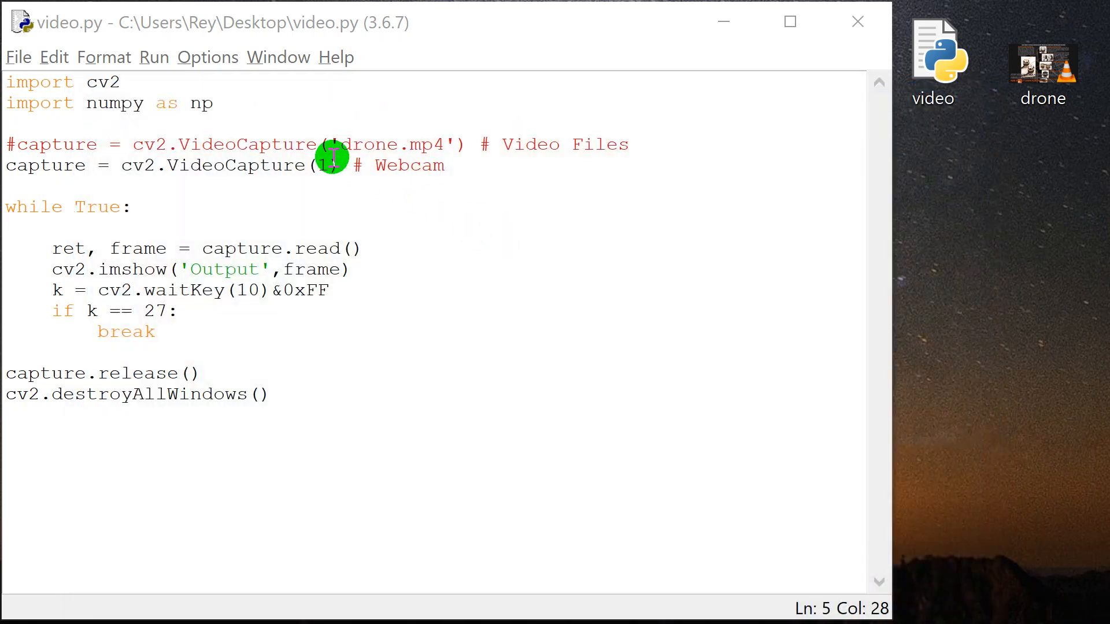
pyautogui.write('0')
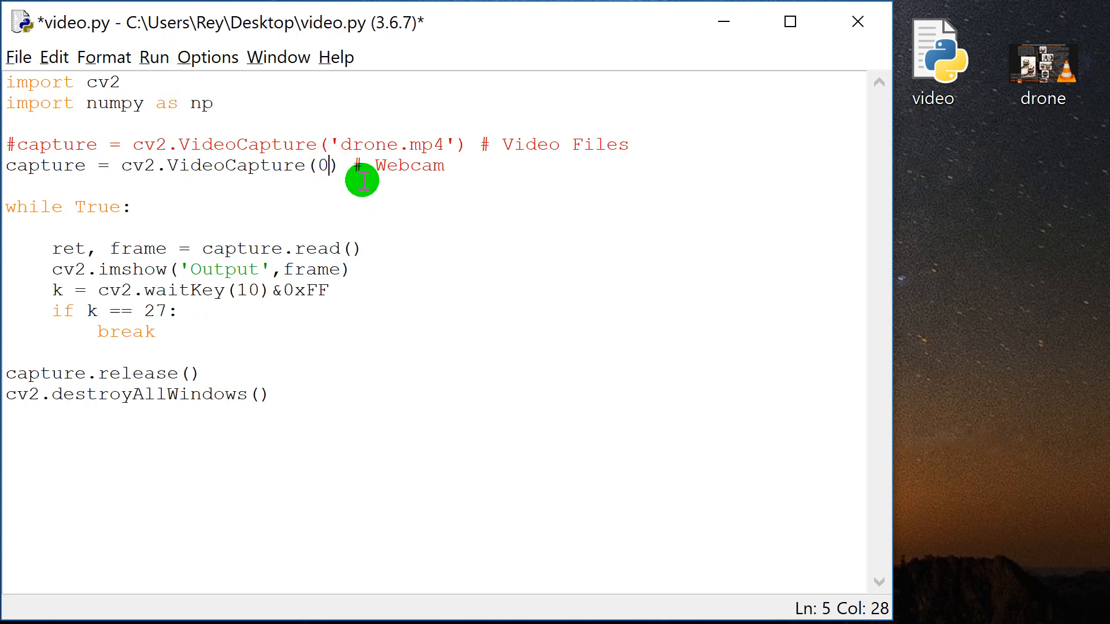
# Step: Change the webcam comment to '# Webcam 0,1,2.' and duplicate that capture line below
pyautogui.write(',1')
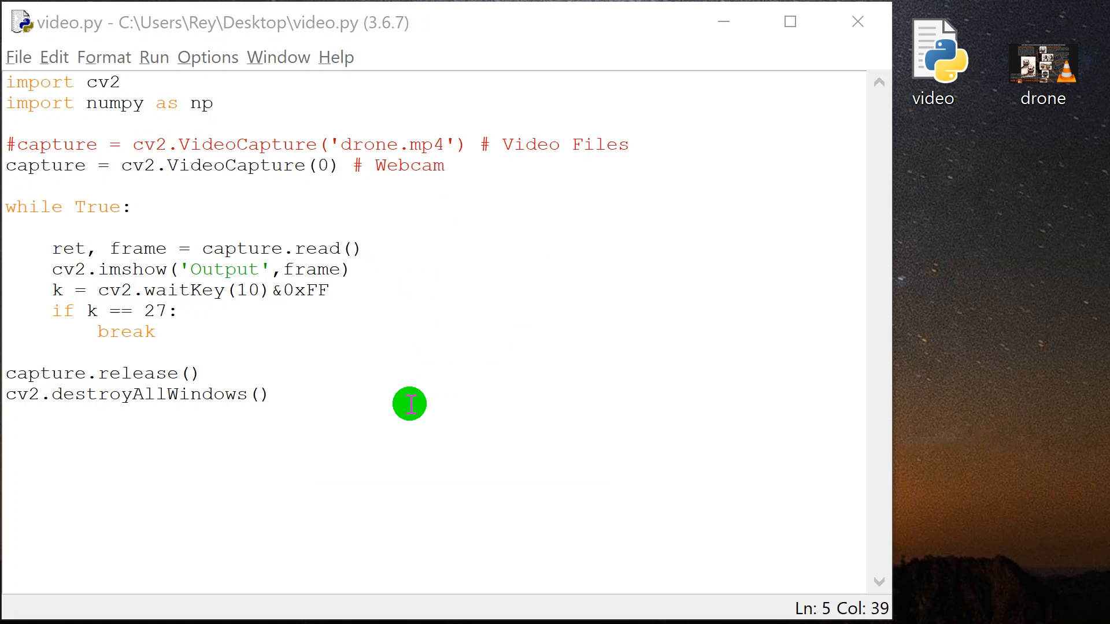
pyautogui.click(488, 166)
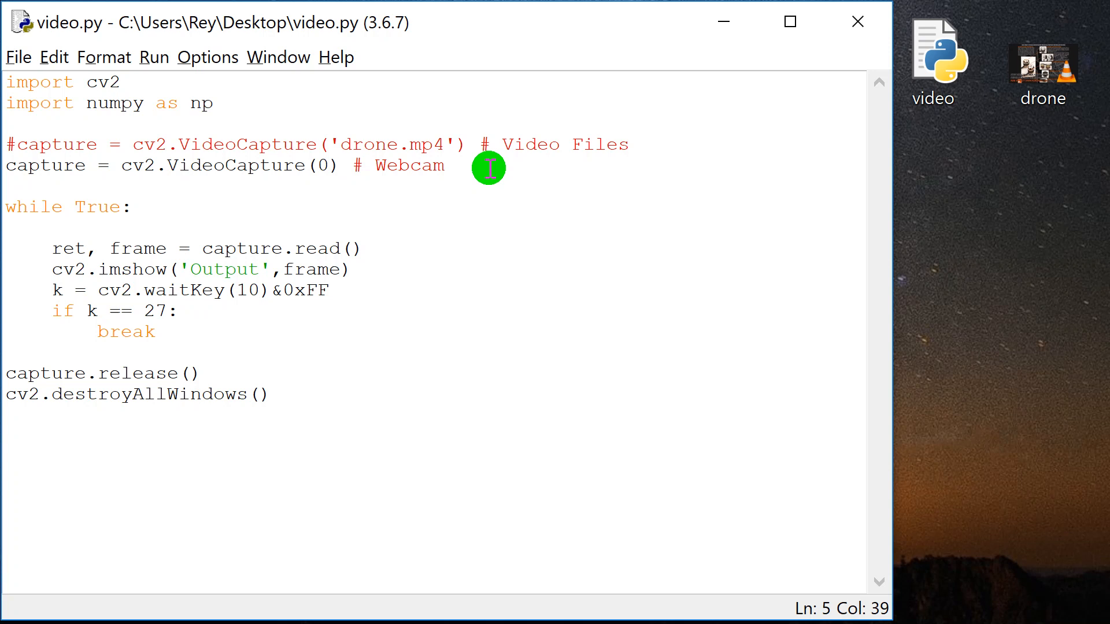
pyautogui.click(456, 166)
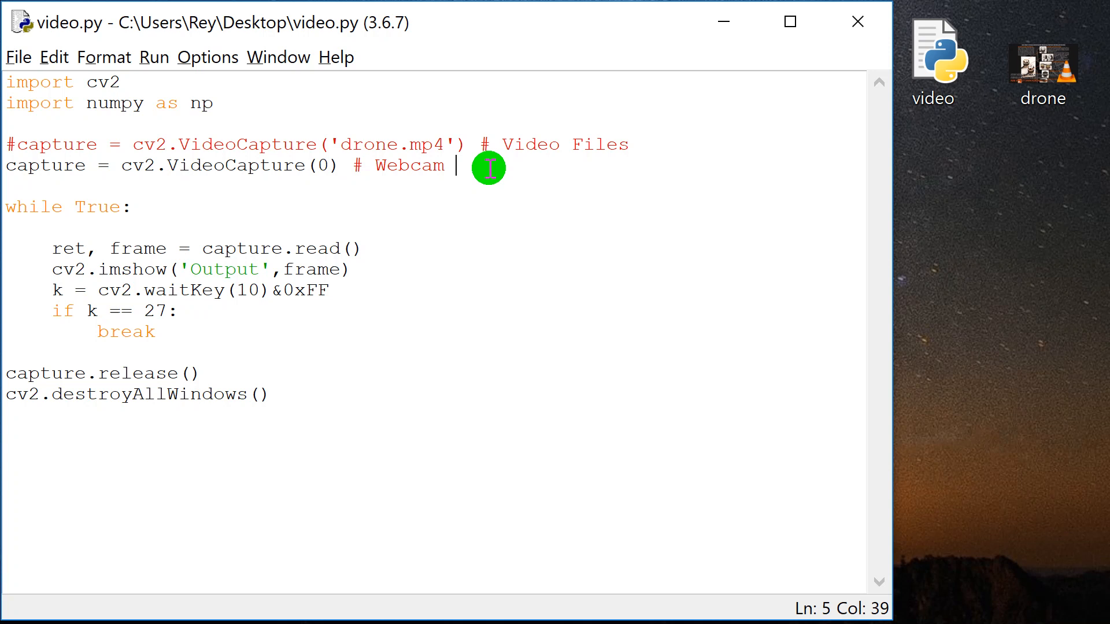
pyautogui.press('Backspace')
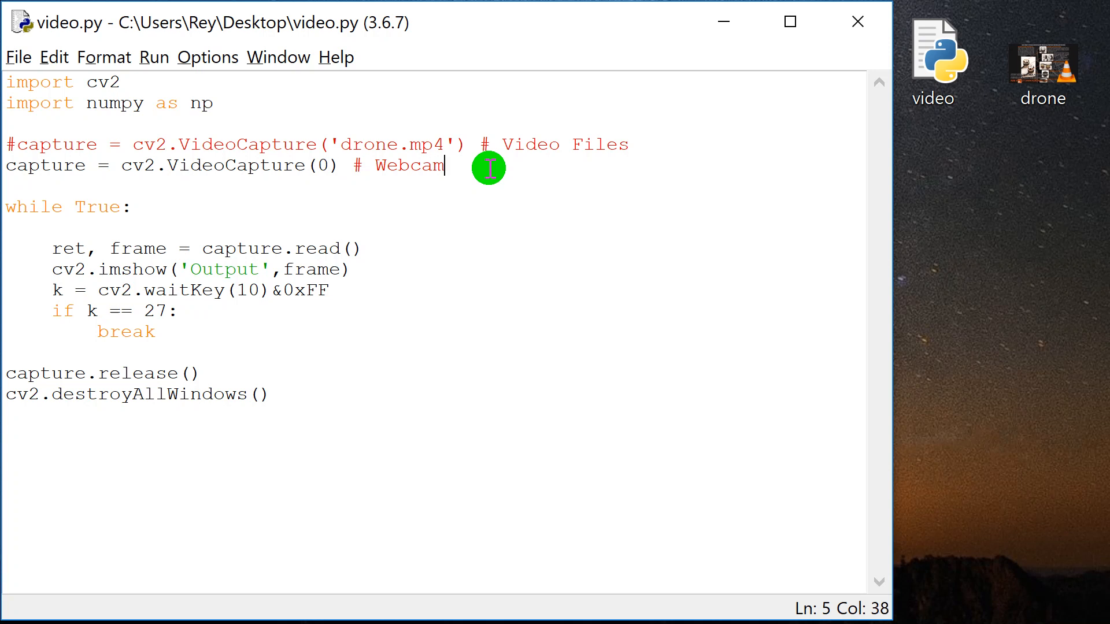
pyautogui.write('0,')
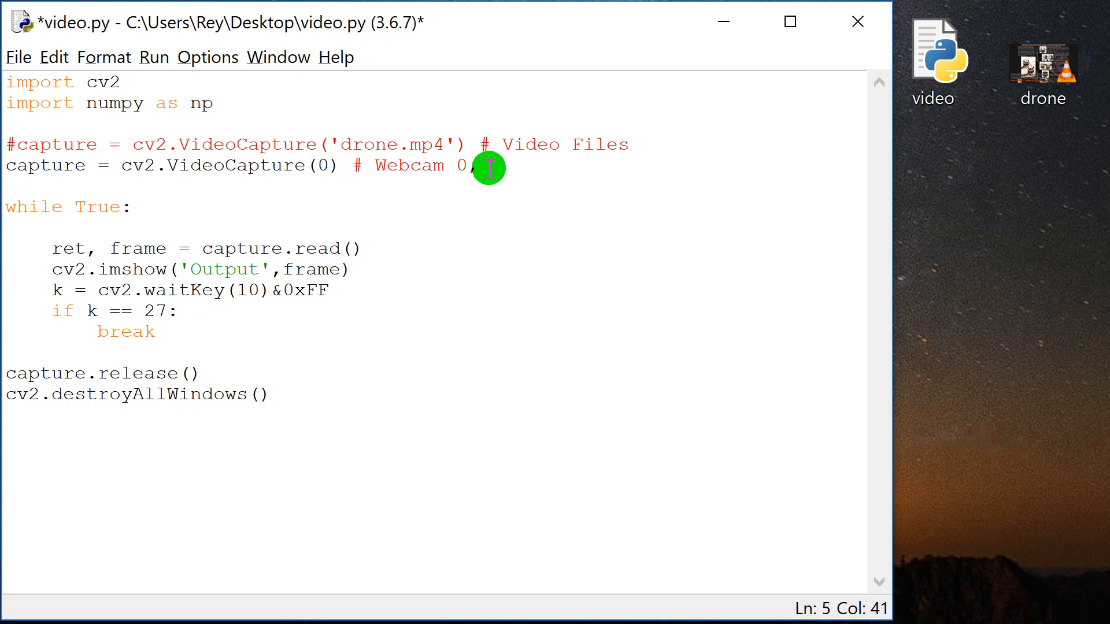
pyautogui.write('1')
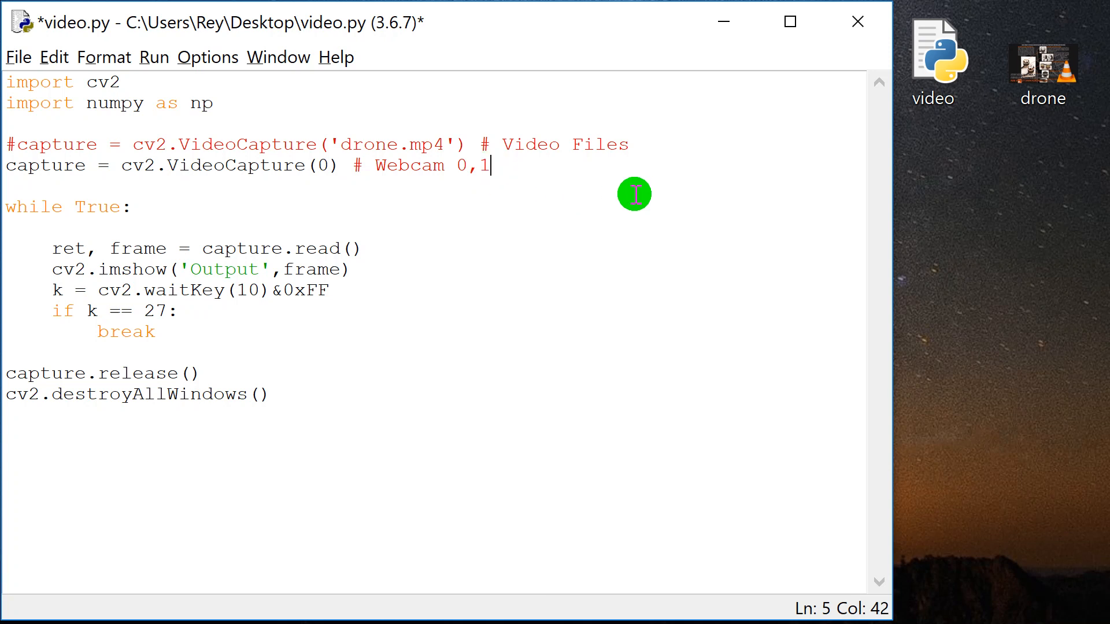
pyautogui.write(',2.')
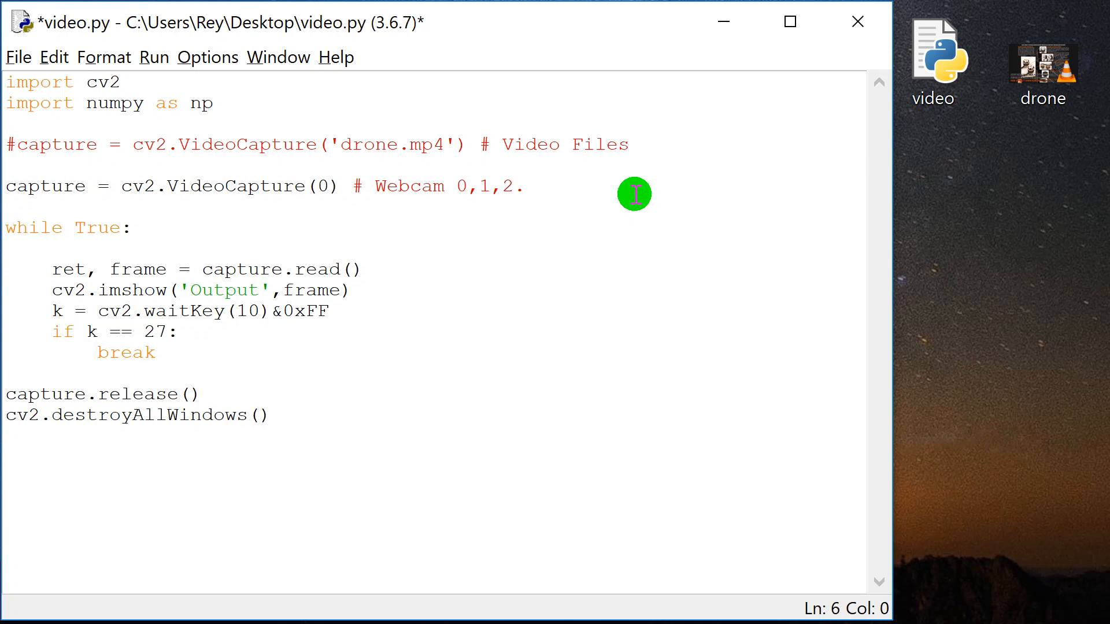
pyautogui.click(6, 186)
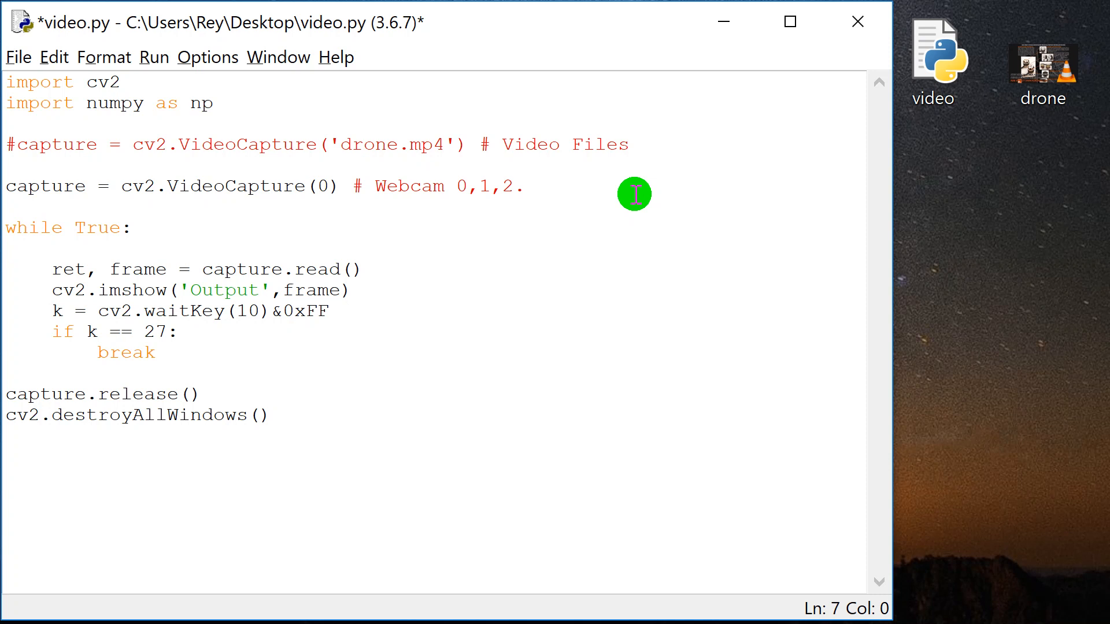
pyautogui.press('F5')
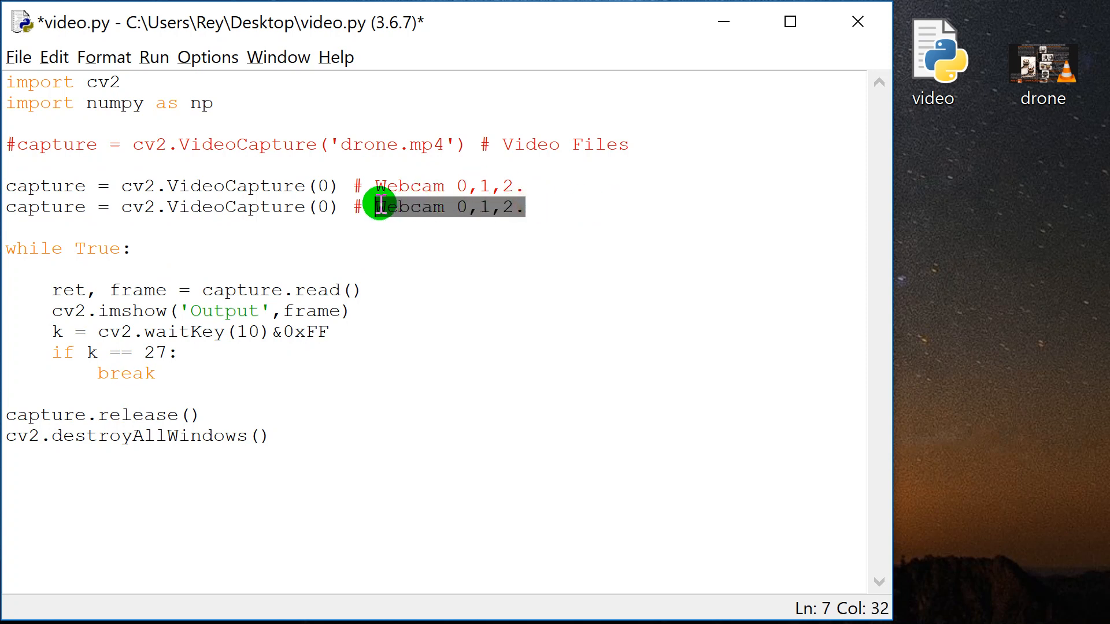
pyautogui.write('IP')
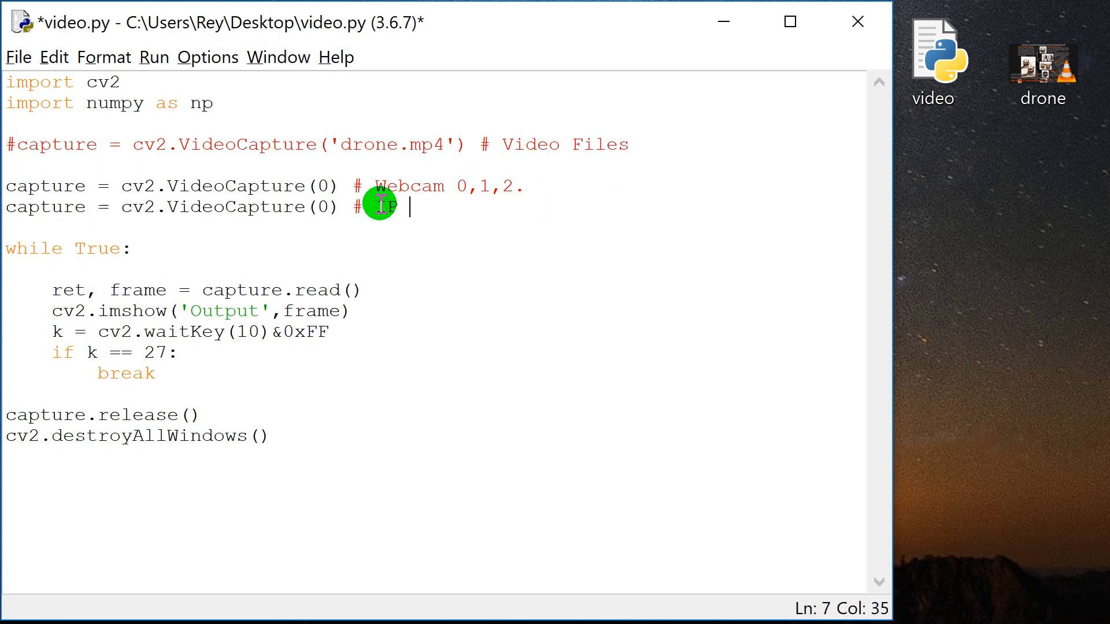
pyautogui.write('camera')
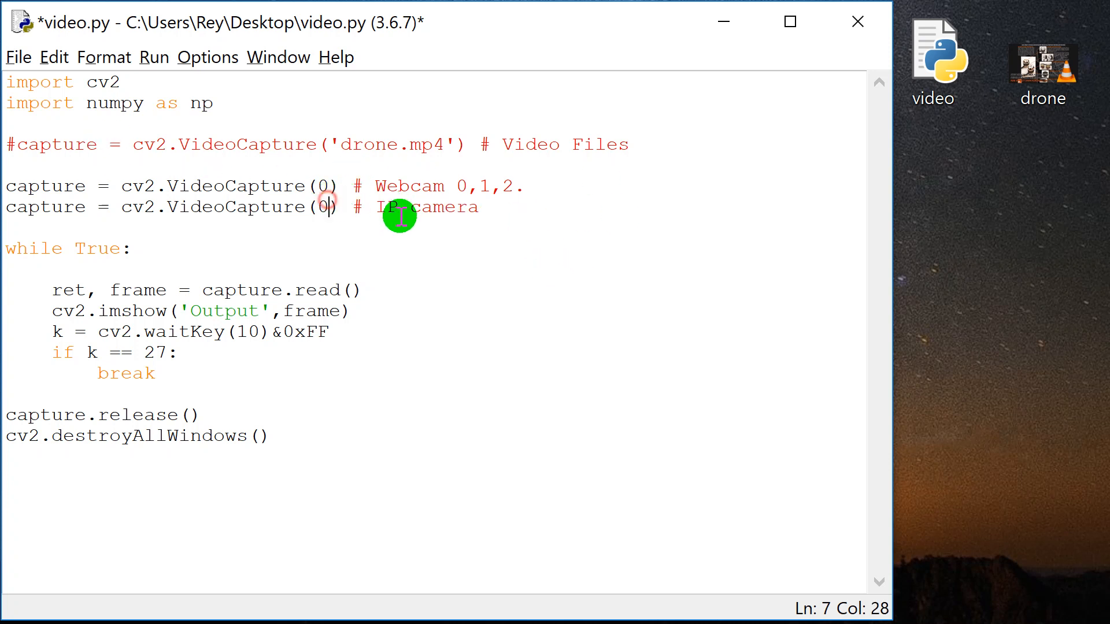
pyautogui.press('Backspace')
pyautogui.write('#')
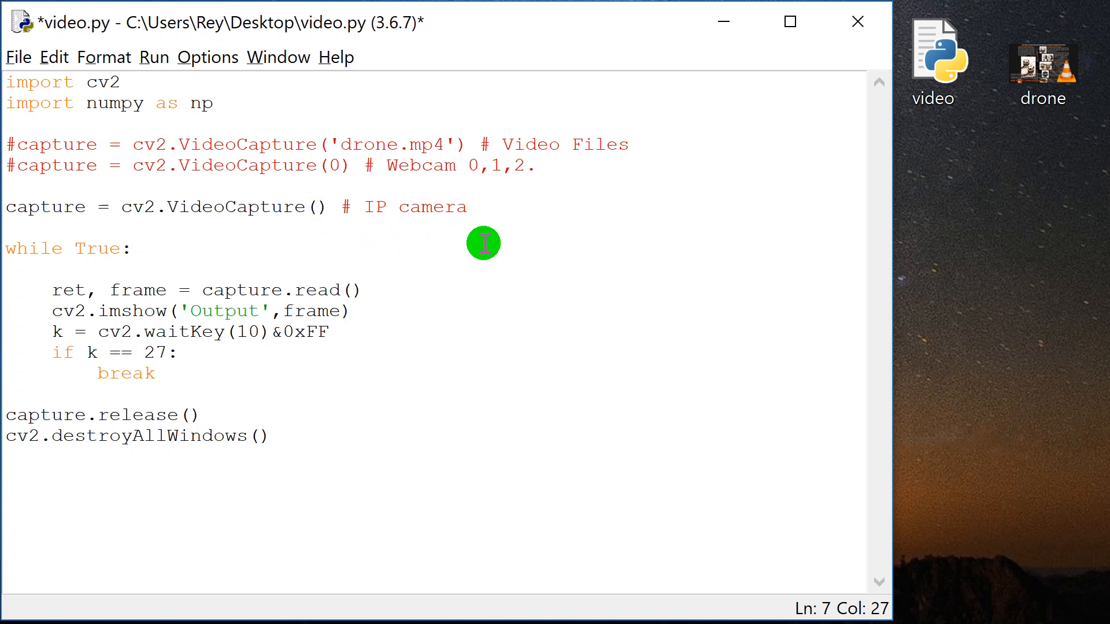
pyautogui.moveTo(409, 210)
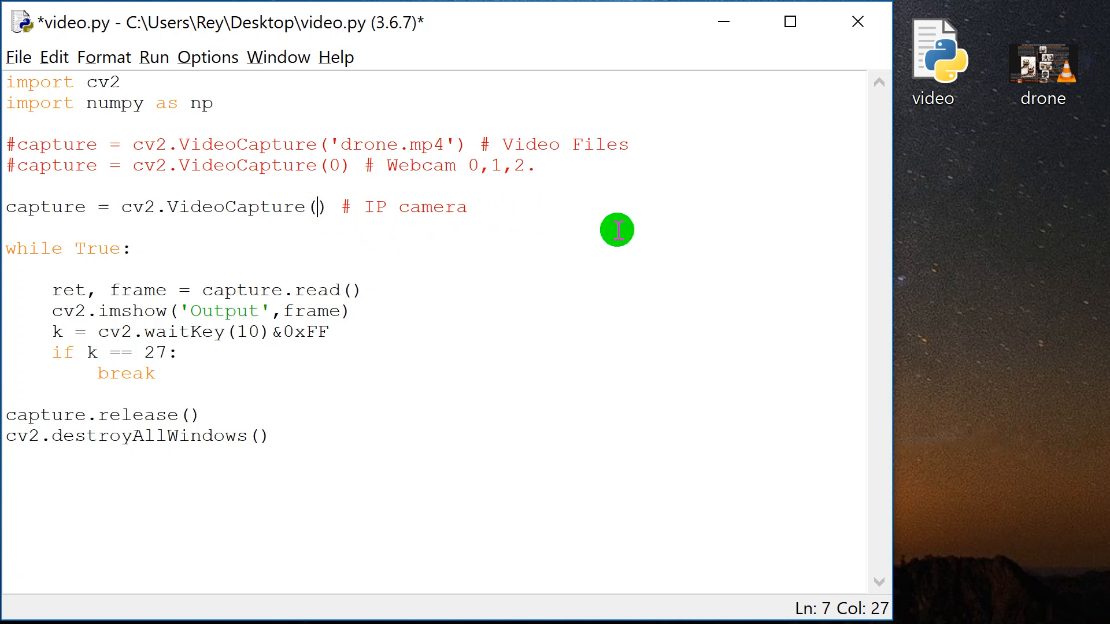
pyautogui.write('19')
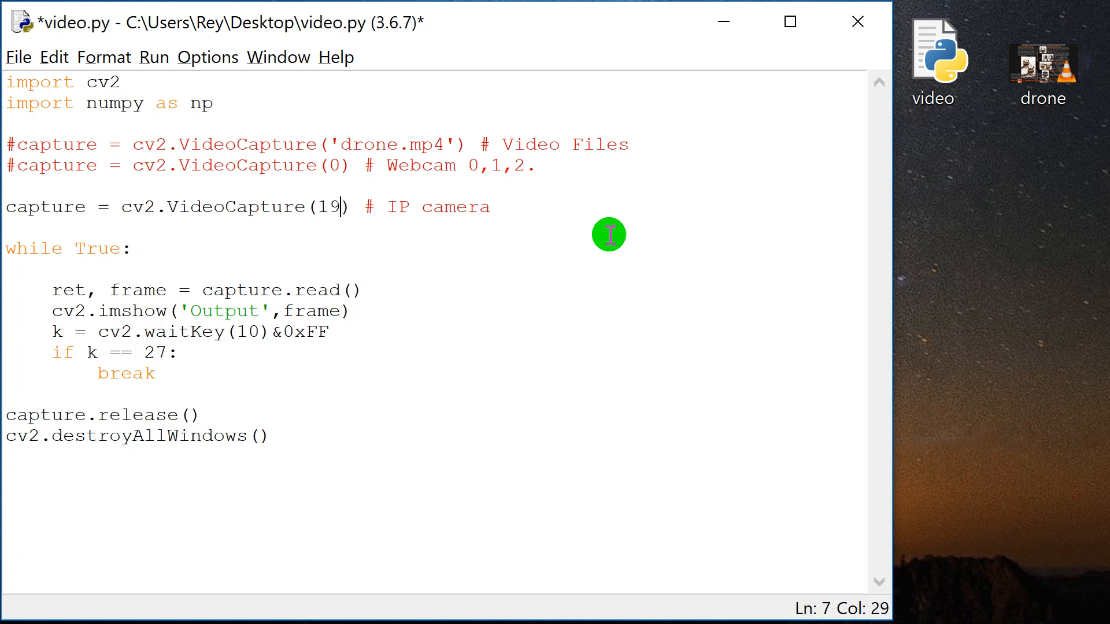
pyautogui.write('2.168.1')
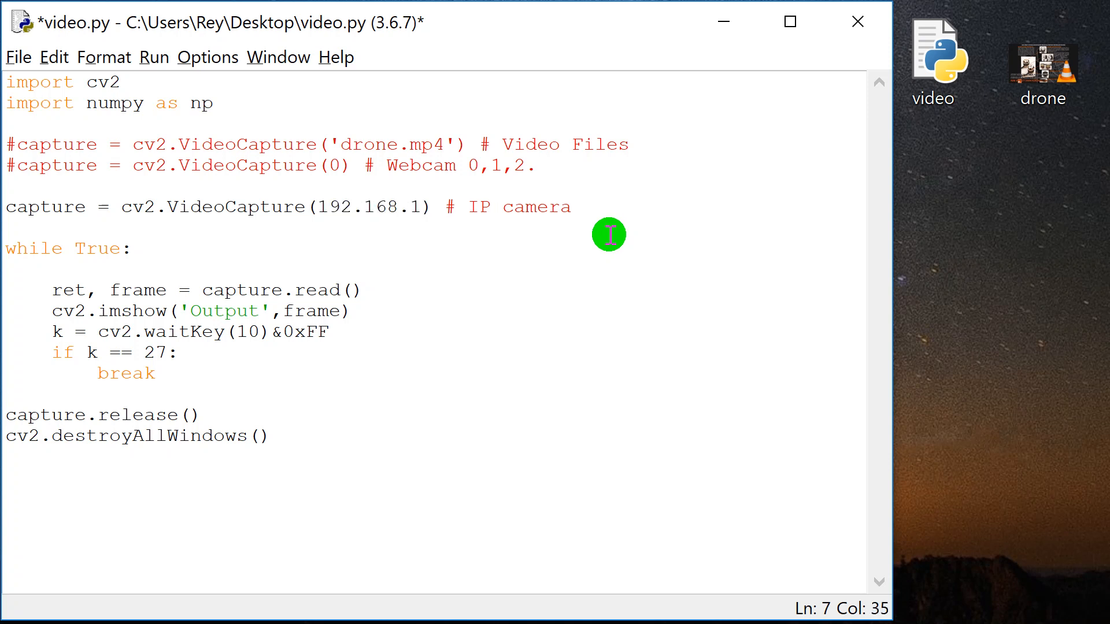
pyautogui.write('.68')
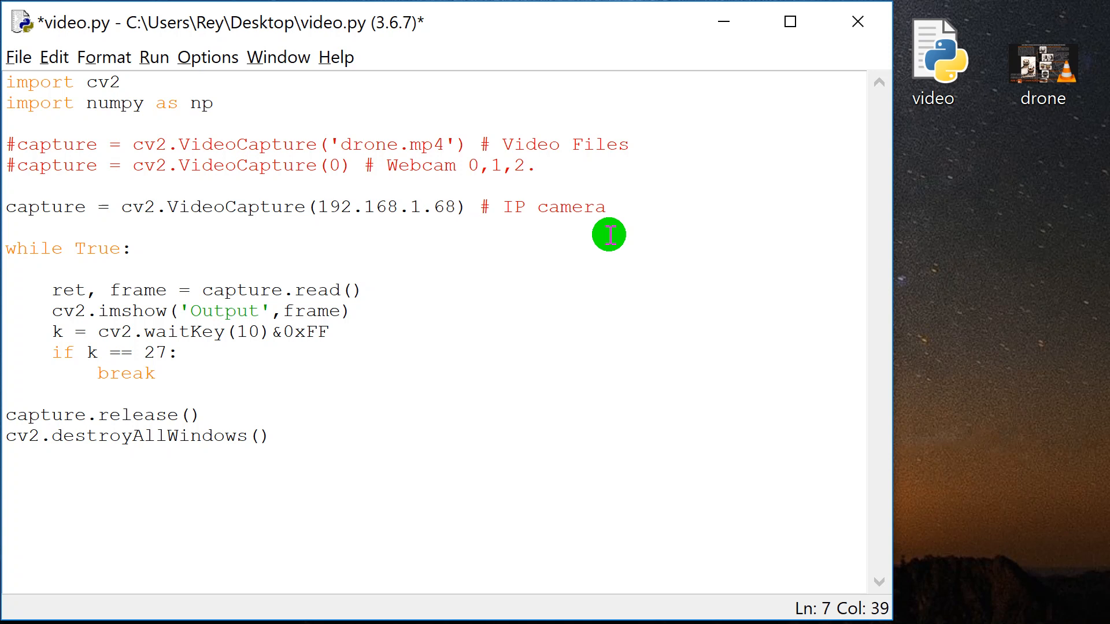
pyautogui.write(':808')
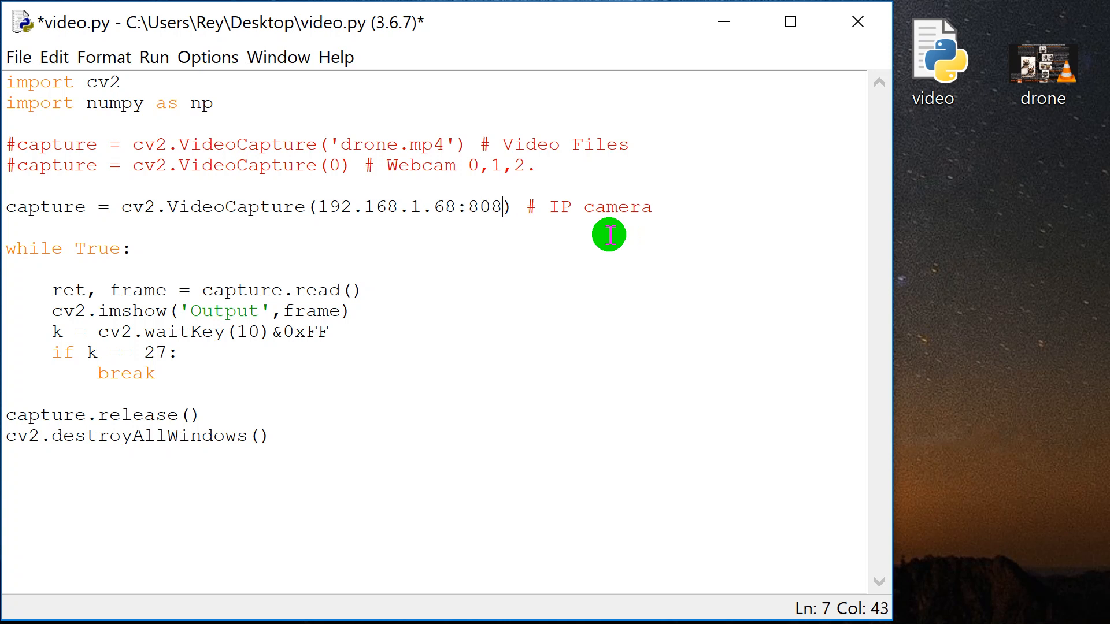
pyautogui.write('1/')
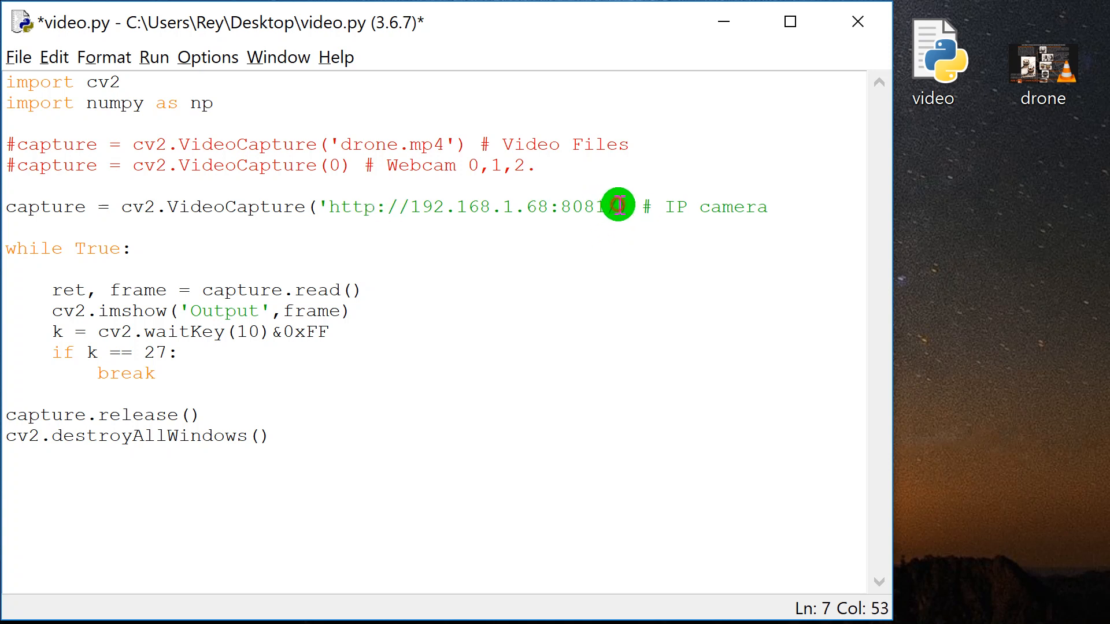
pyautogui.write('/')
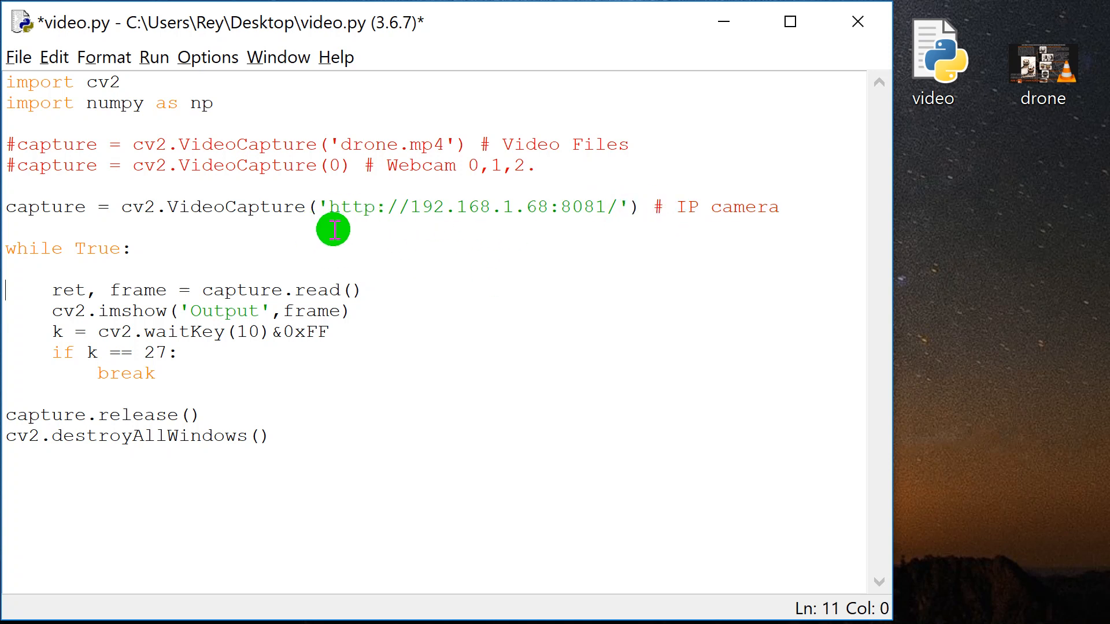
pyautogui.moveTo(409, 271)
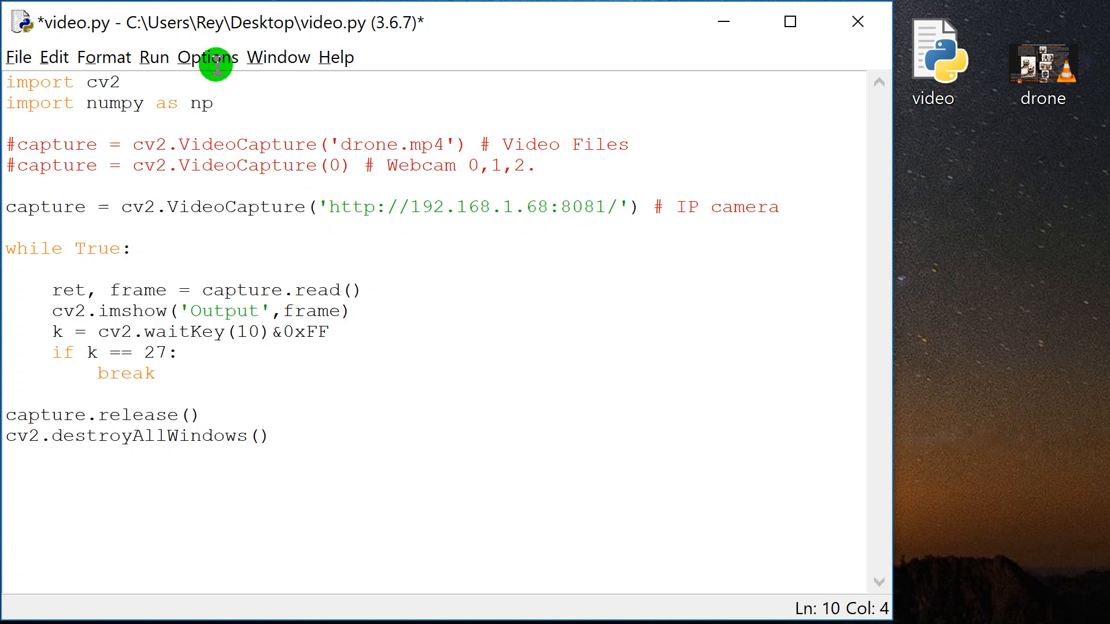
pyautogui.moveTo(416, 267)
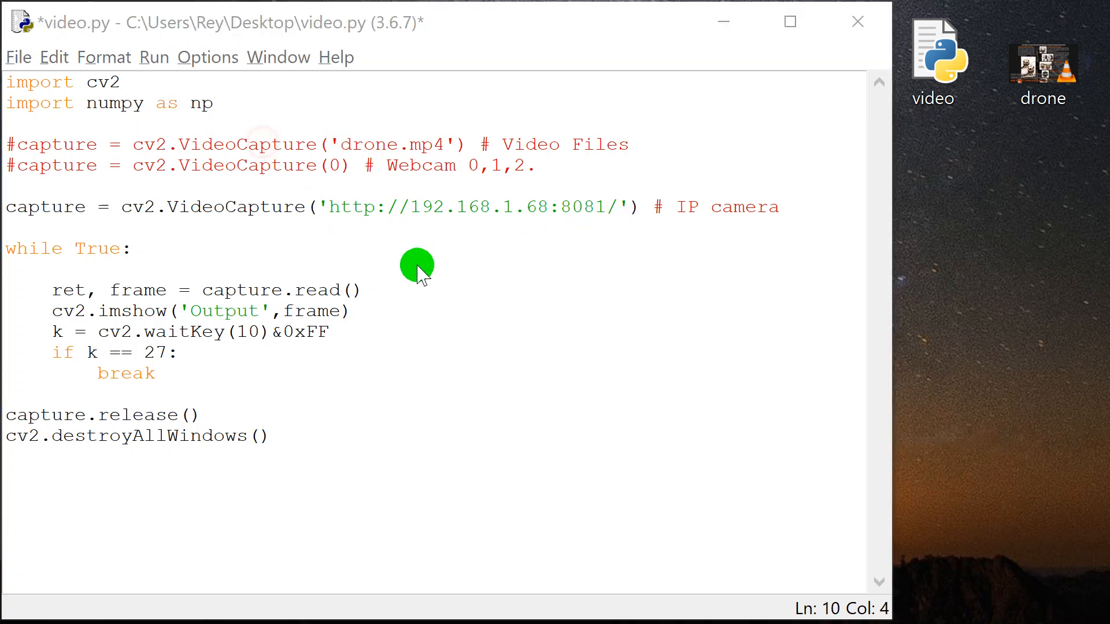
# Step: Save the script and delete the blank line above the IP camera capture line
pyautogui.press('F5')
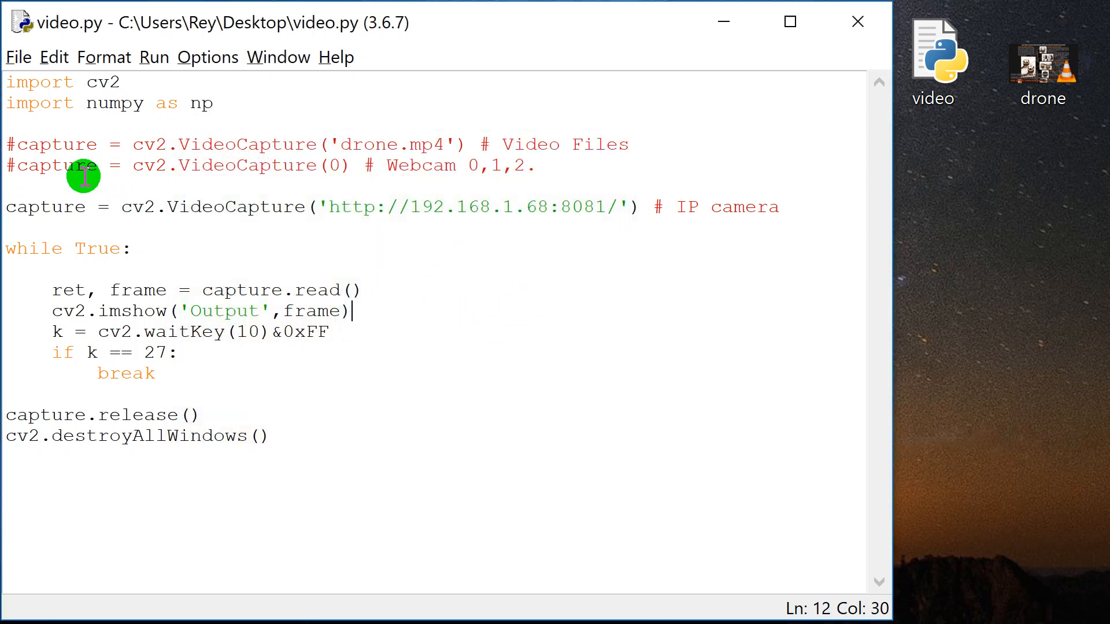
pyautogui.press('Backspace')
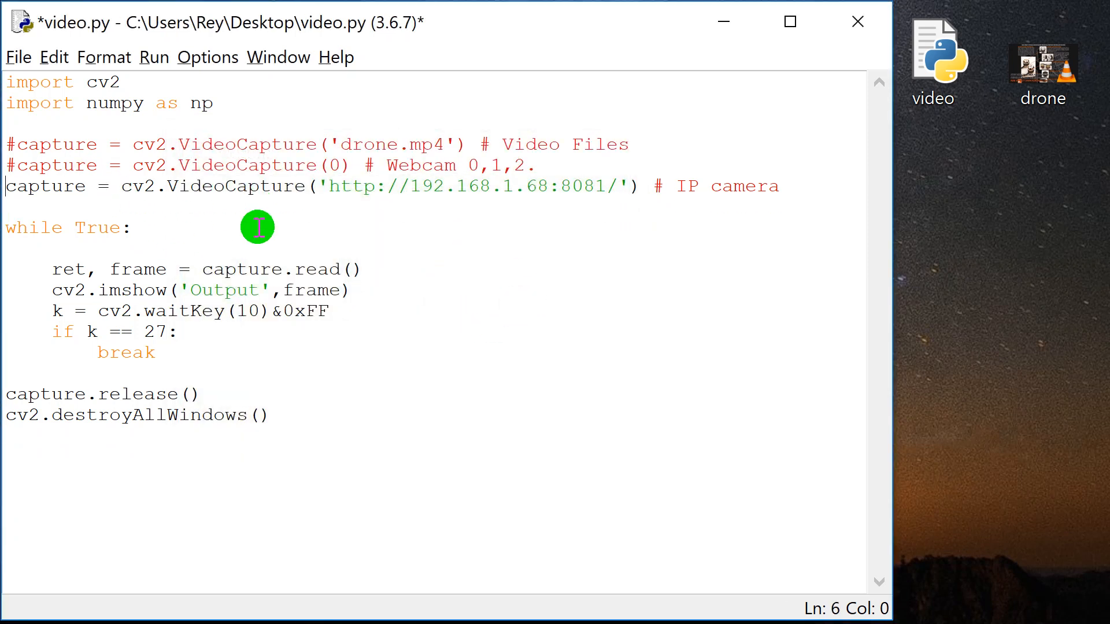
# Step: Comment out the IP camera line and add capture = cv2.VideoCapture(0) # Youtube Video
pyautogui.write('#')
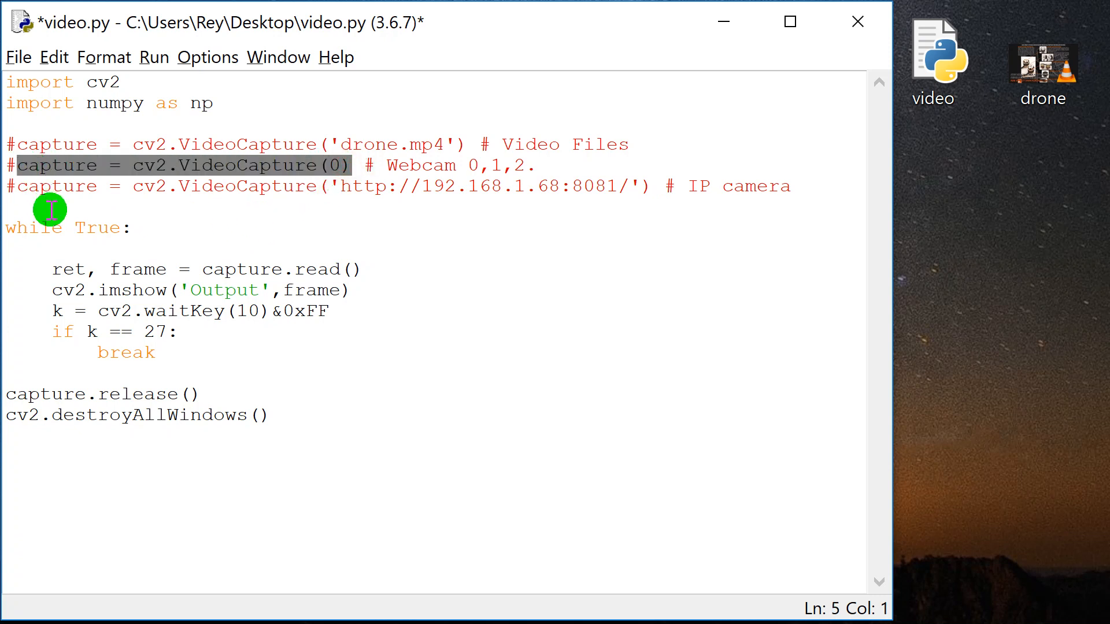
pyautogui.write('capture = cv2.VideoCapture(0) #')
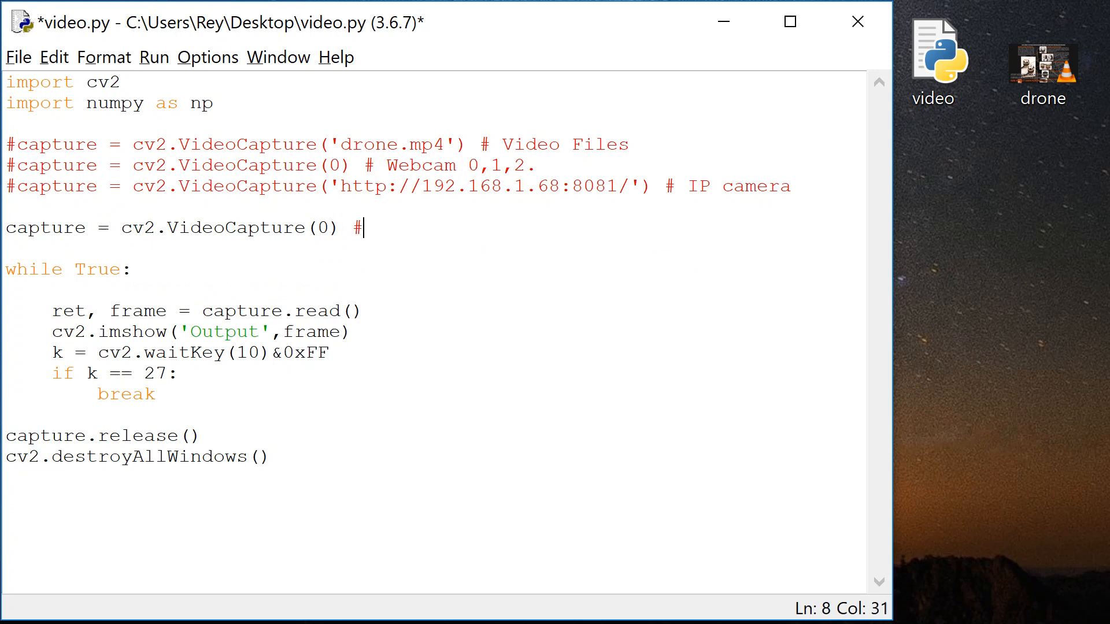
pyautogui.write('Youtube')
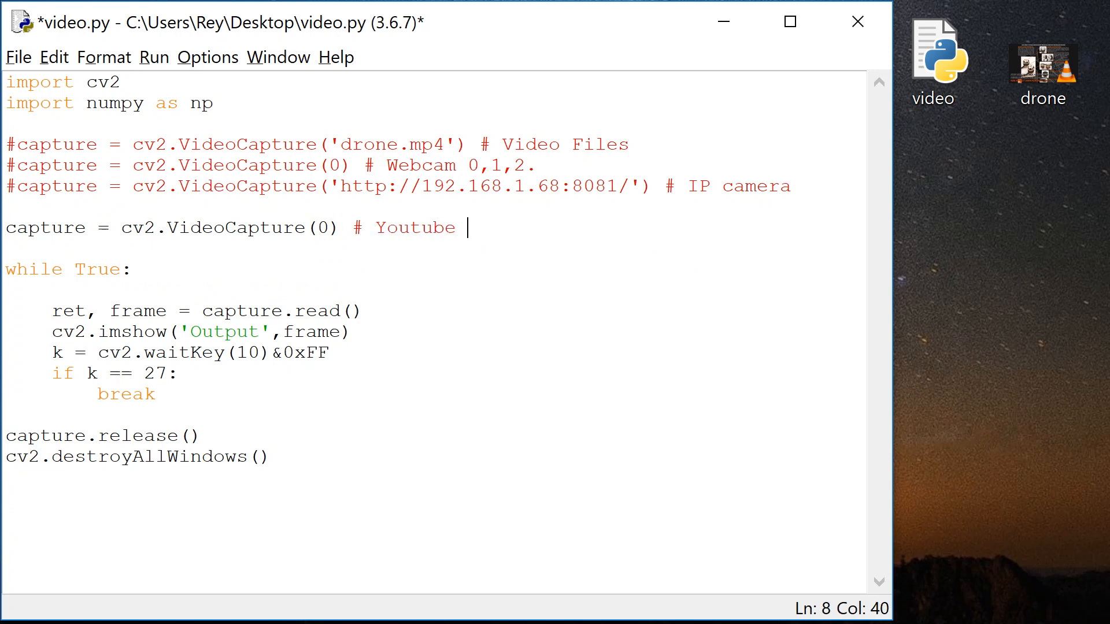
pyautogui.write('Video')
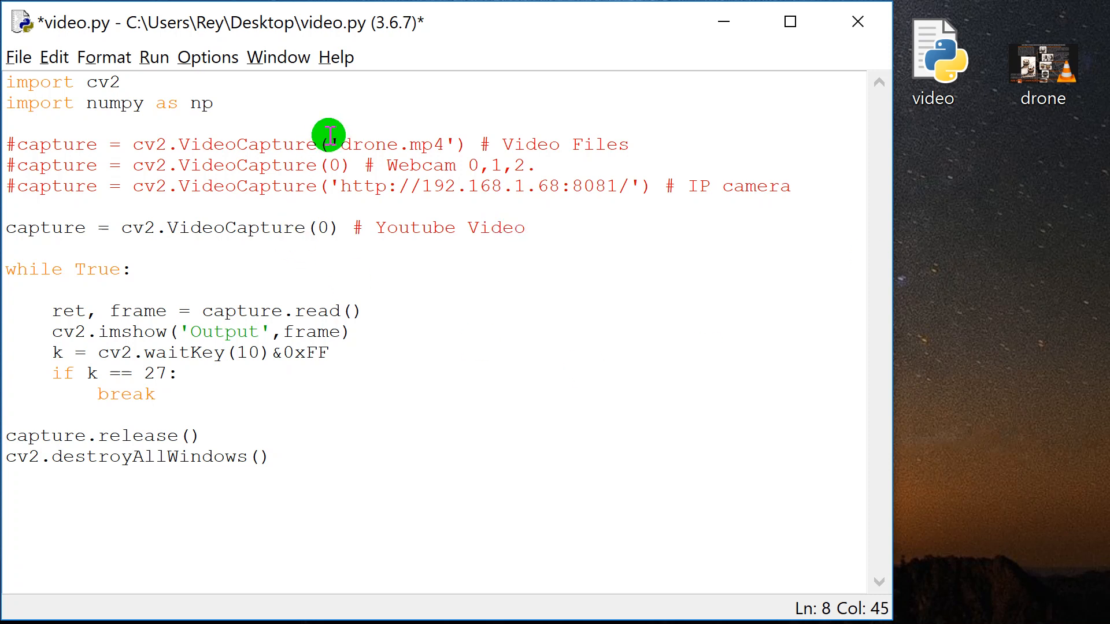
pyautogui.click(360, 113)
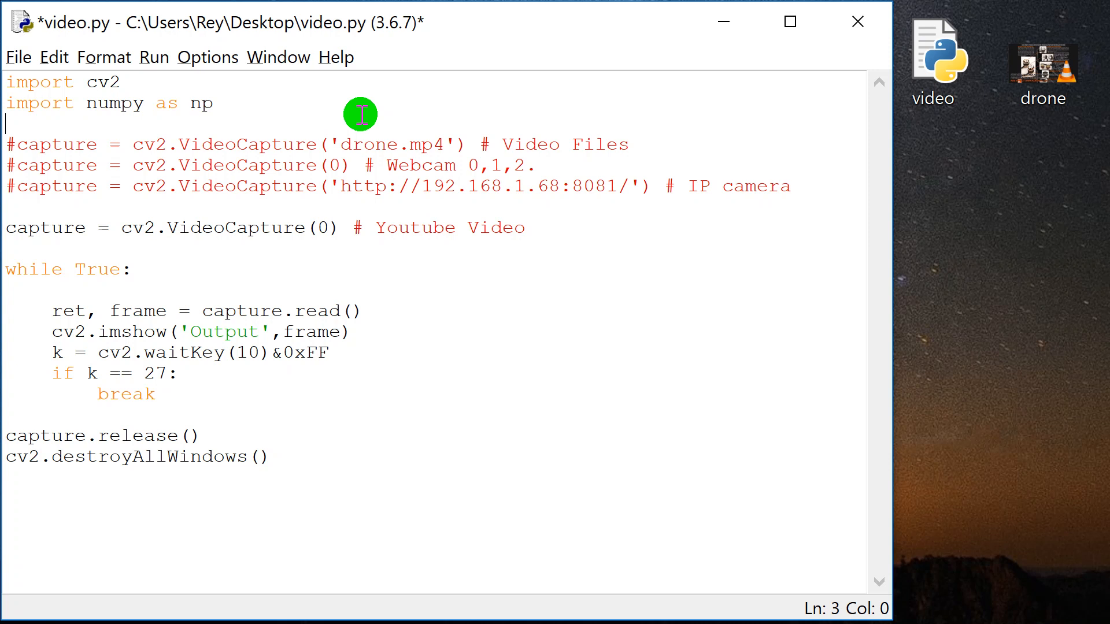
# Step: Add import pafy commented with pip3 install pafy - pip3 install youtube-dl
pyautogui.write('im')
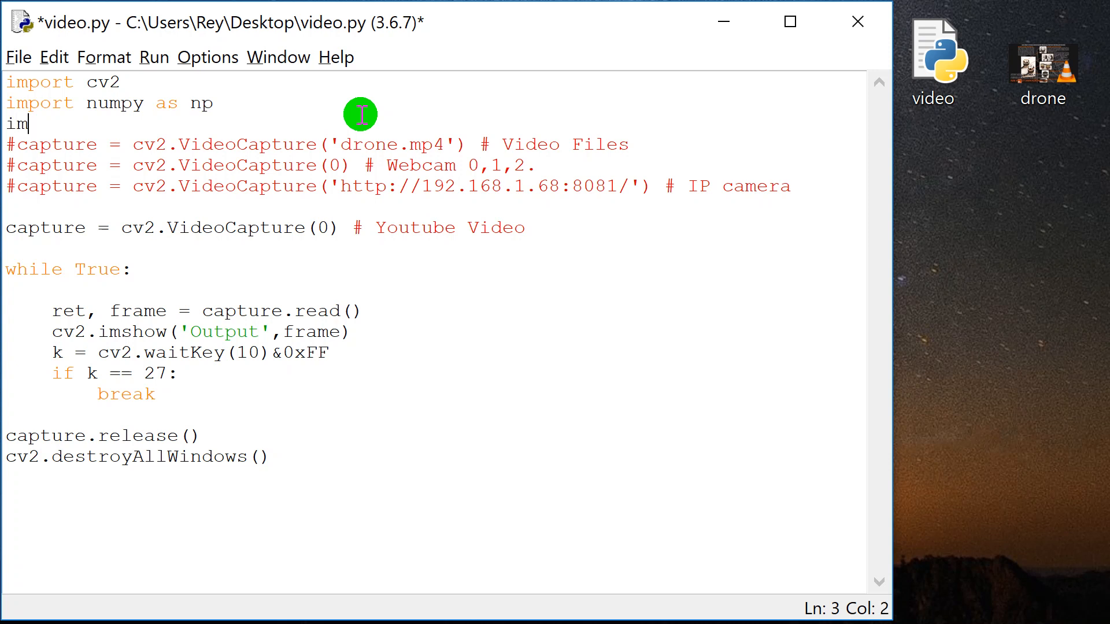
pyautogui.write('p')
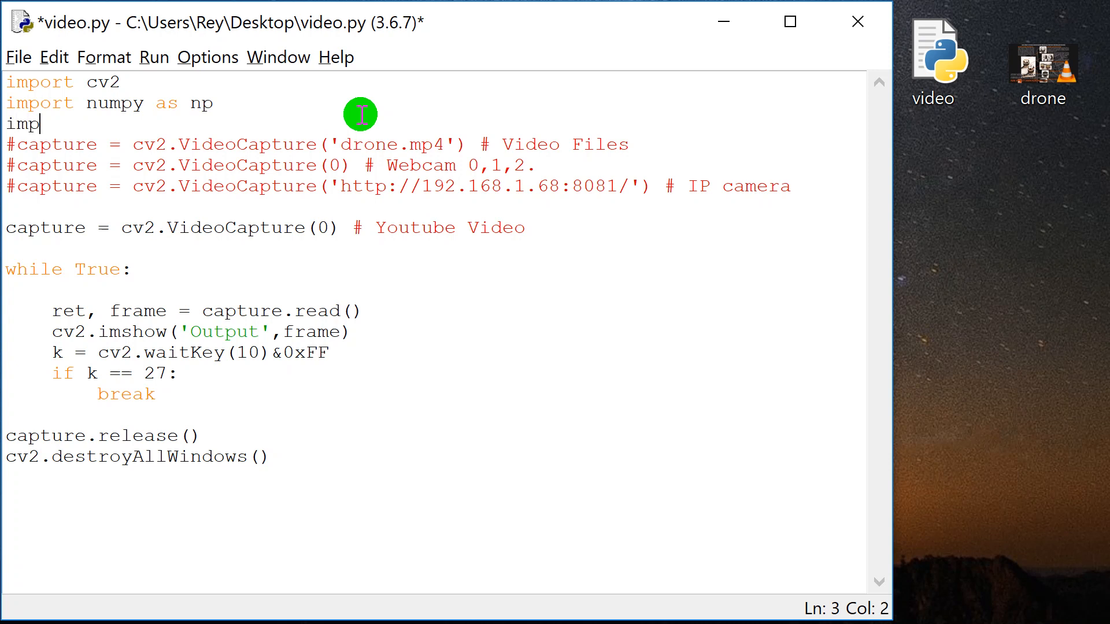
pyautogui.write('ort pafy')
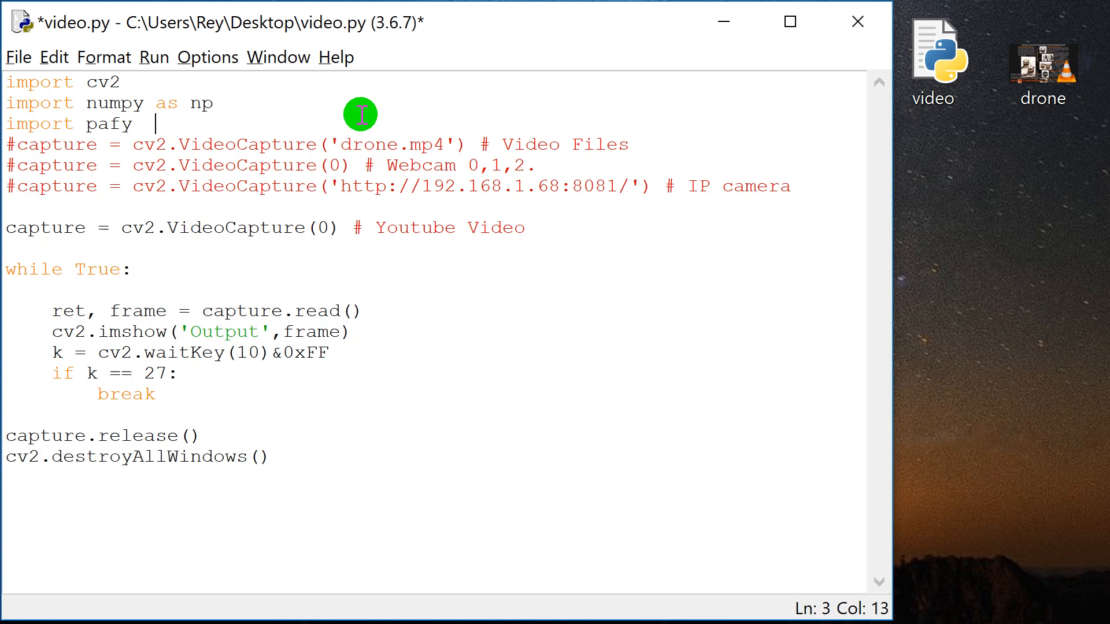
pyautogui.write('# pip')
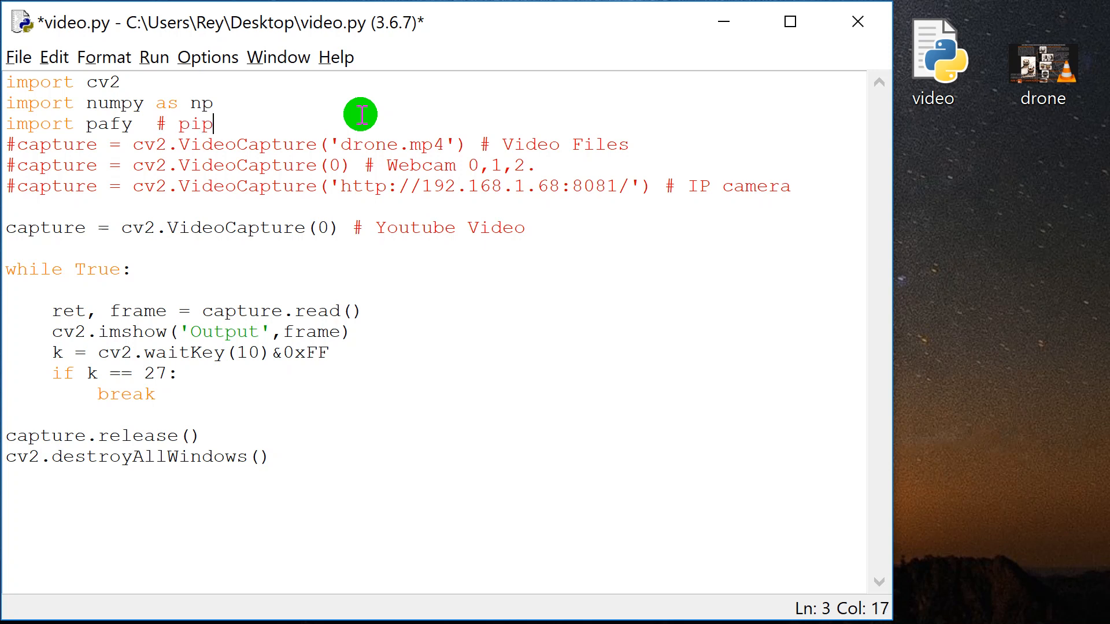
pyautogui.write('3')
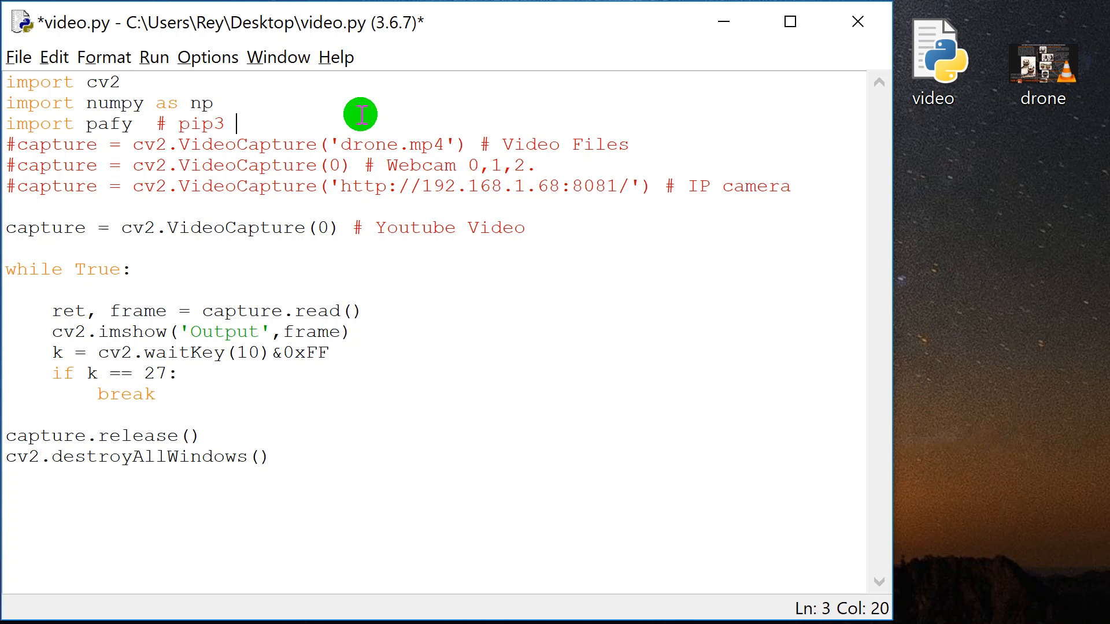
pyautogui.write('install')
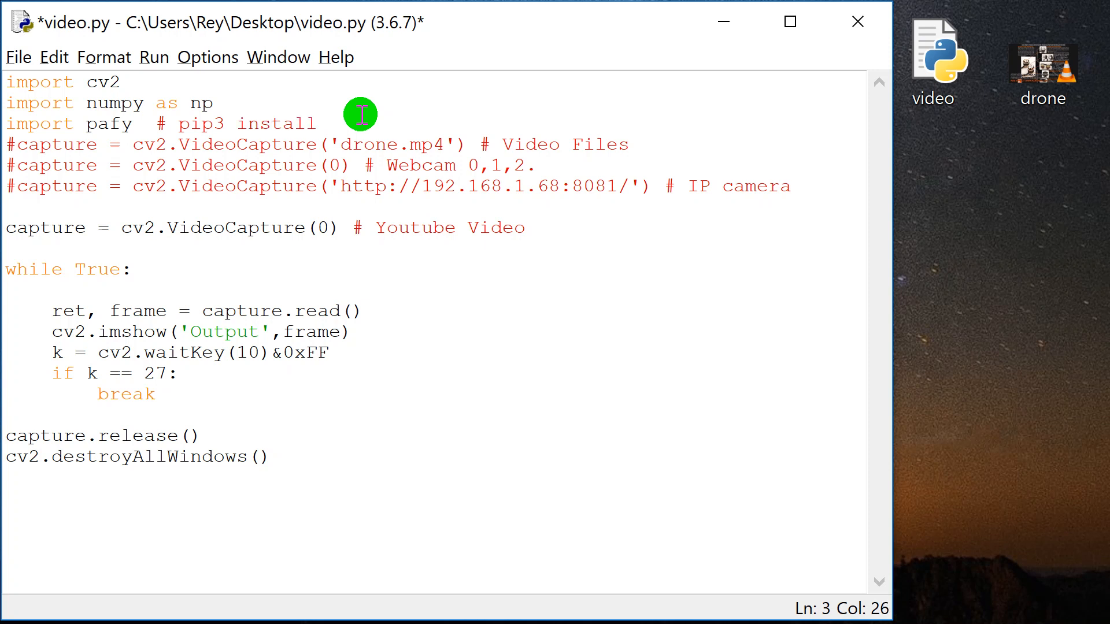
pyautogui.write('p')
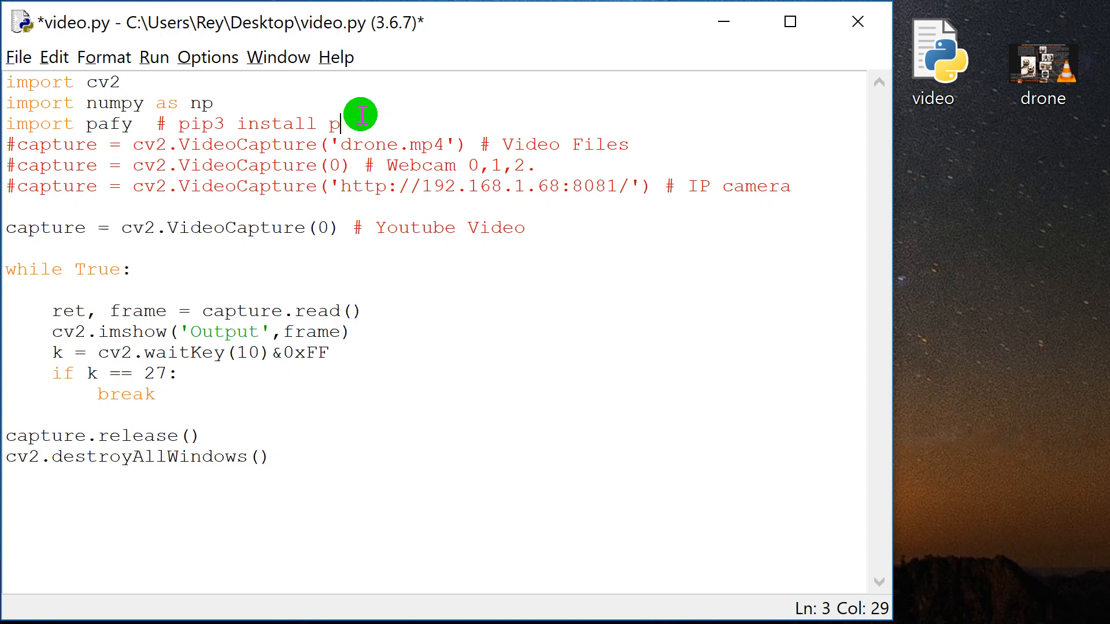
pyautogui.write('afy')
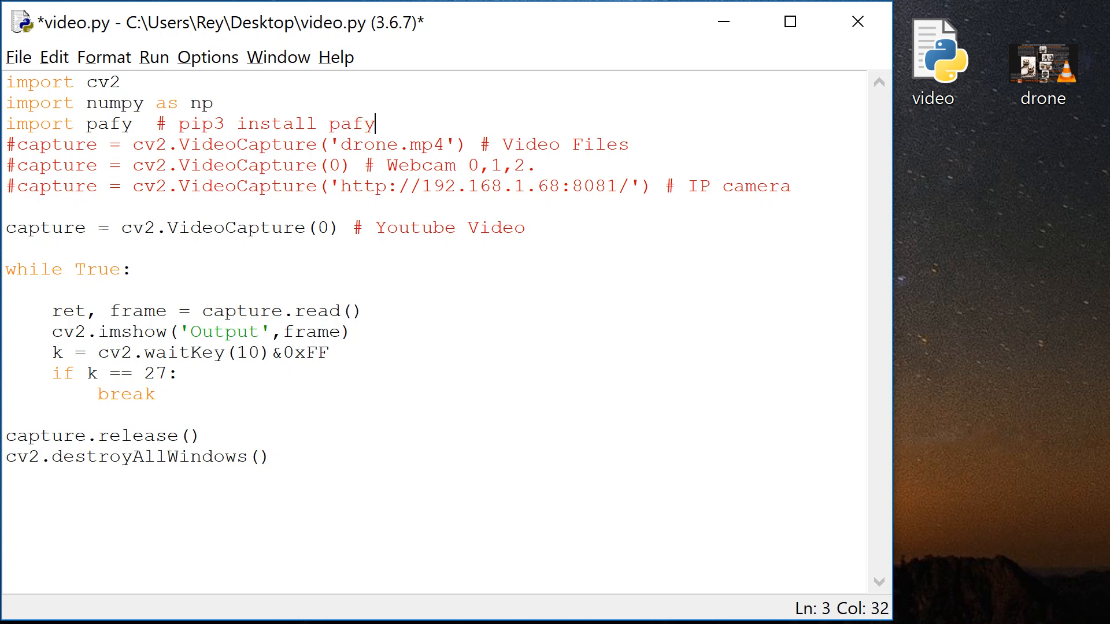
pyautogui.write('-')
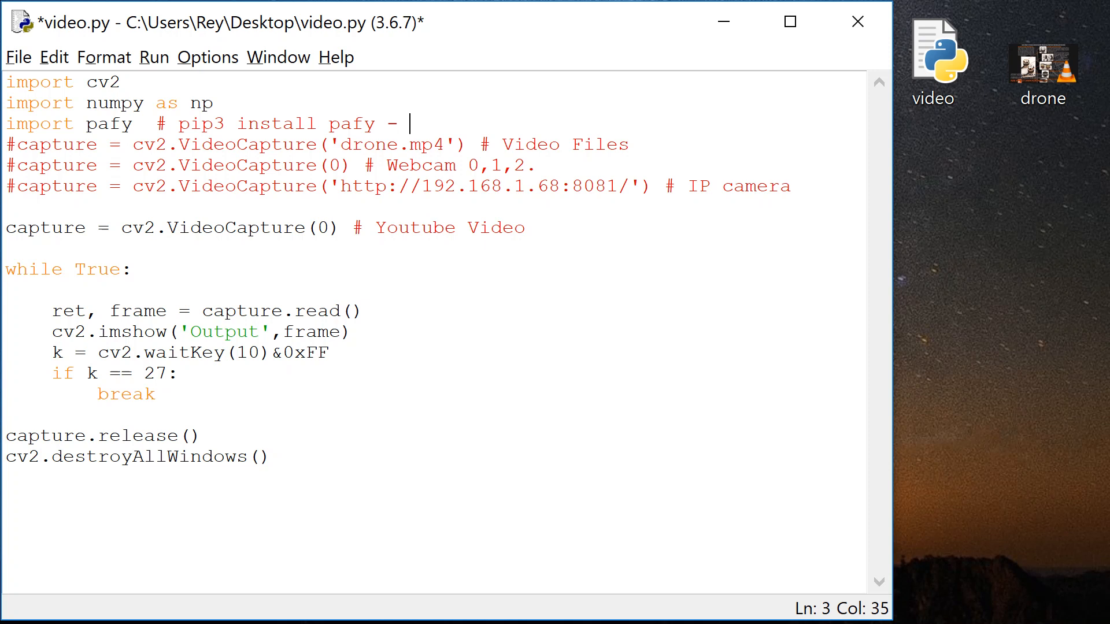
pyautogui.write('pip3 install you')
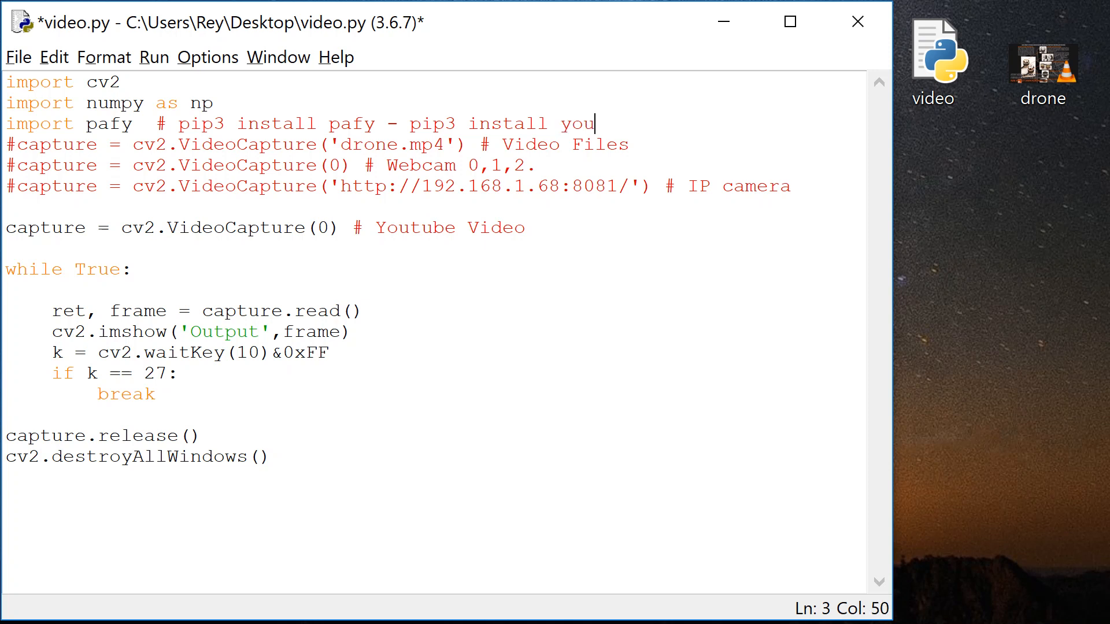
pyautogui.write('tube-')
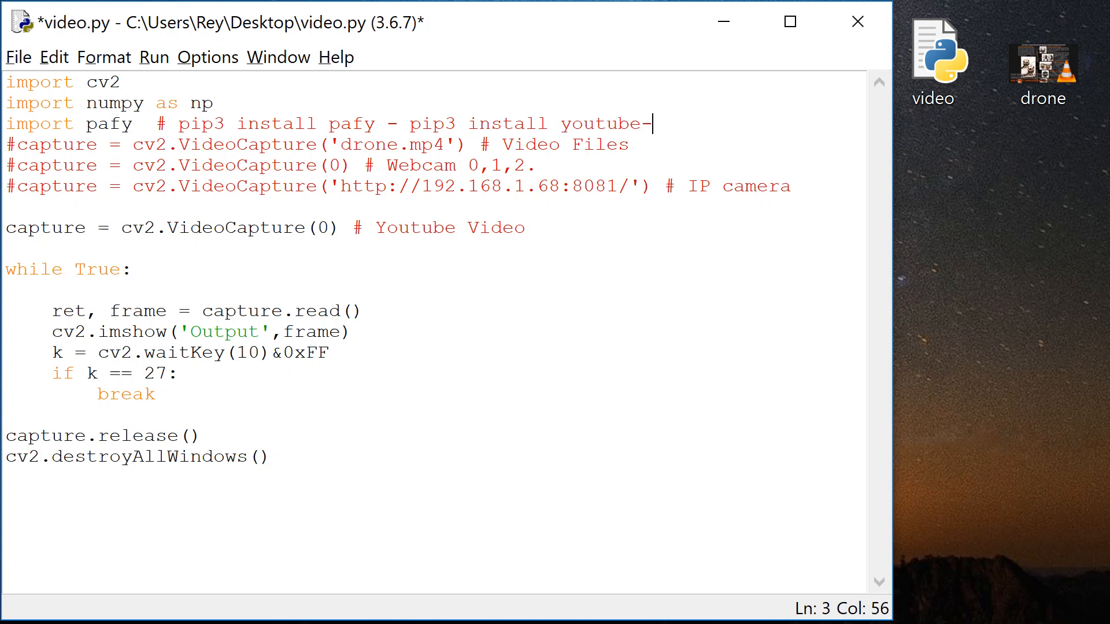
pyautogui.write('dl')
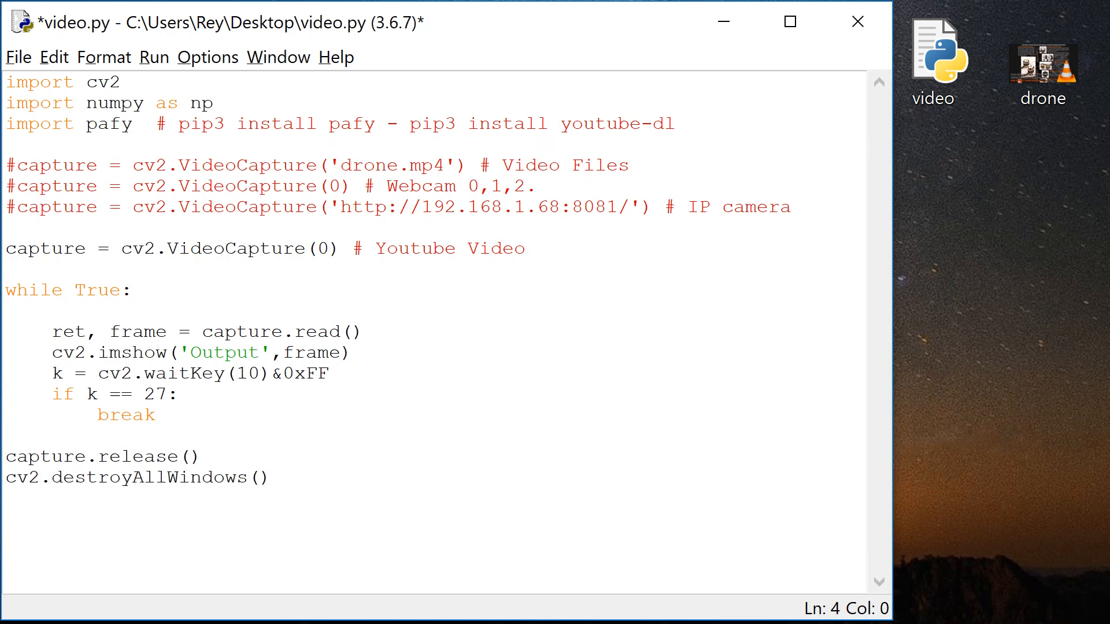
# Step: Add a new line below the imports defining url = "Link Video"
pyautogui.click(413, 123)
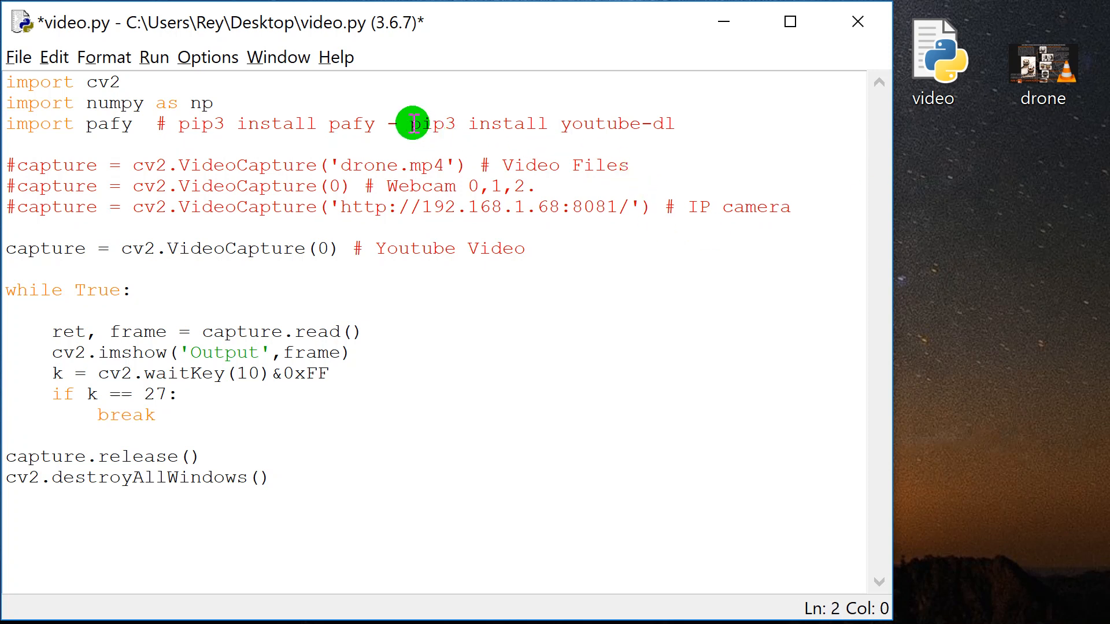
pyautogui.moveTo(410, 123); pyautogui.dragTo(672, 123)
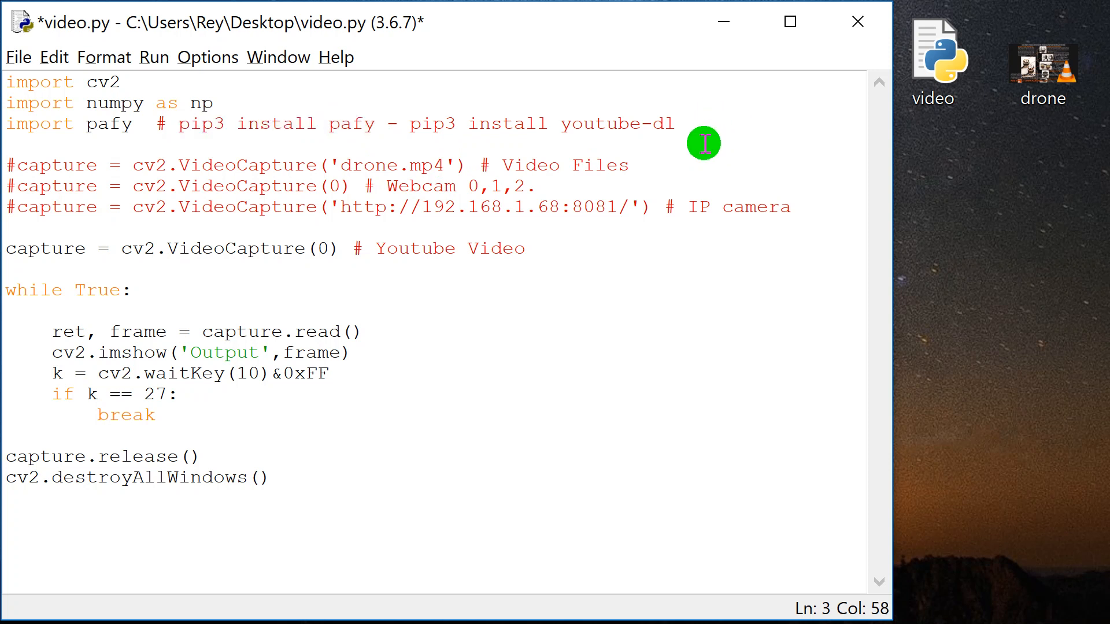
pyautogui.moveTo(589, 256)
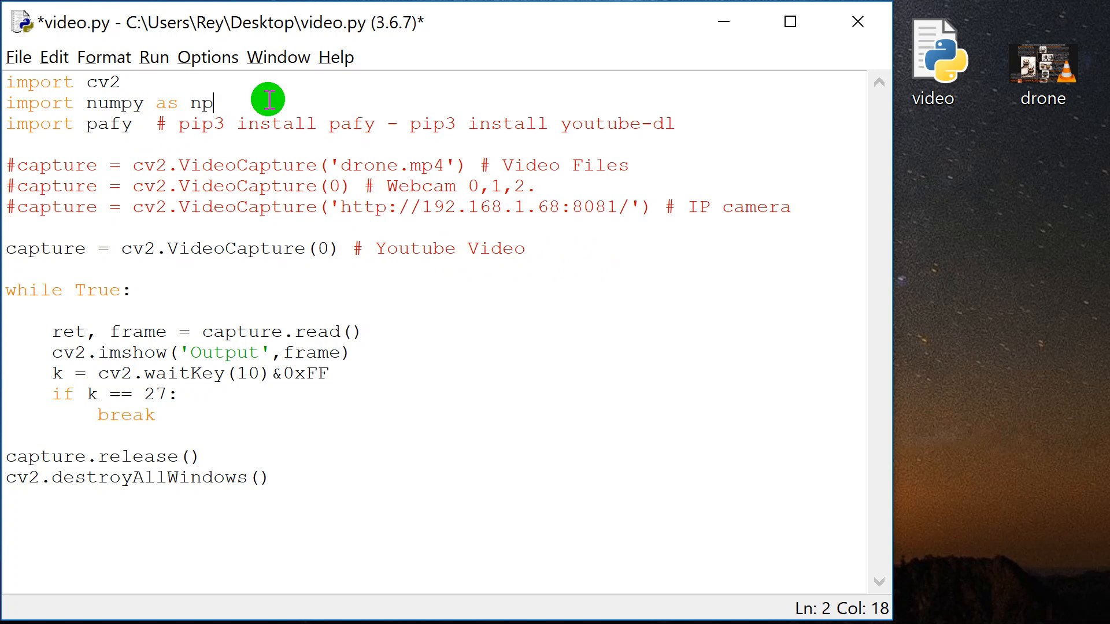
pyautogui.press('enter')
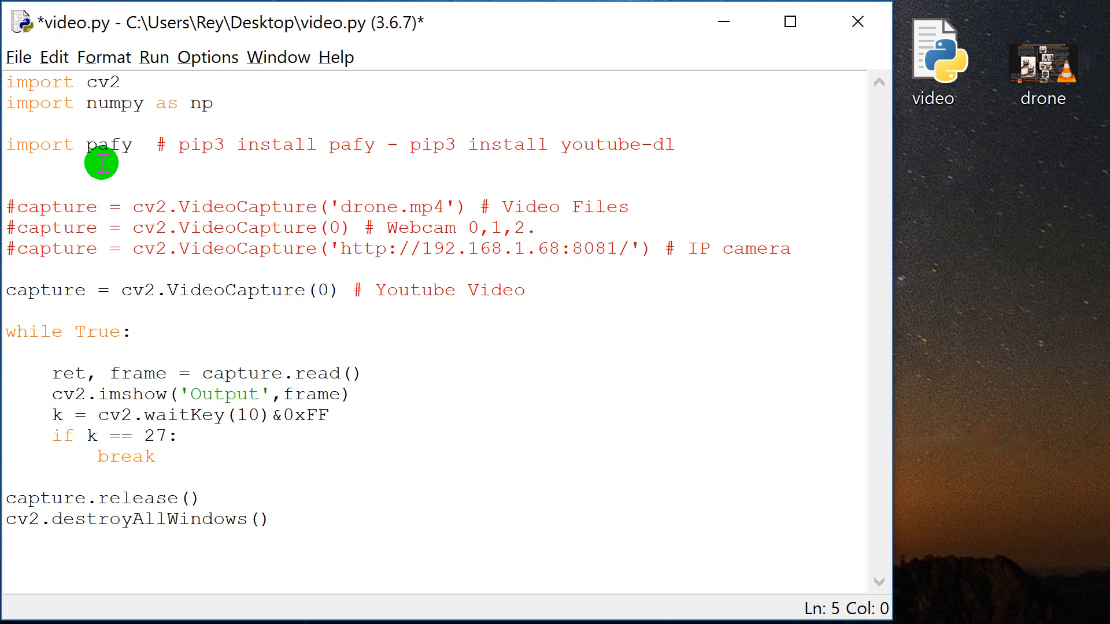
pyautogui.write('u')
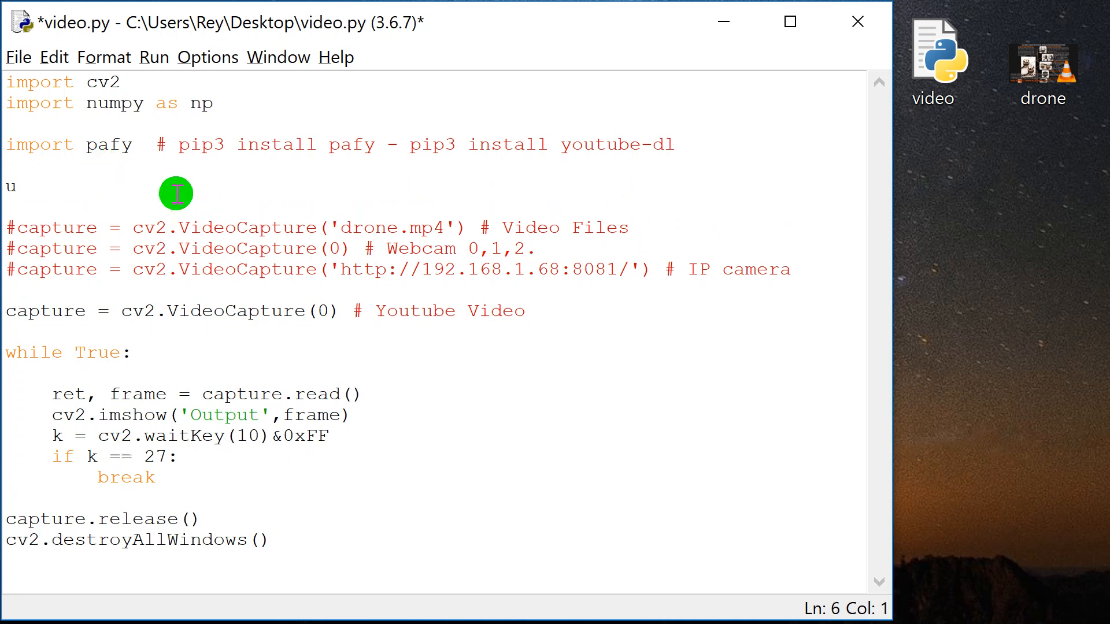
pyautogui.write("rl = ''")
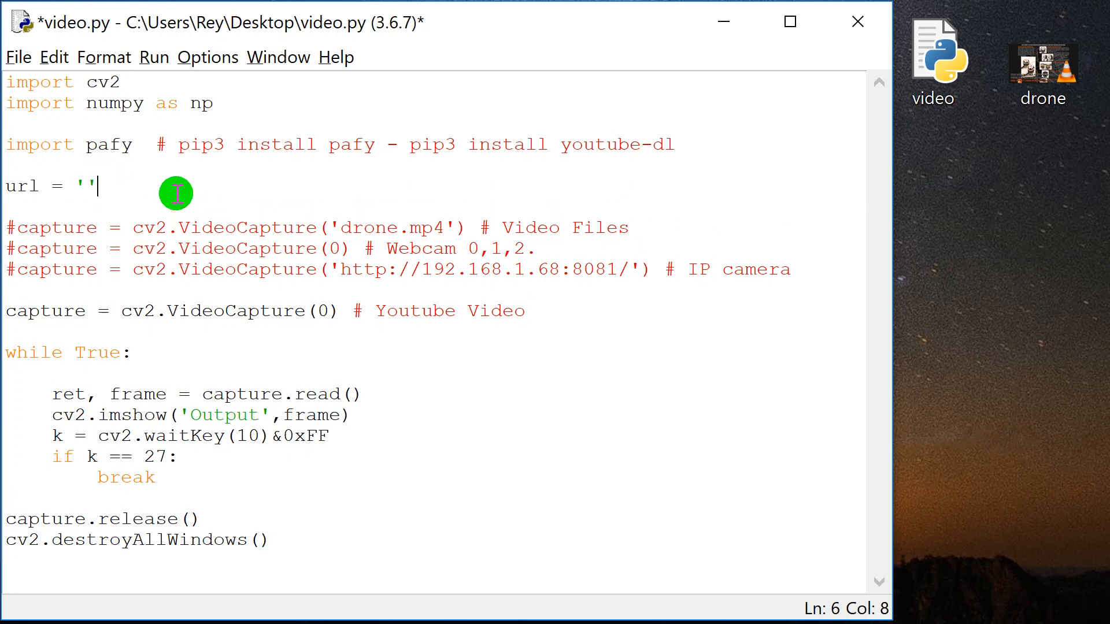
pyautogui.write('""')
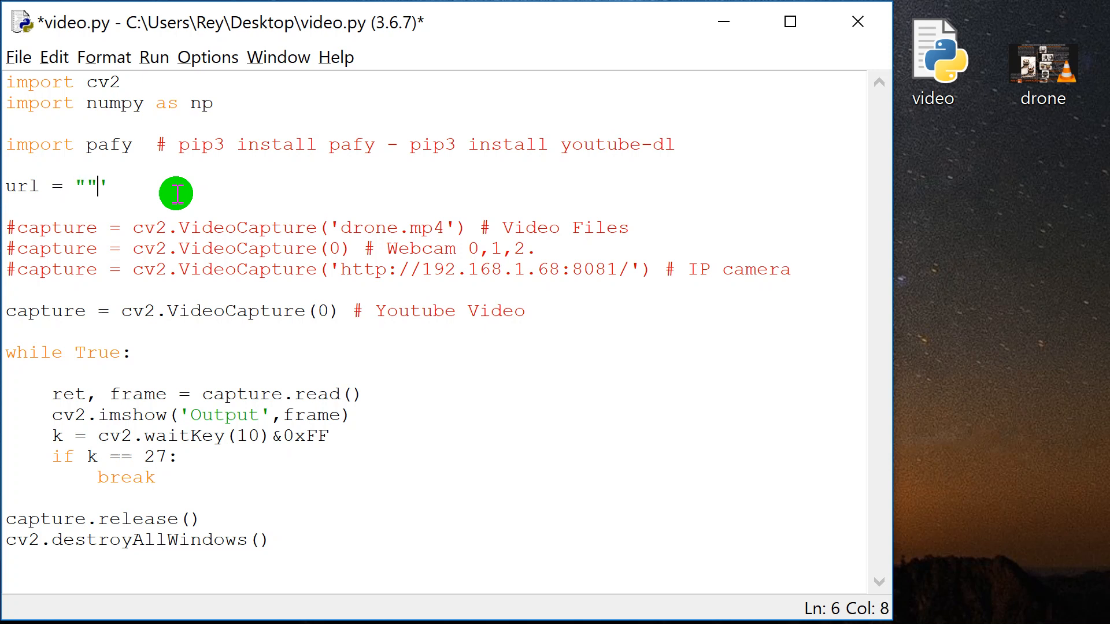
pyautogui.write('Link')
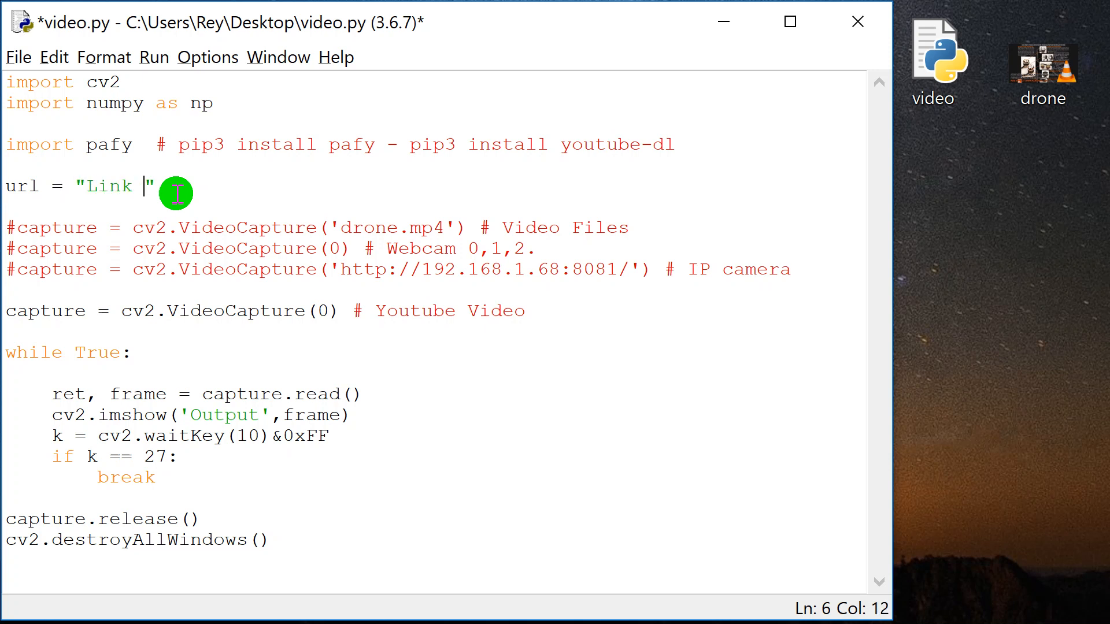
pyautogui.write('Video')
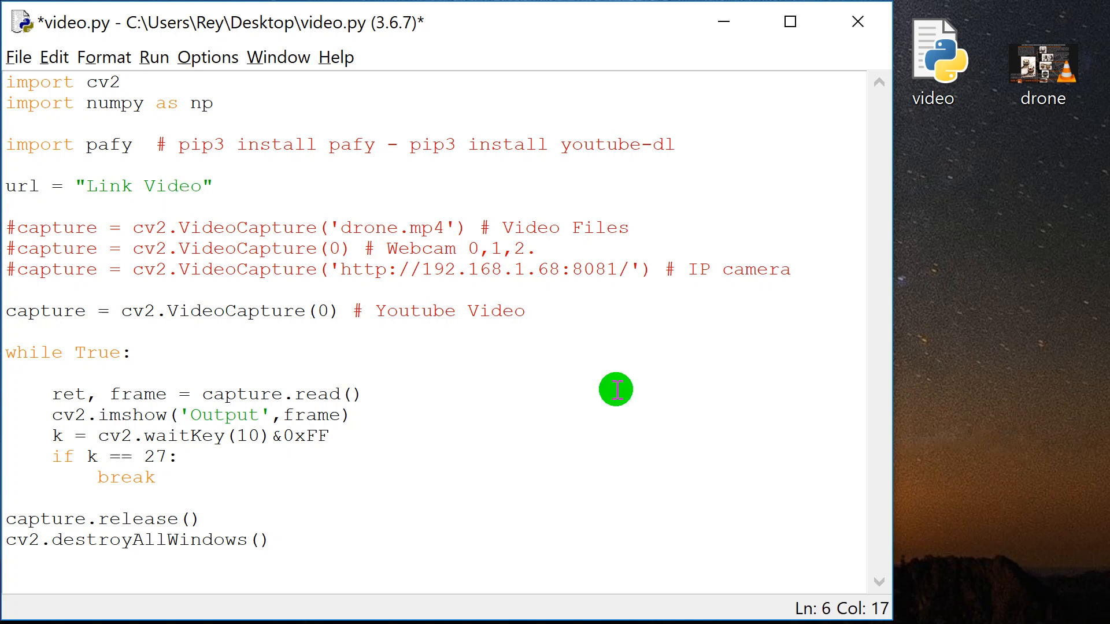
pyautogui.moveTo(281, 195)
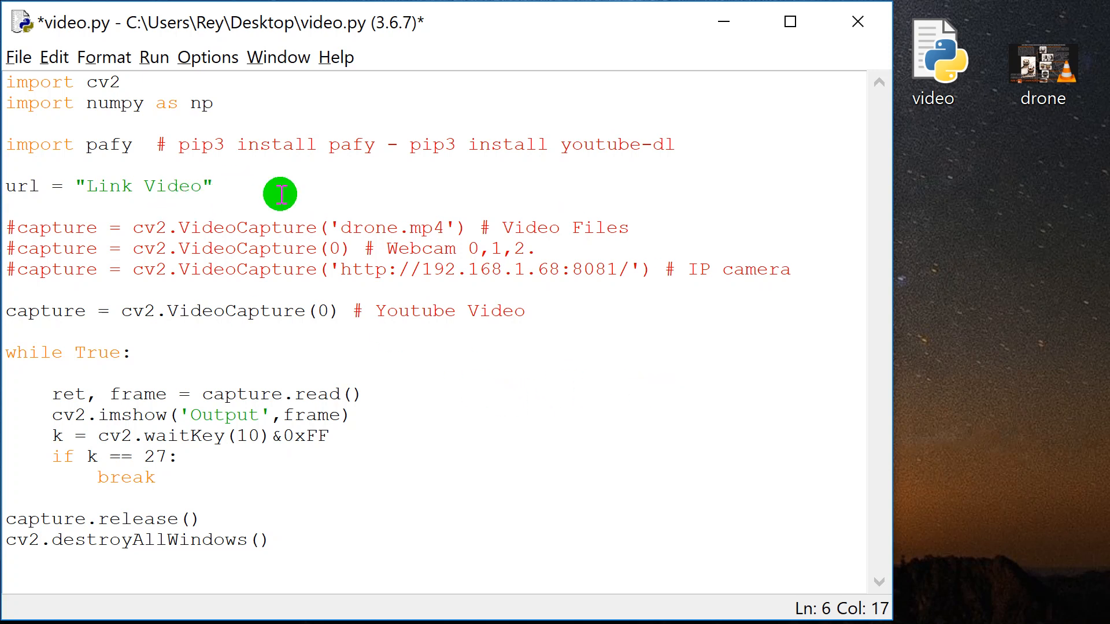
# Step: Add the line video = pafy.new(url)
pyautogui.press('enter')
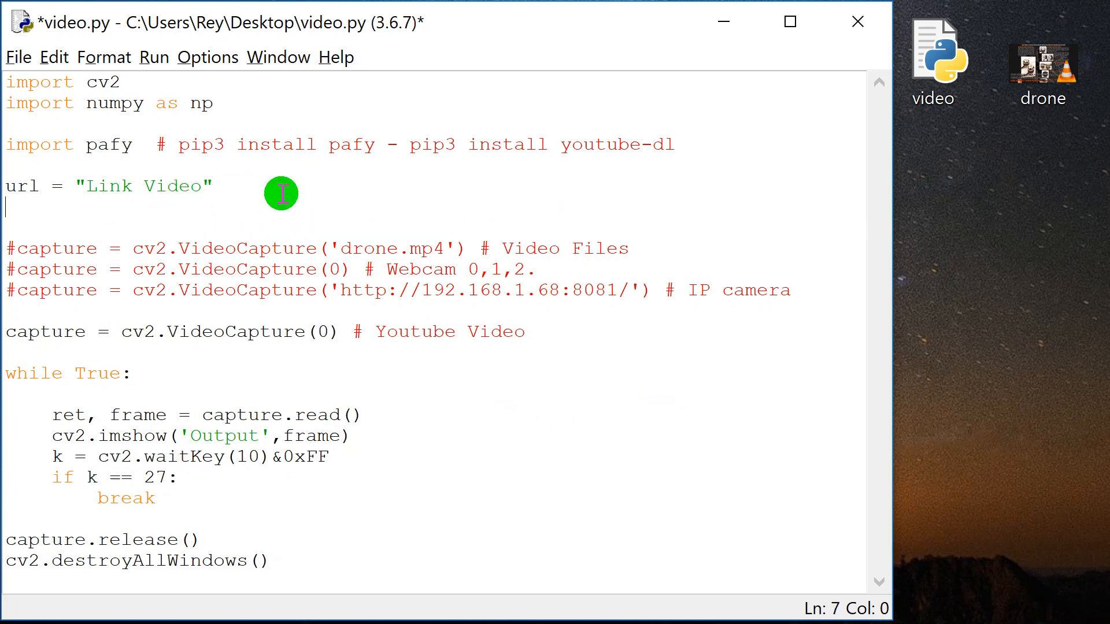
pyautogui.write('video')
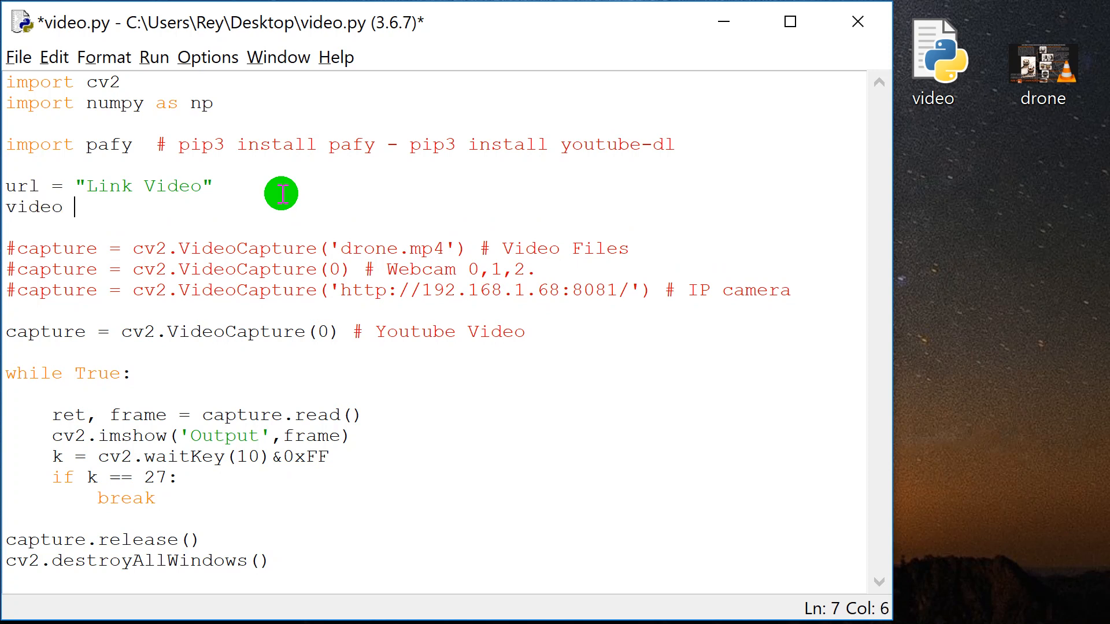
pyautogui.write('= pa')
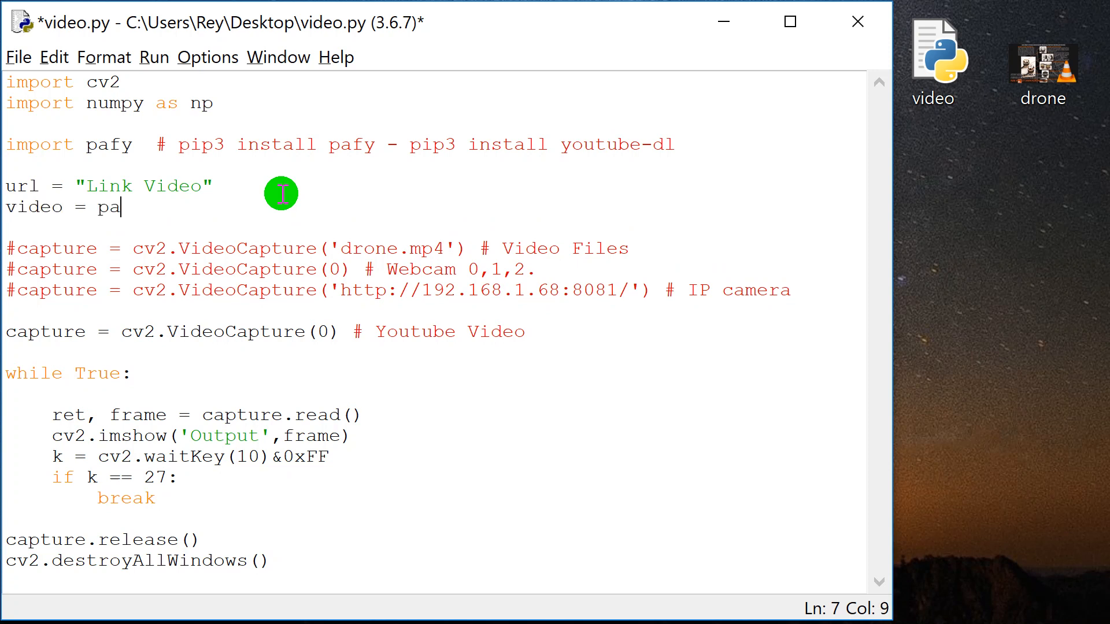
pyautogui.write('fy')
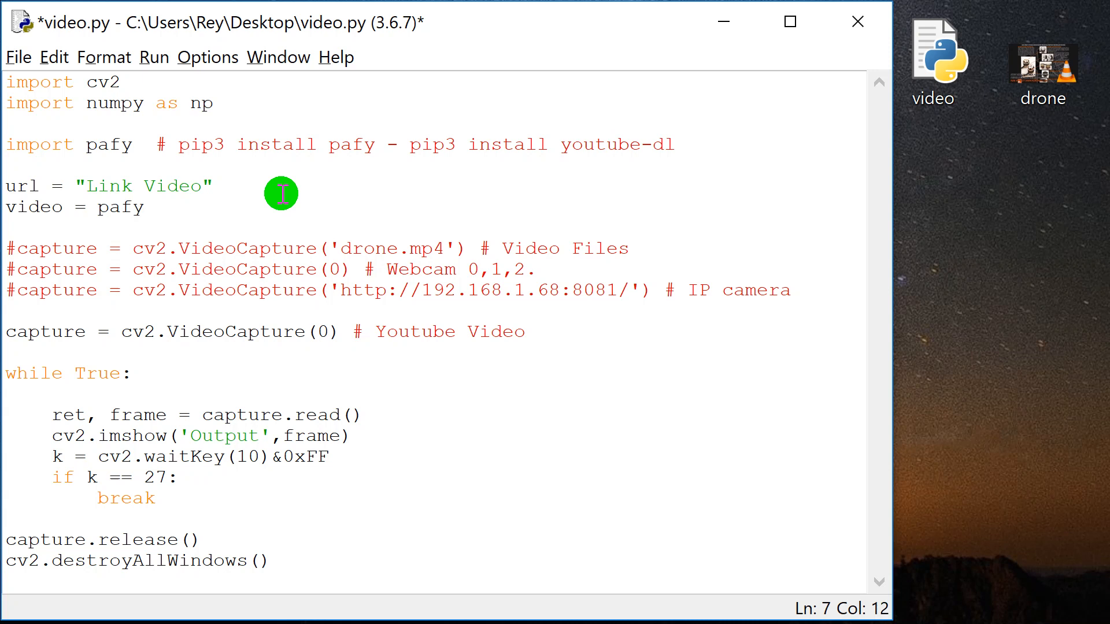
pyautogui.write('.')
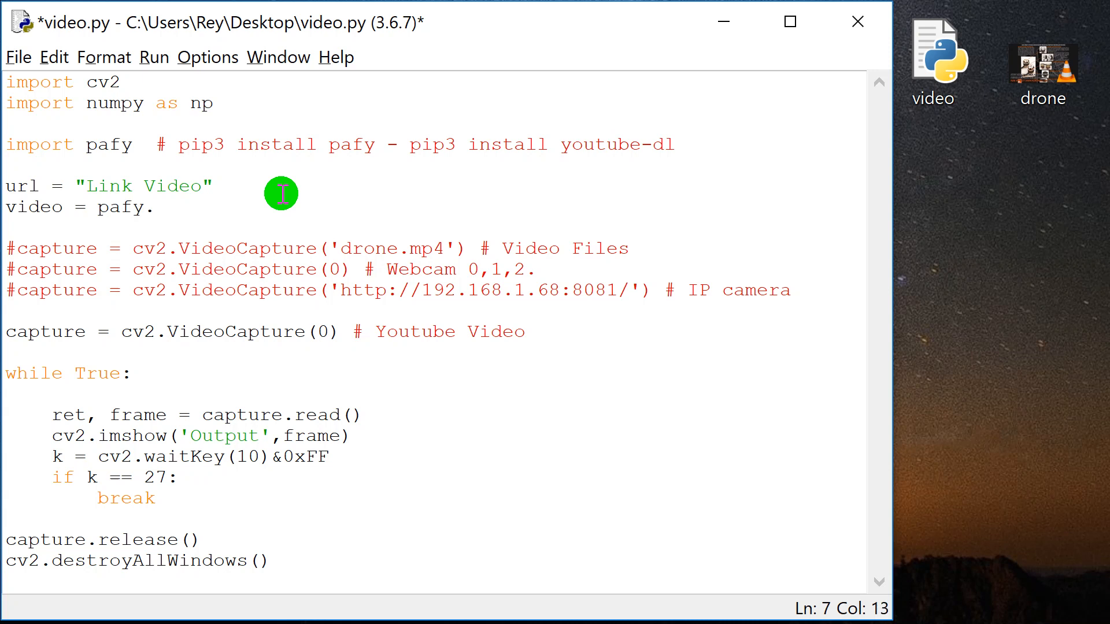
pyautogui.write('new()')
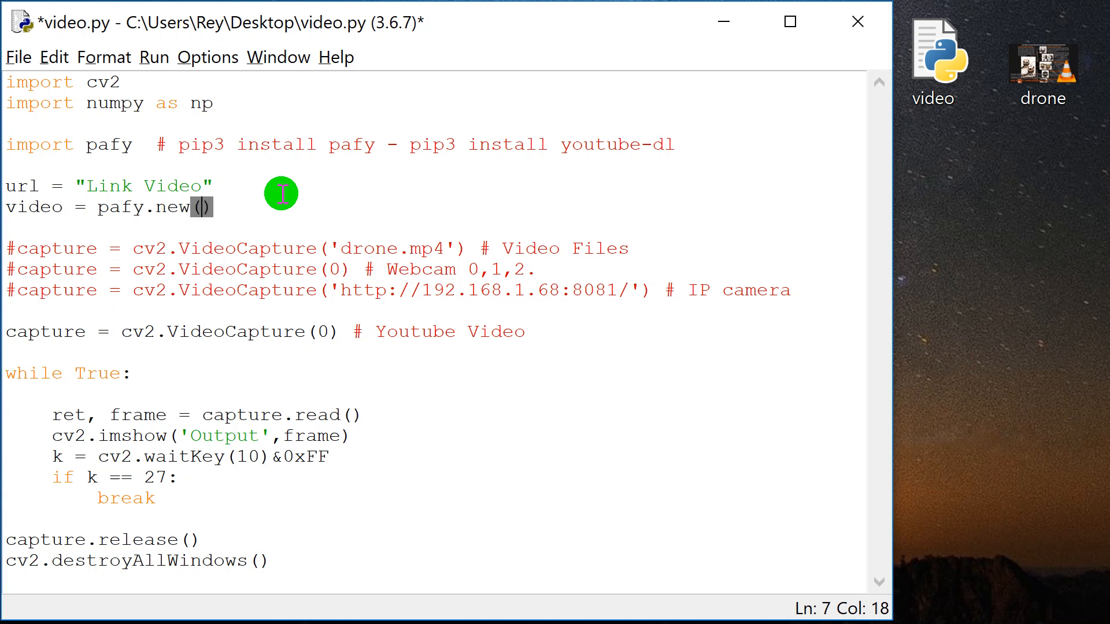
pyautogui.write('url')
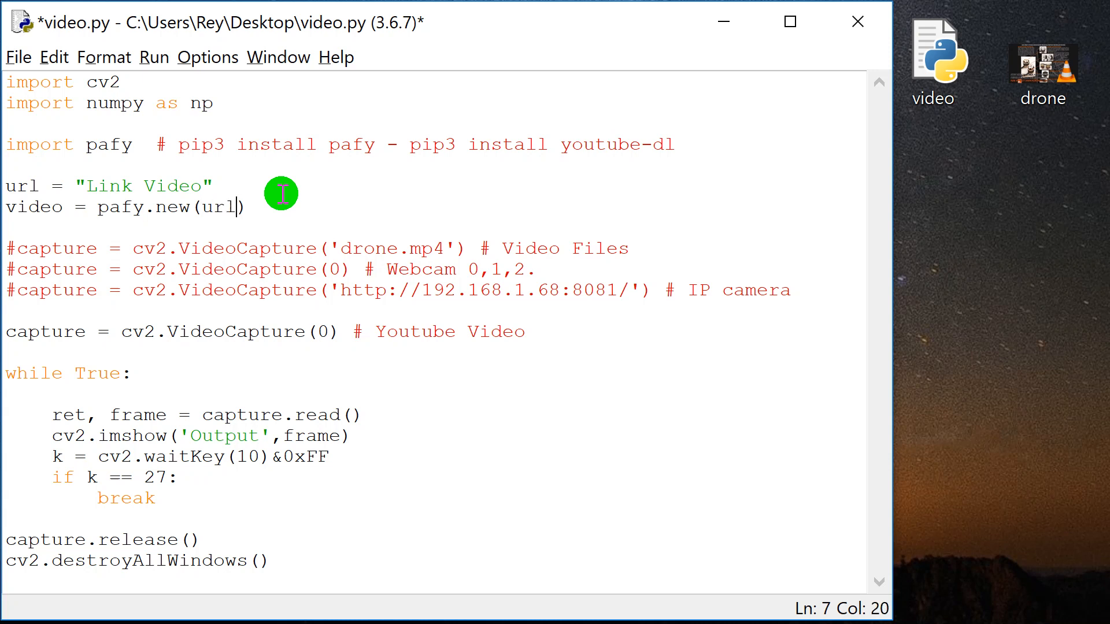
pyautogui.press('Right')
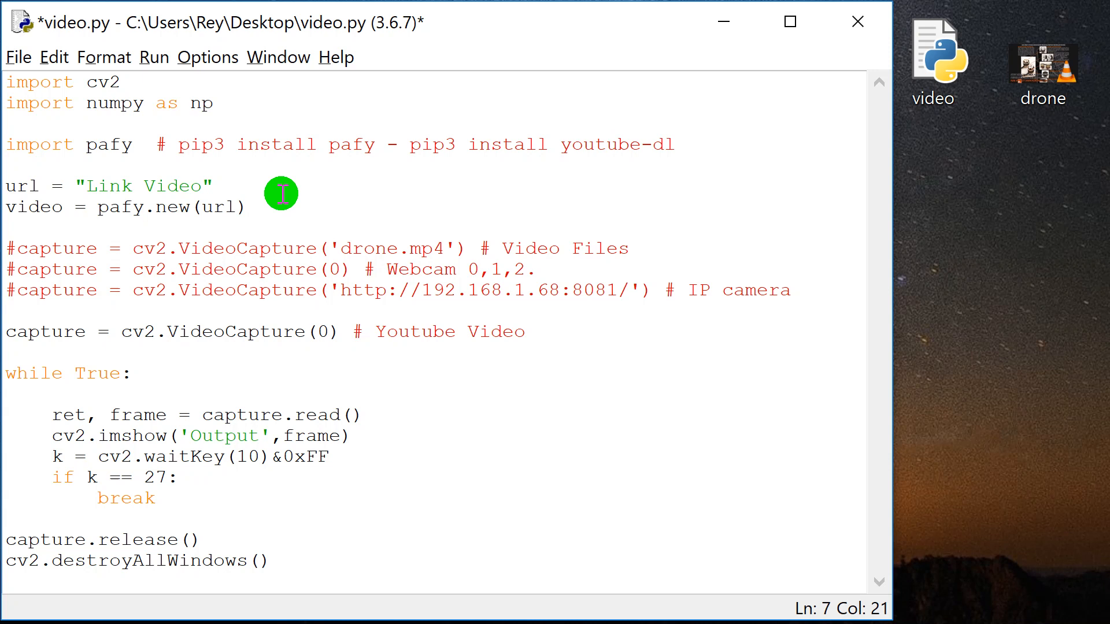
# Step: Add best = video.getbest(preftype="mp4") and undo the stray line break
pyautogui.write('best')
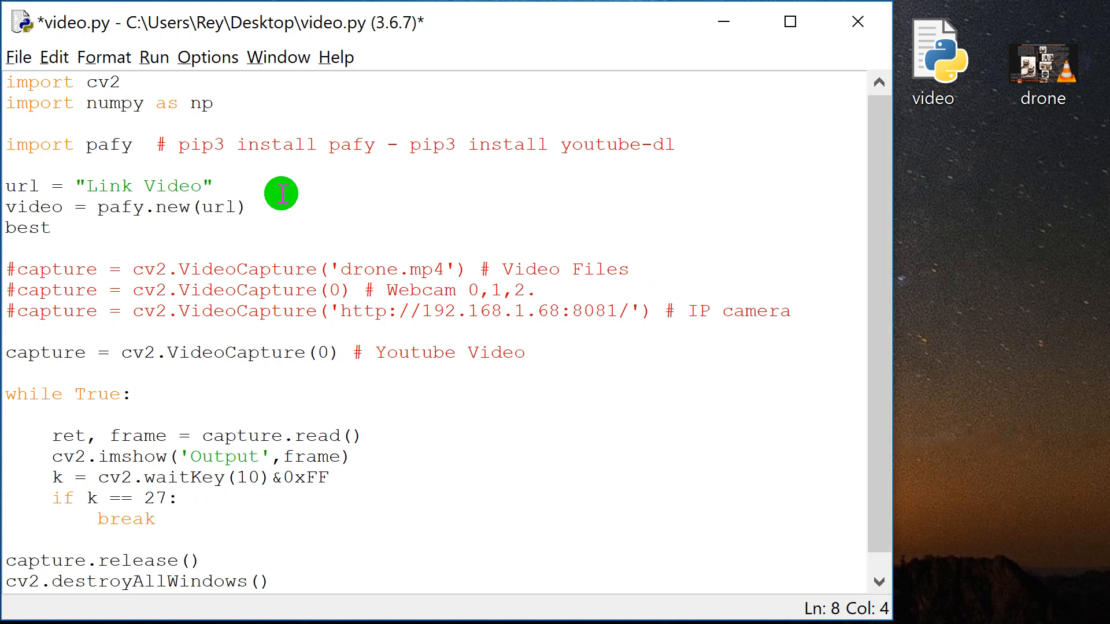
pyautogui.write('" "')
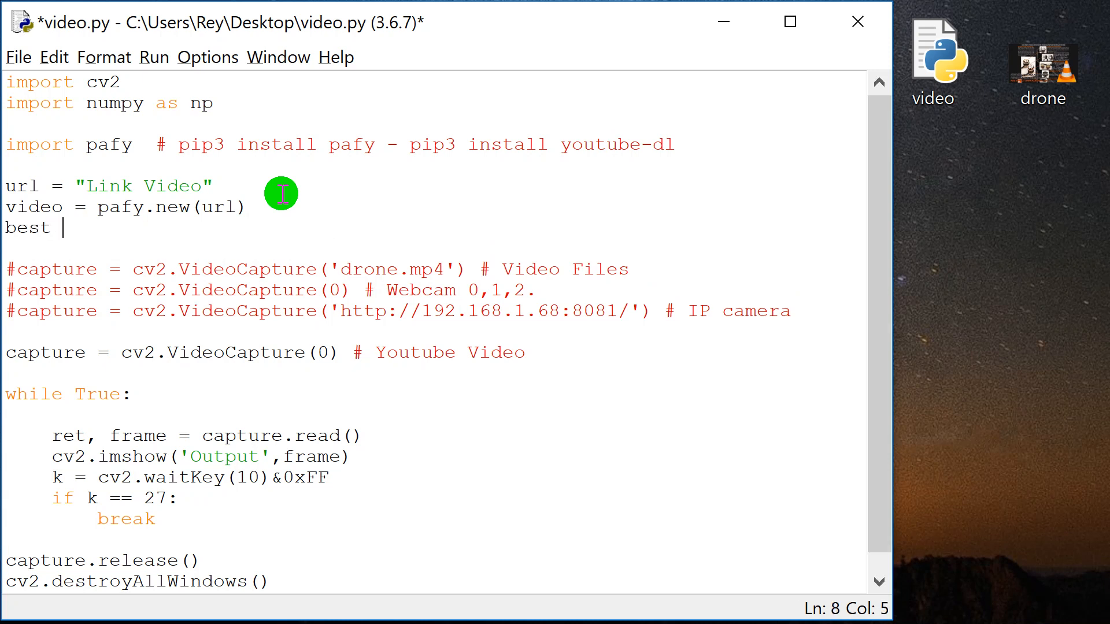
pyautogui.write('= video')
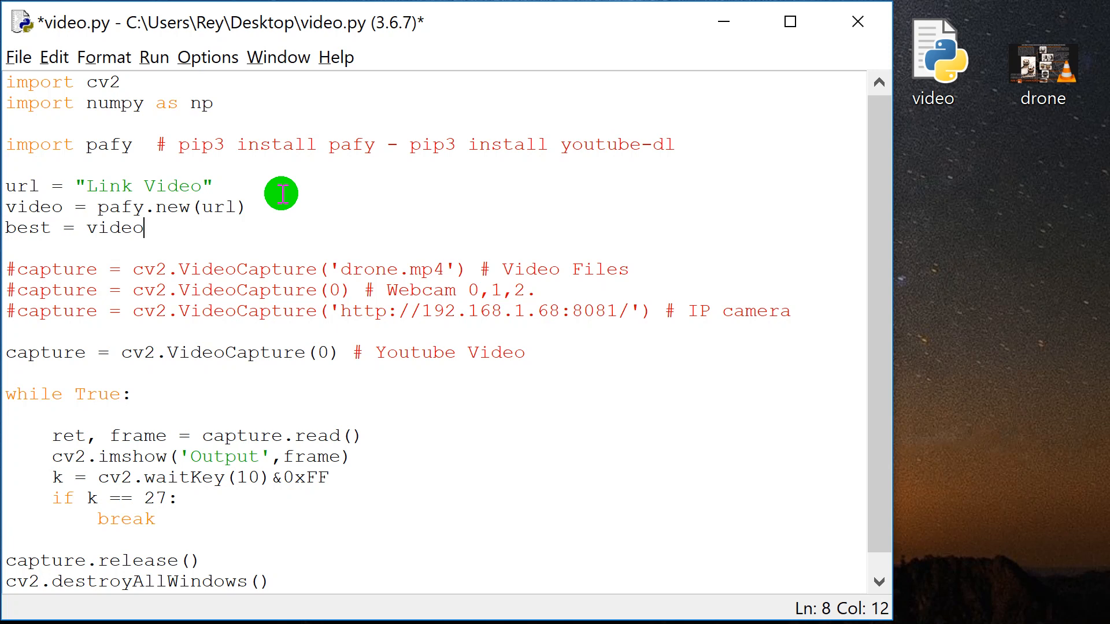
pyautogui.write('.getbes')
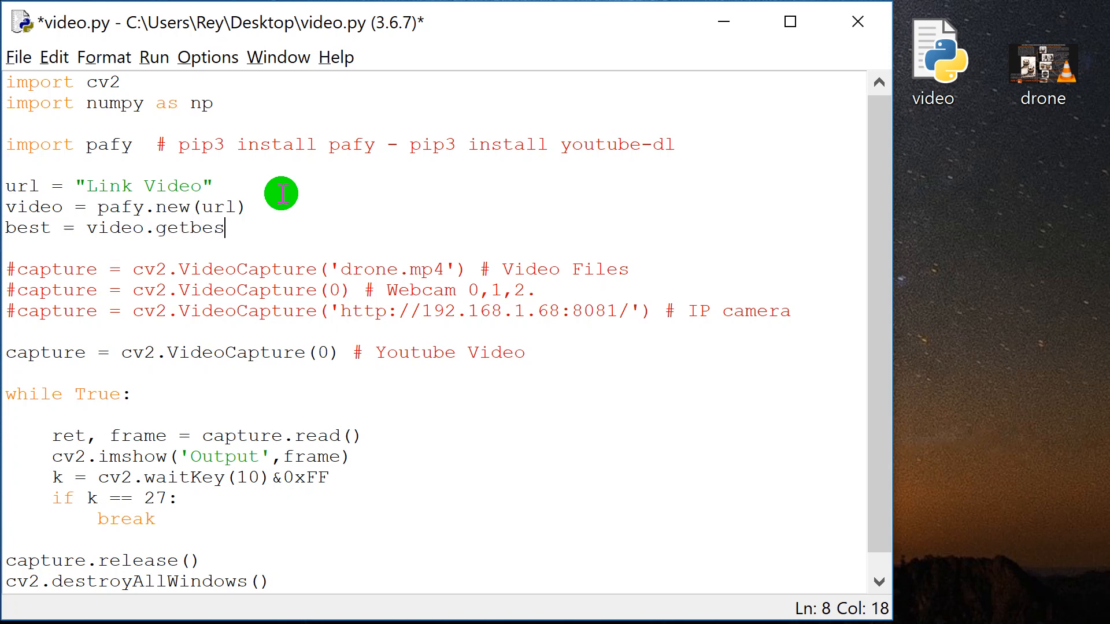
pyautogui.write('t()')
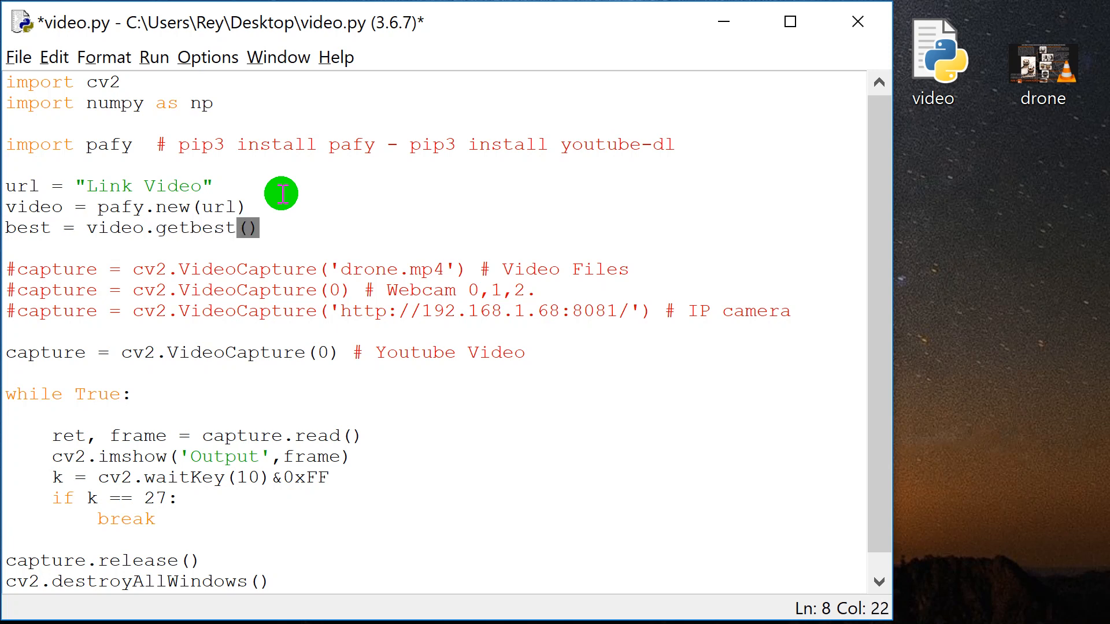
pyautogui.write('pref')
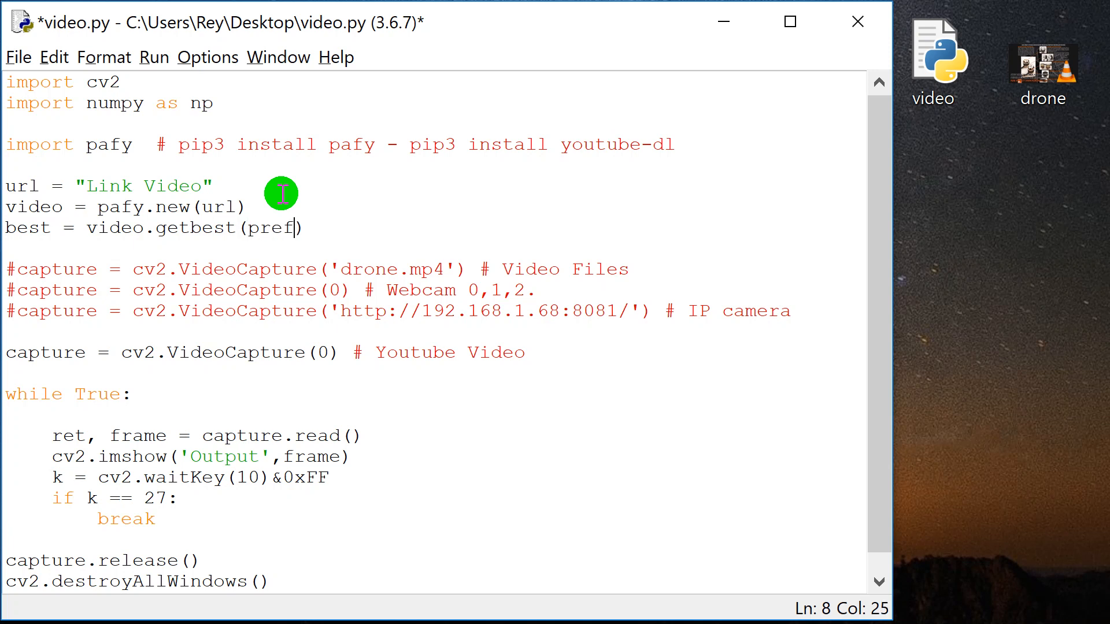
pyautogui.write('ty')
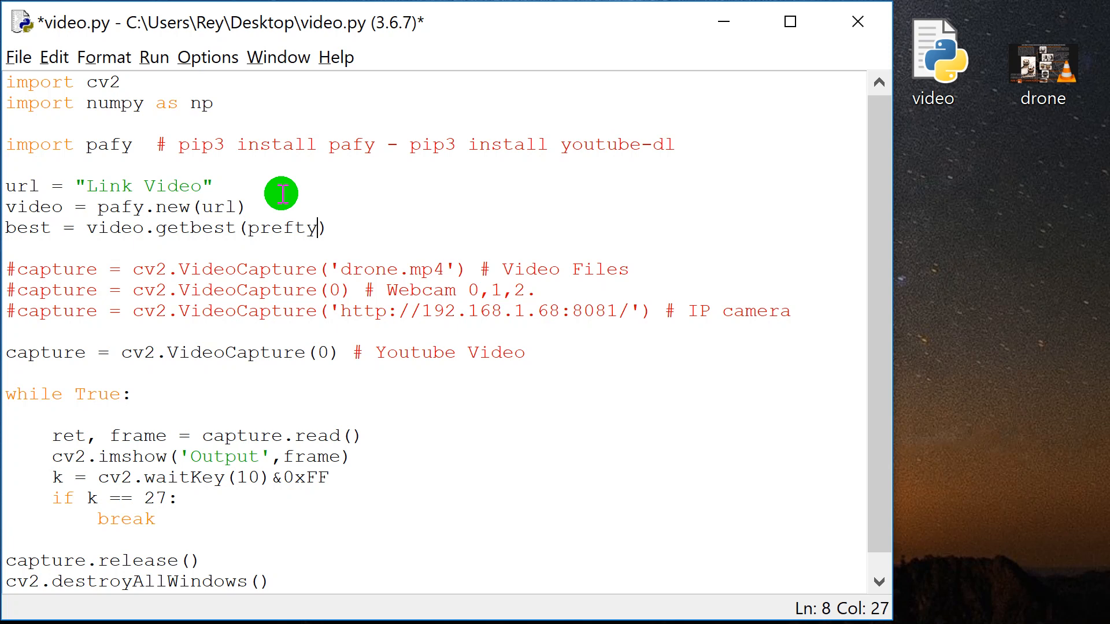
pyautogui.write('e')
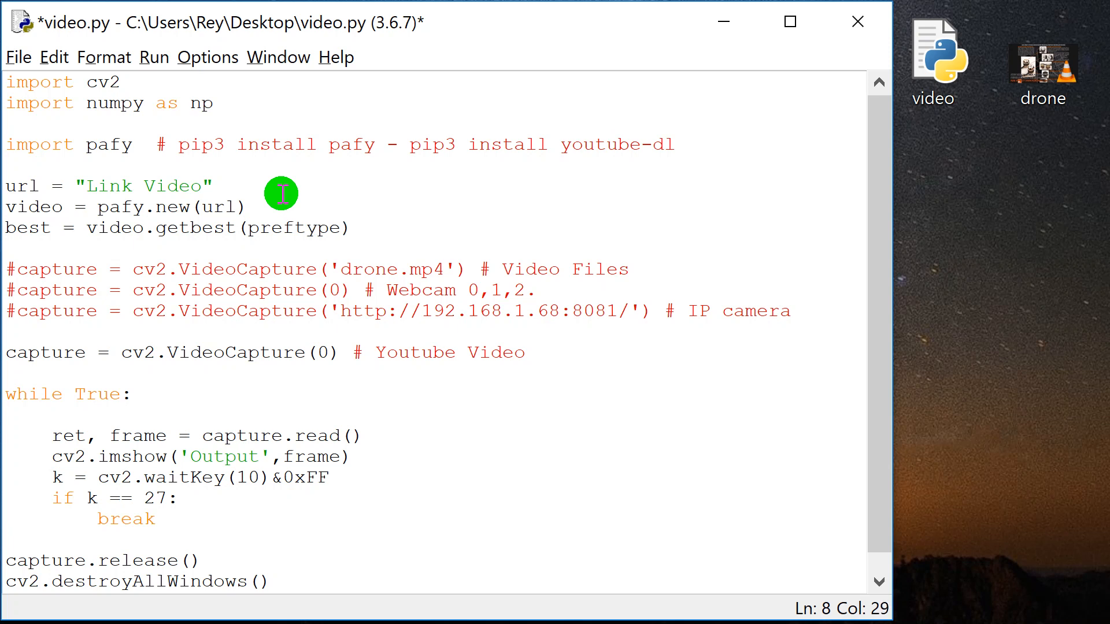
pyautogui.write('=""')
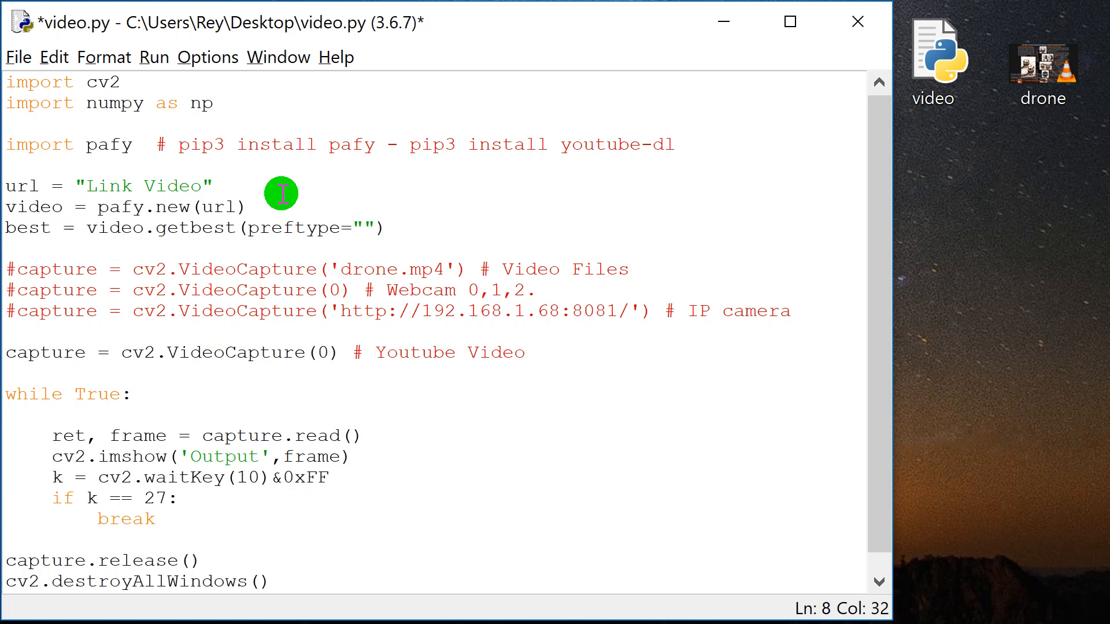
pyautogui.write('mp4')
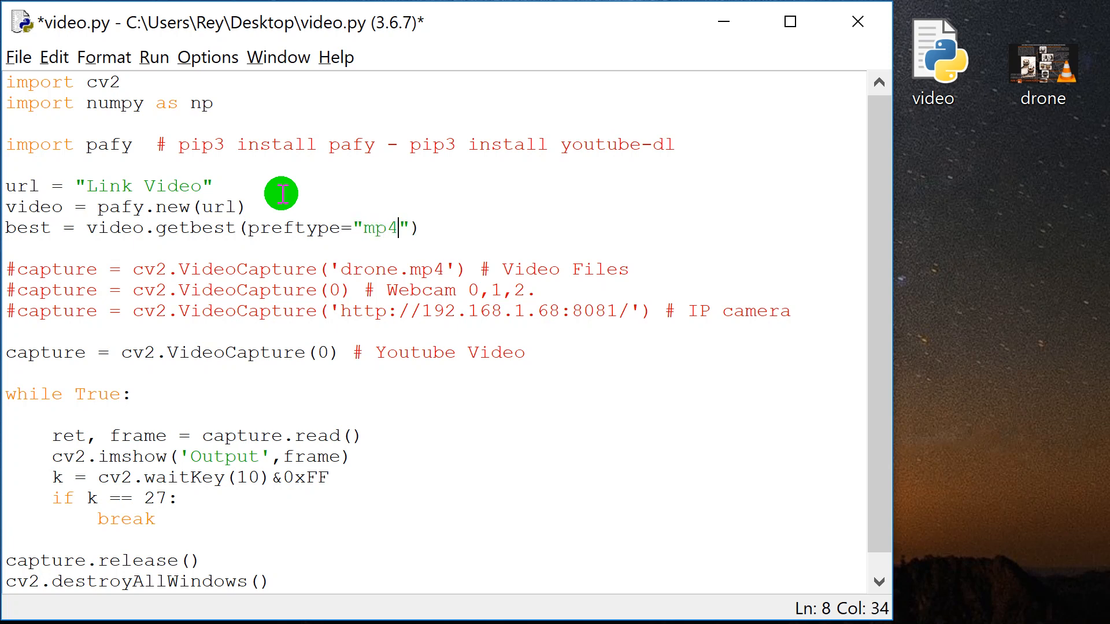
pyautogui.press('Right')
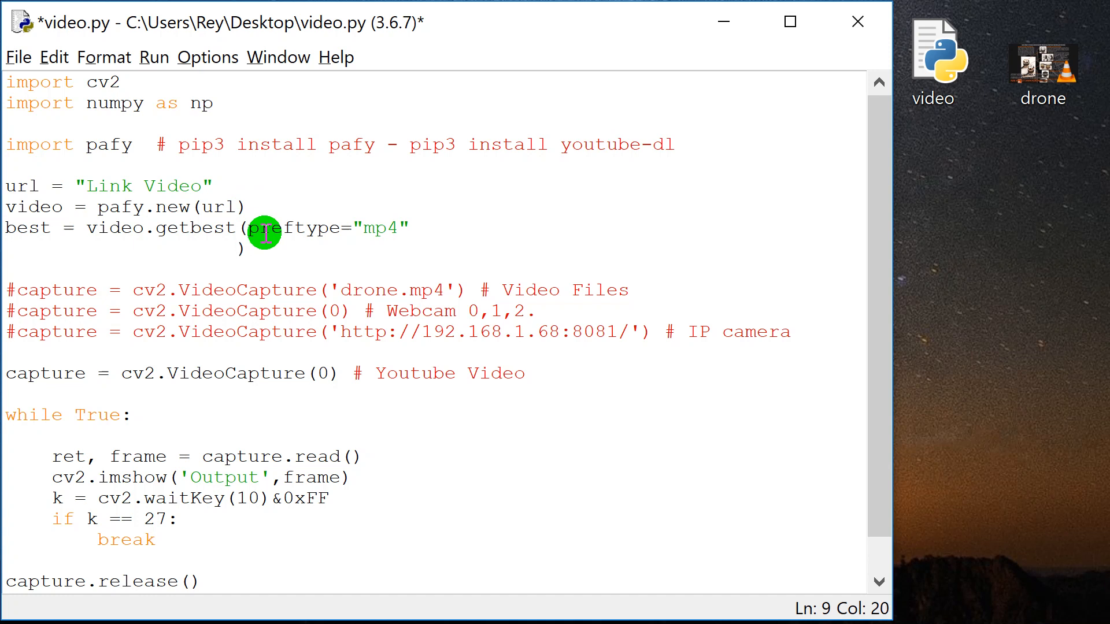
pyautogui.press('Backspace')
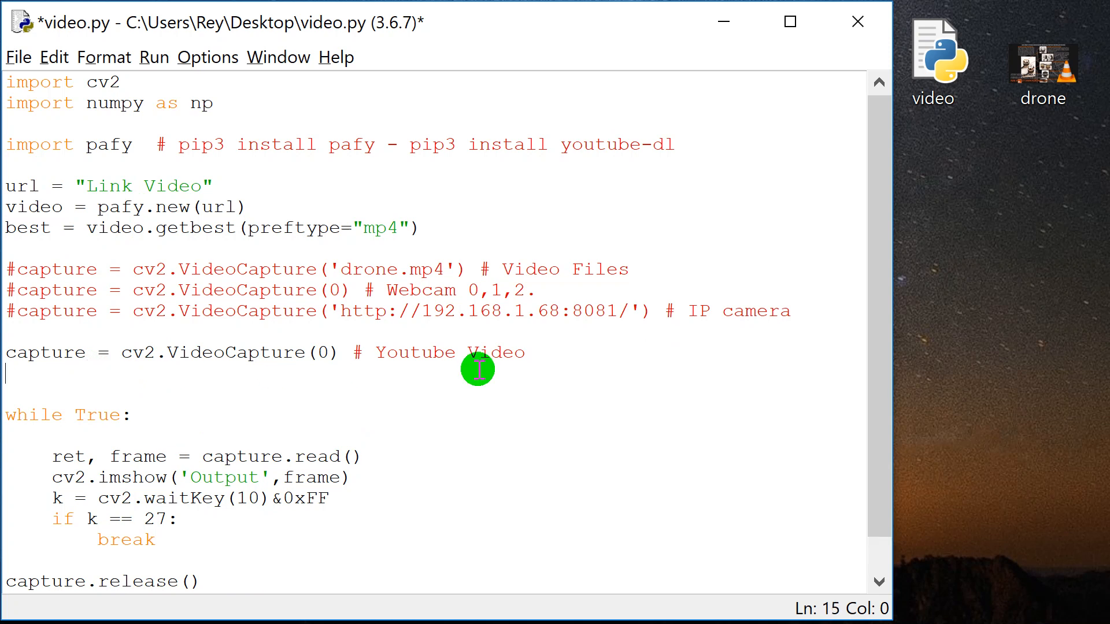
# Step: Add capture.open(best.url) below the Youtube Video capture line and bring up the browser's YouTube video
pyautogui.write('ca')
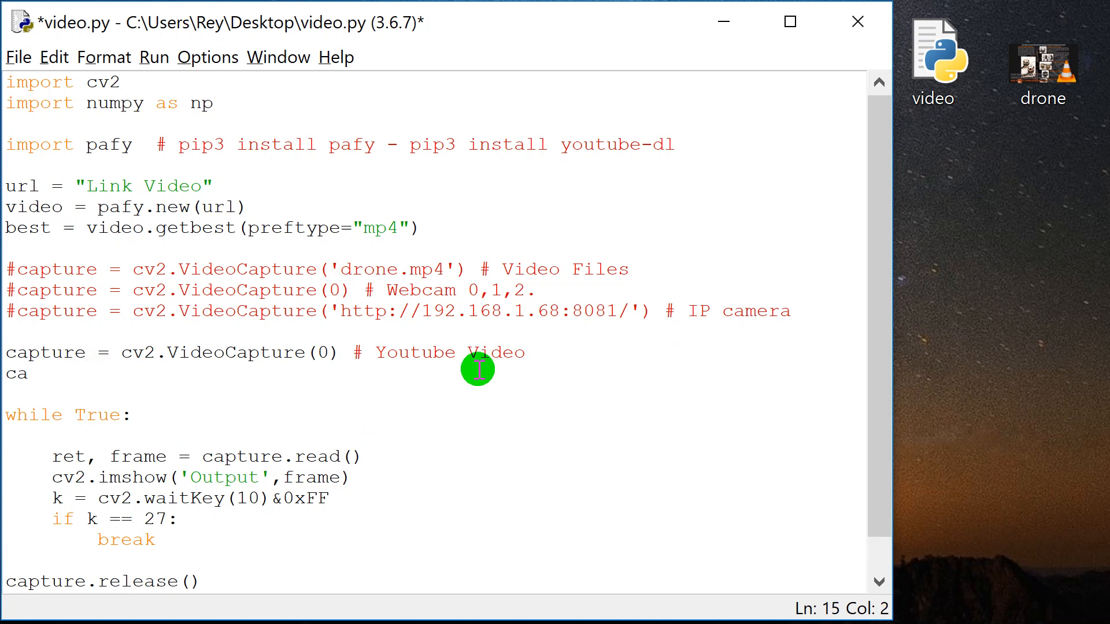
pyautogui.write('pture')
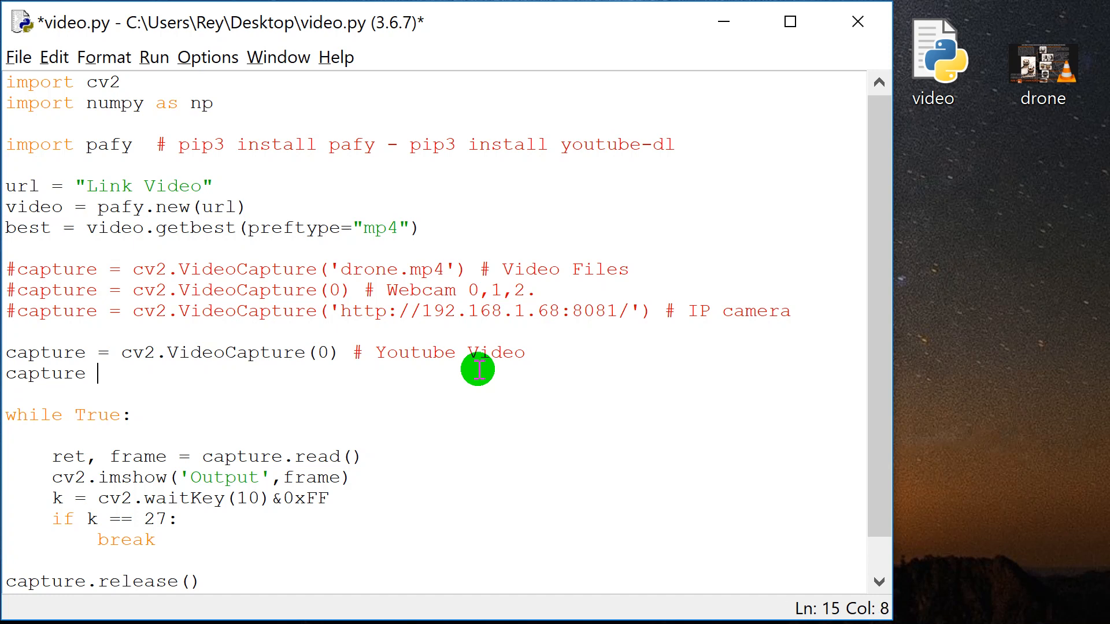
pyautogui.write('.open')
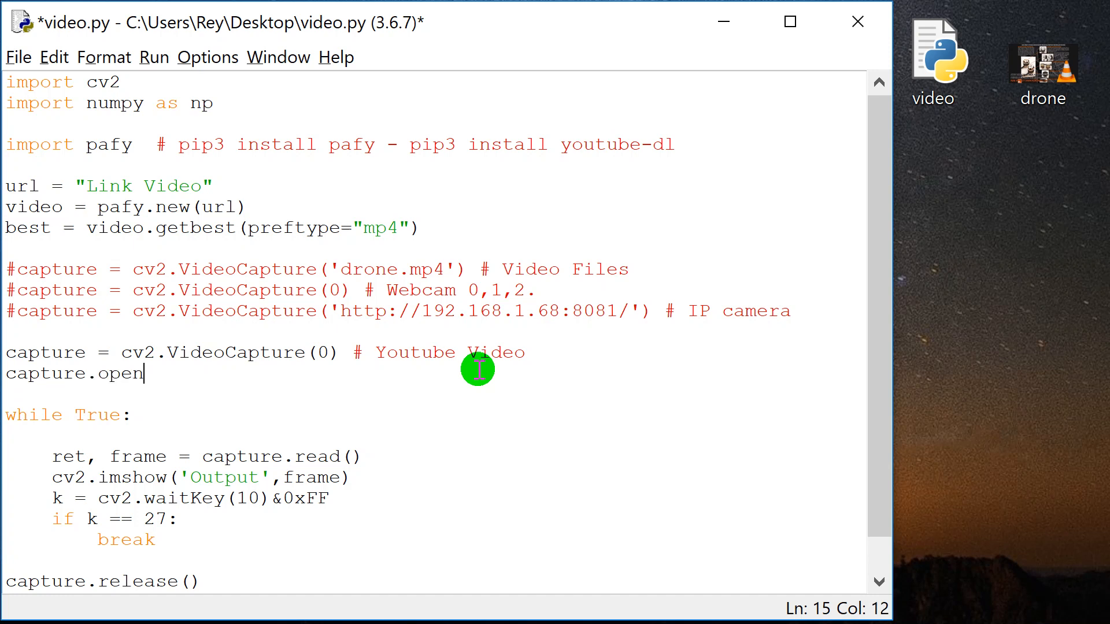
pyautogui.write('()')
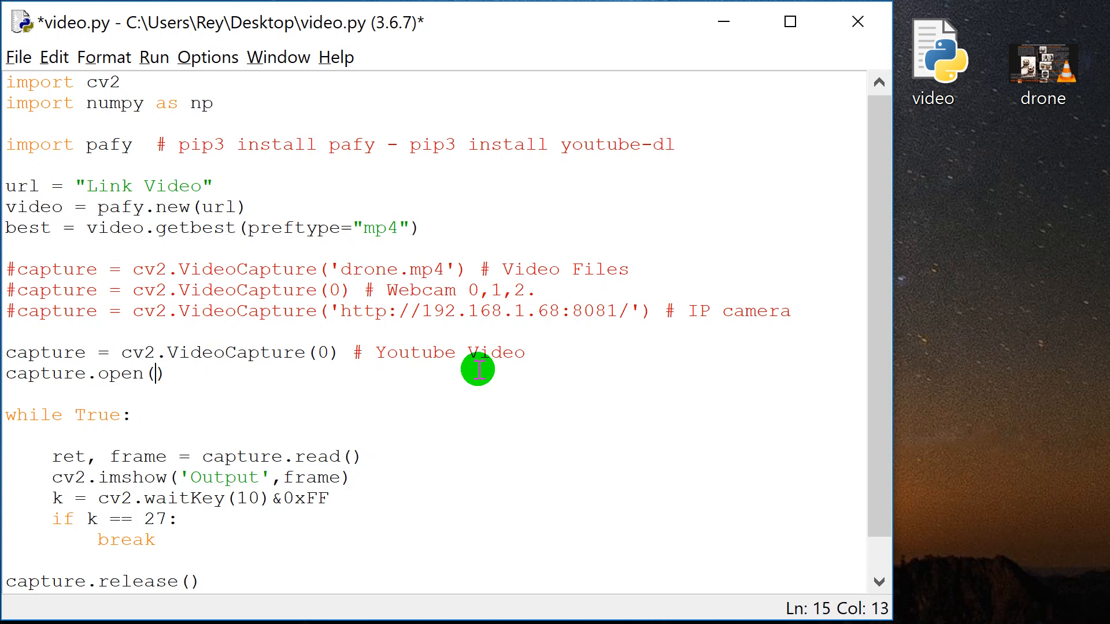
pyautogui.write('best.url')
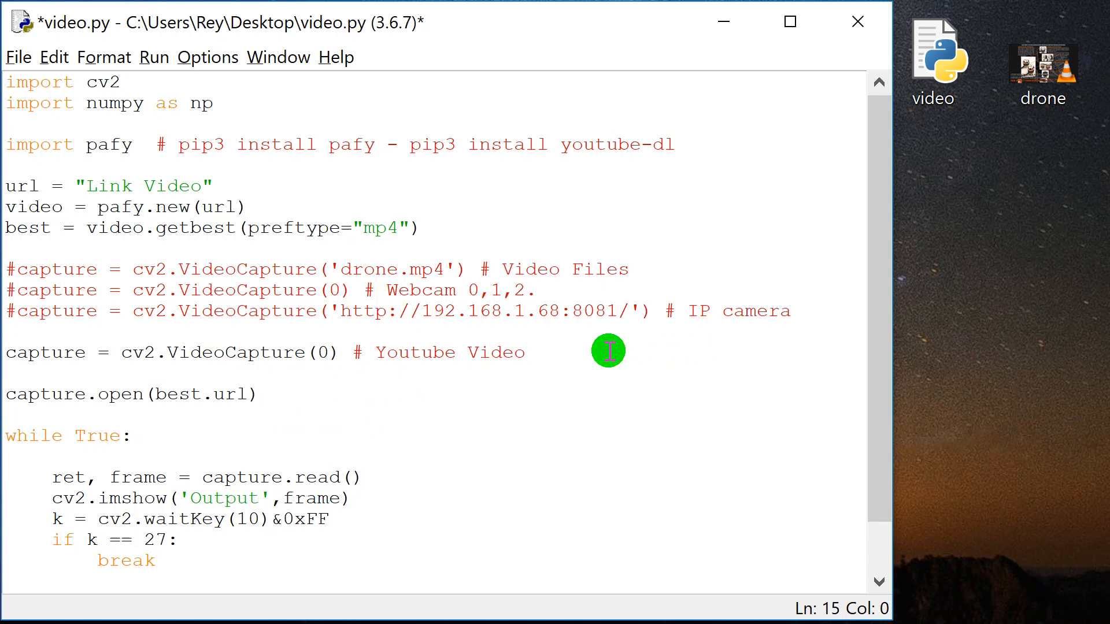
pyautogui.click(129, 435)
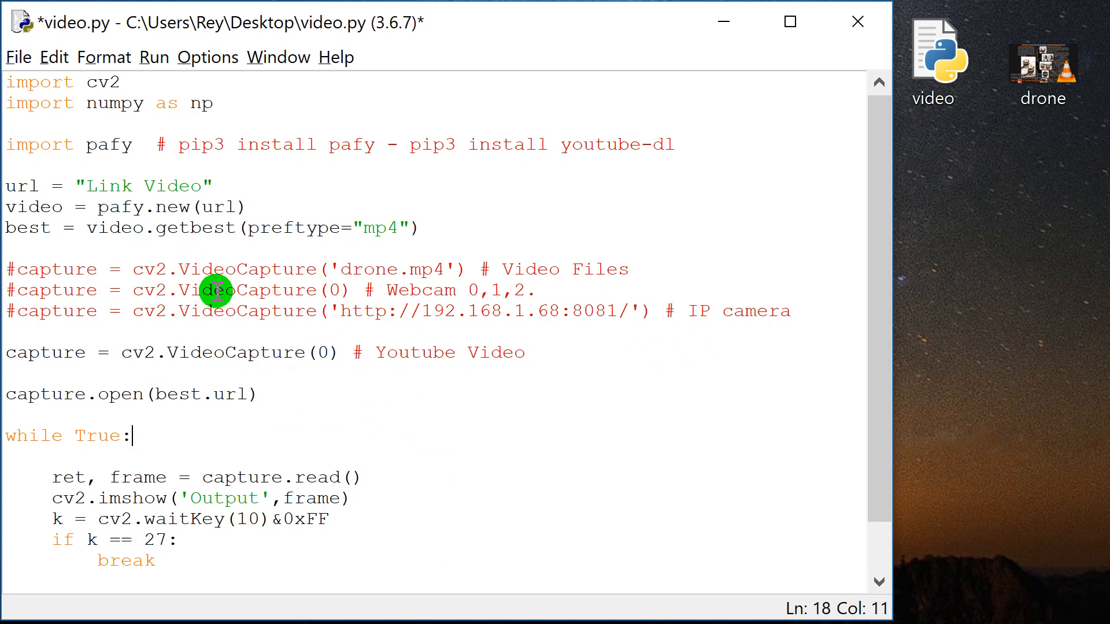
pyautogui.doubleClick(167, 186)
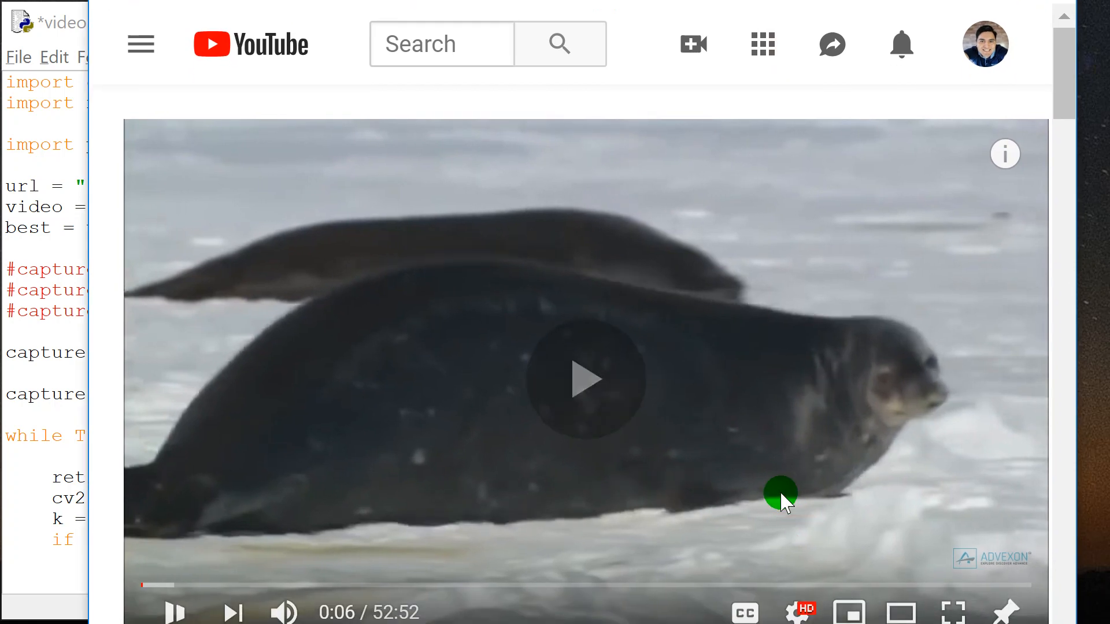
pyautogui.click(588, 378)
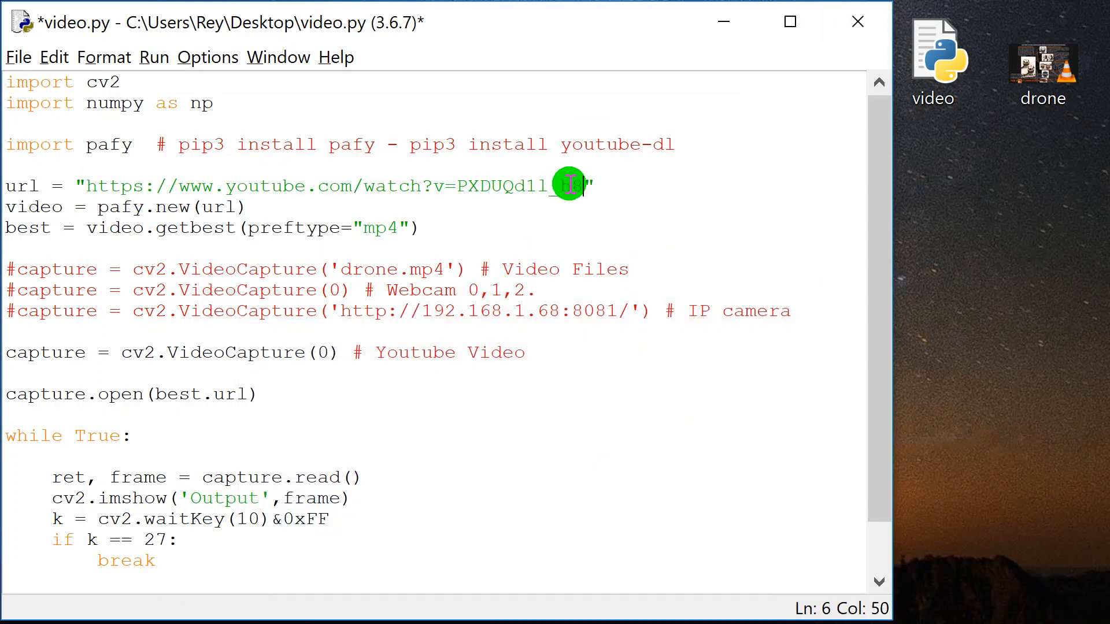
pyautogui.click(104, 191)
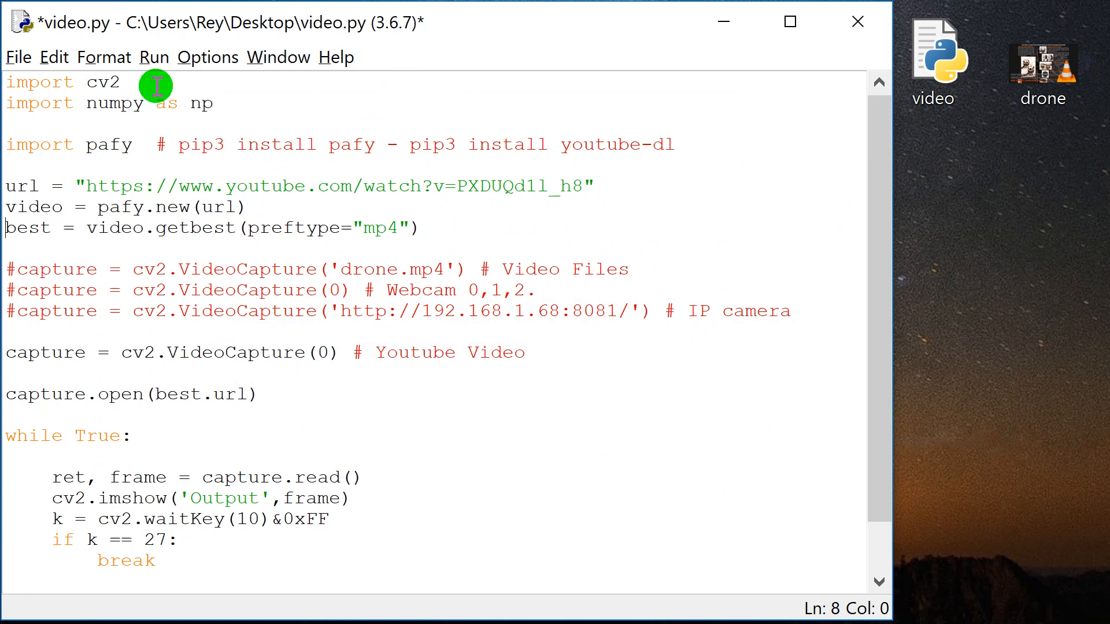
# Step: Run video.py with Run Module, confirming the save before running
pyautogui.click(154, 57)
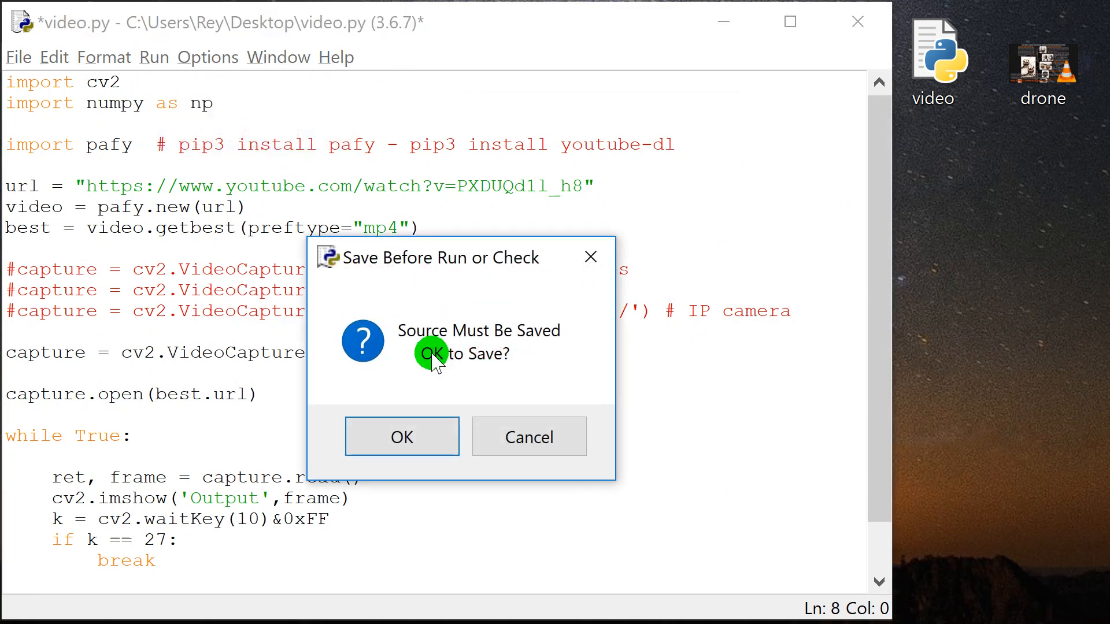
pyautogui.click(402, 436)
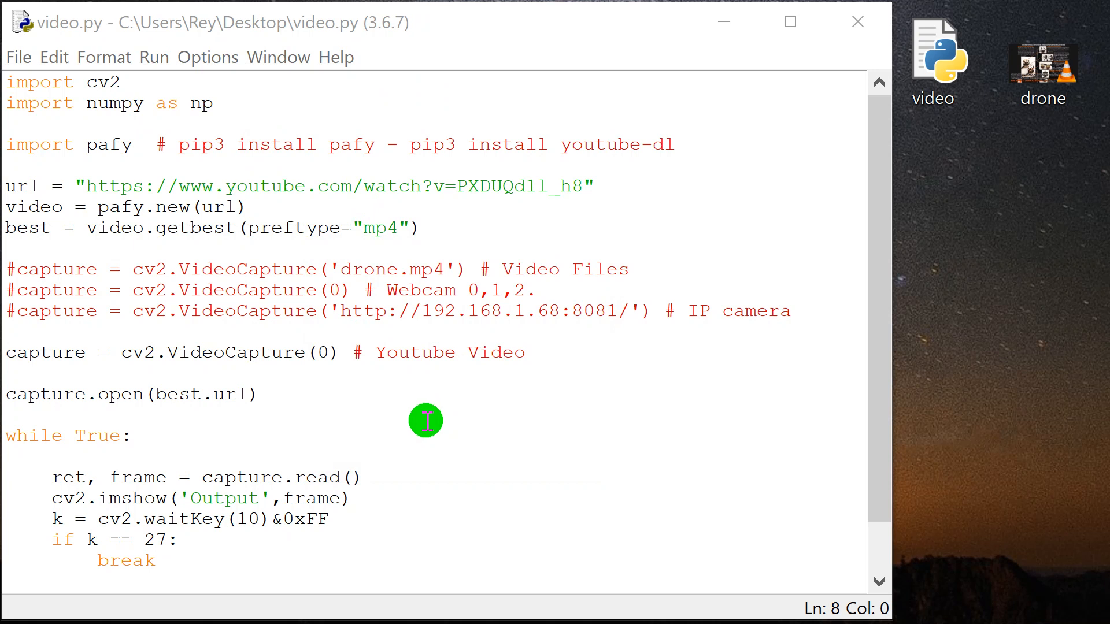
pyautogui.moveTo(322, 435)
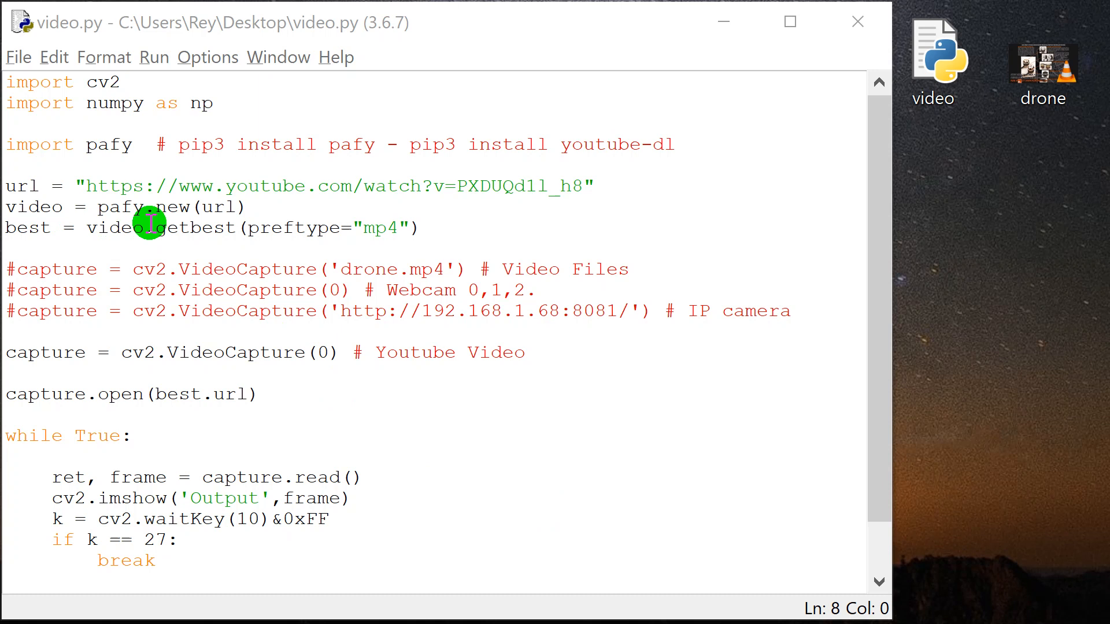
pyautogui.click(224, 207)
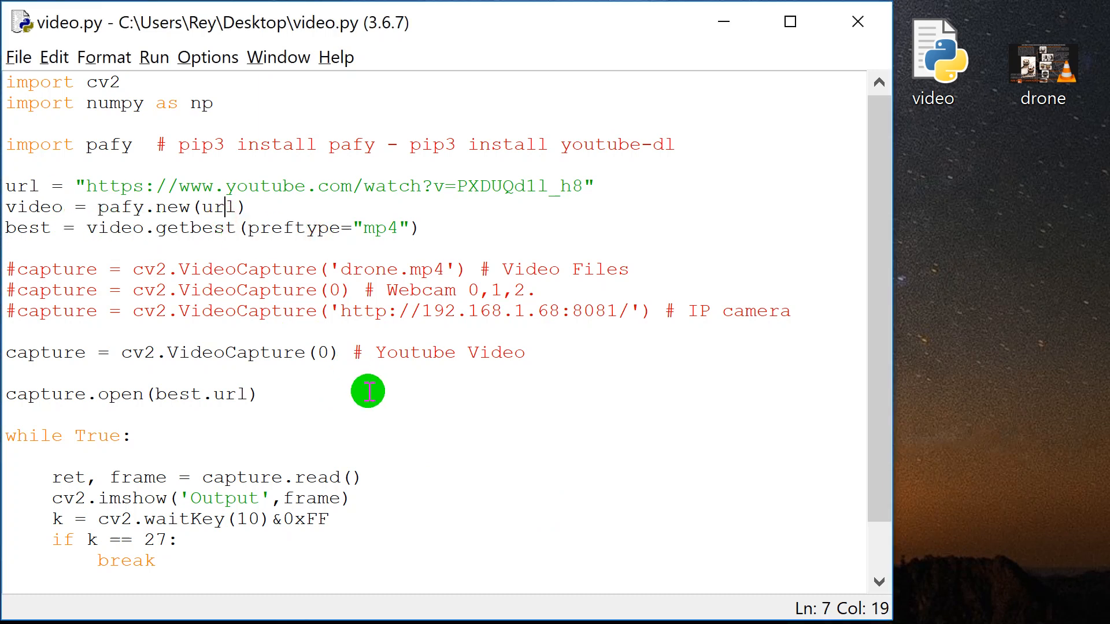
pyautogui.moveTo(303, 402)
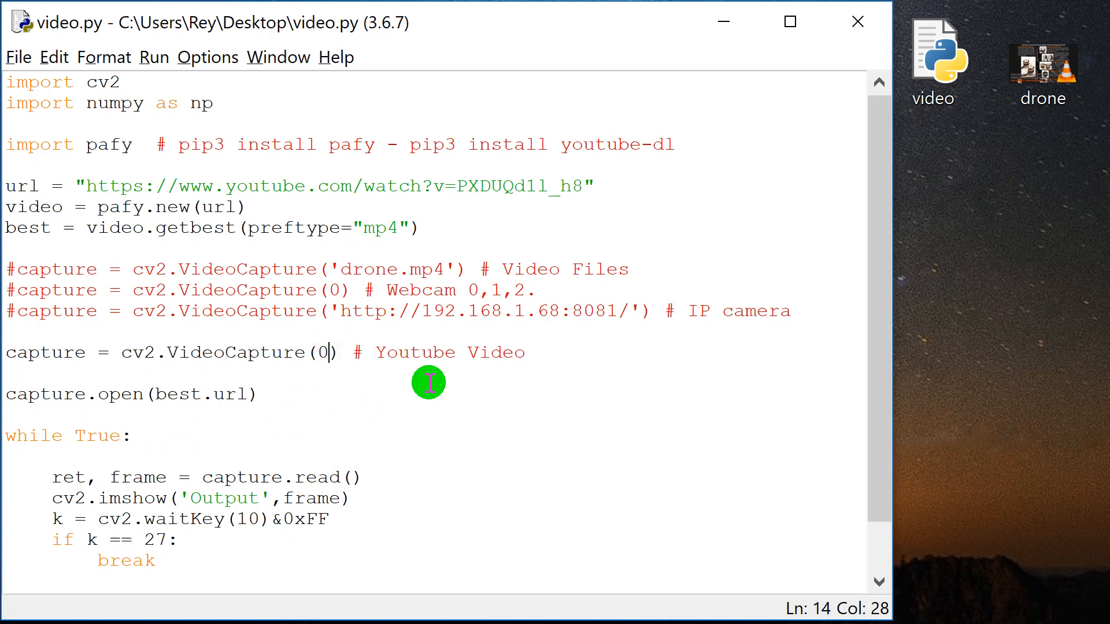
# Step: Change the YouTube capture to cv2.VideoCapture() and rerun the module
pyautogui.press('Backspace')
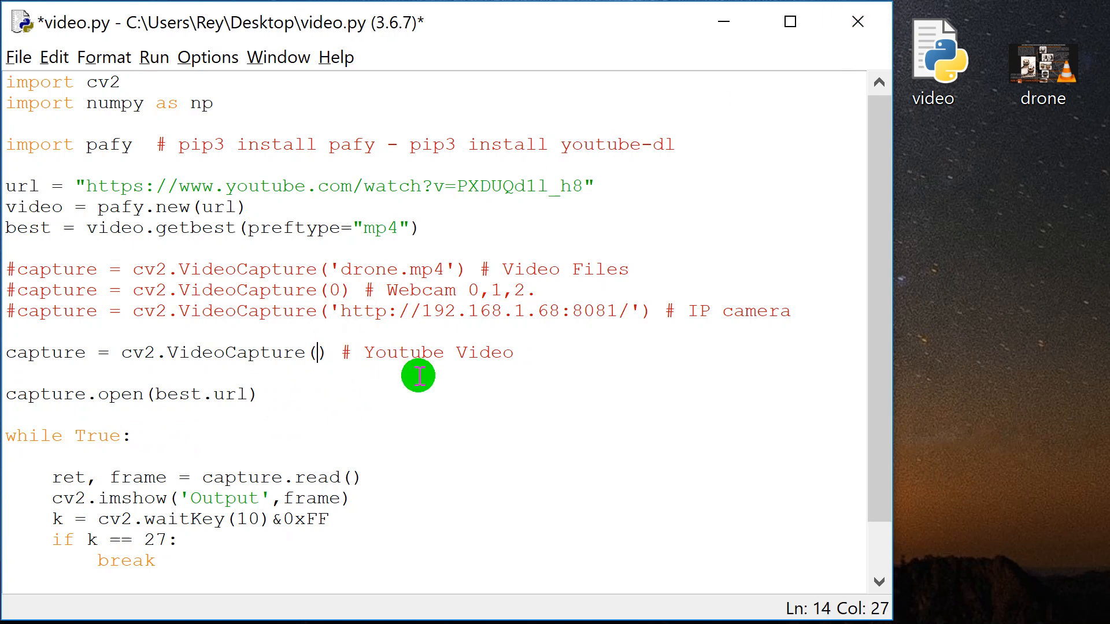
pyautogui.click(153, 58)
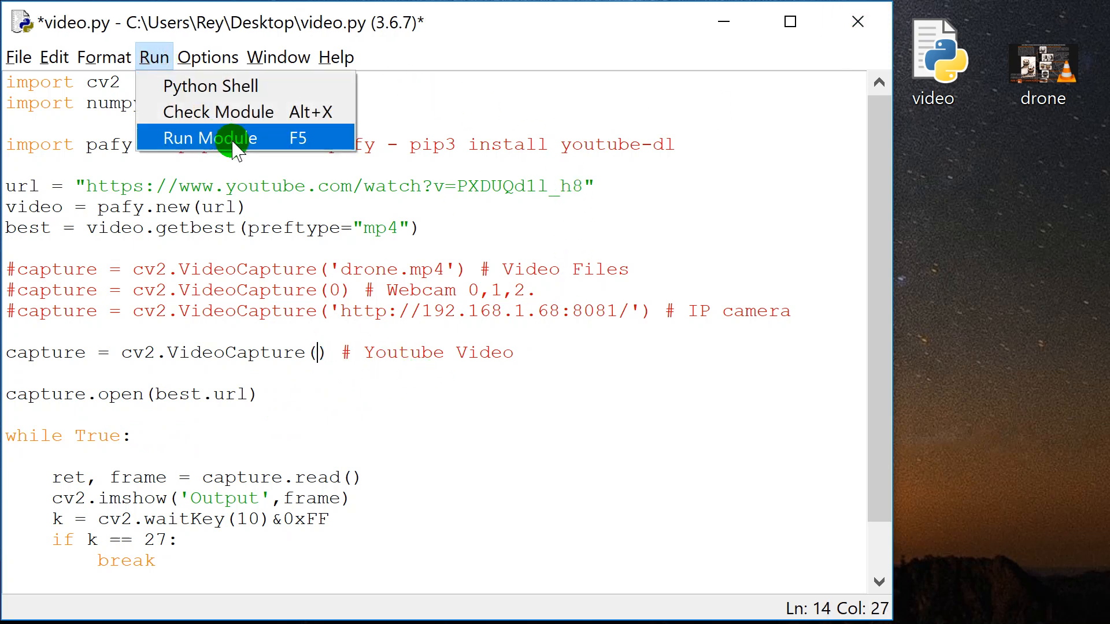
pyautogui.click(210, 137)
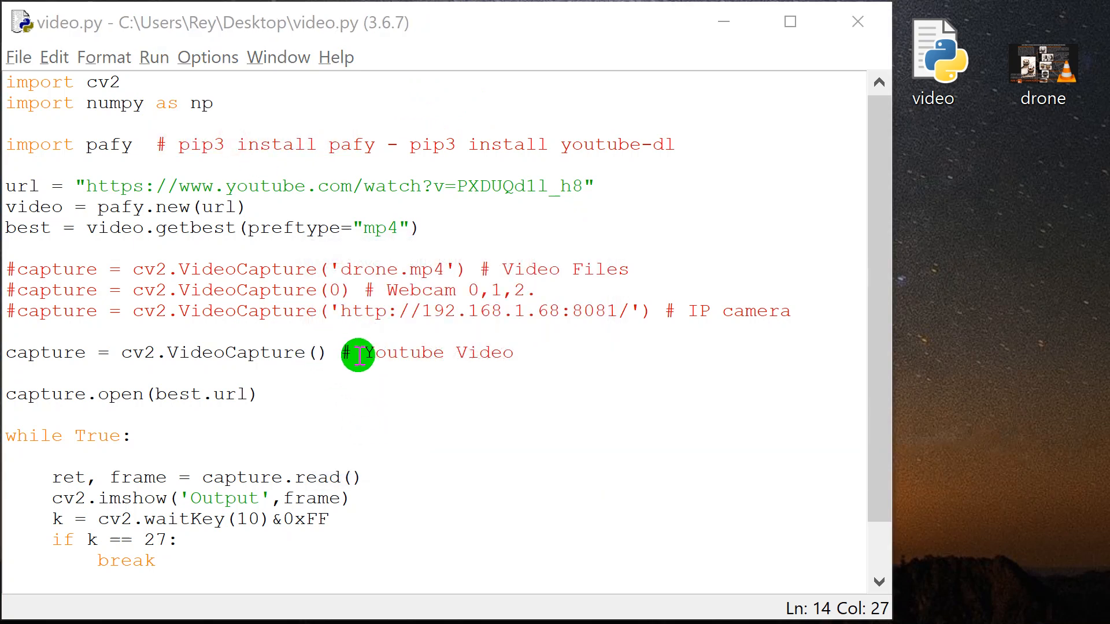
pyautogui.moveTo(322, 364)
pyautogui.write('24')
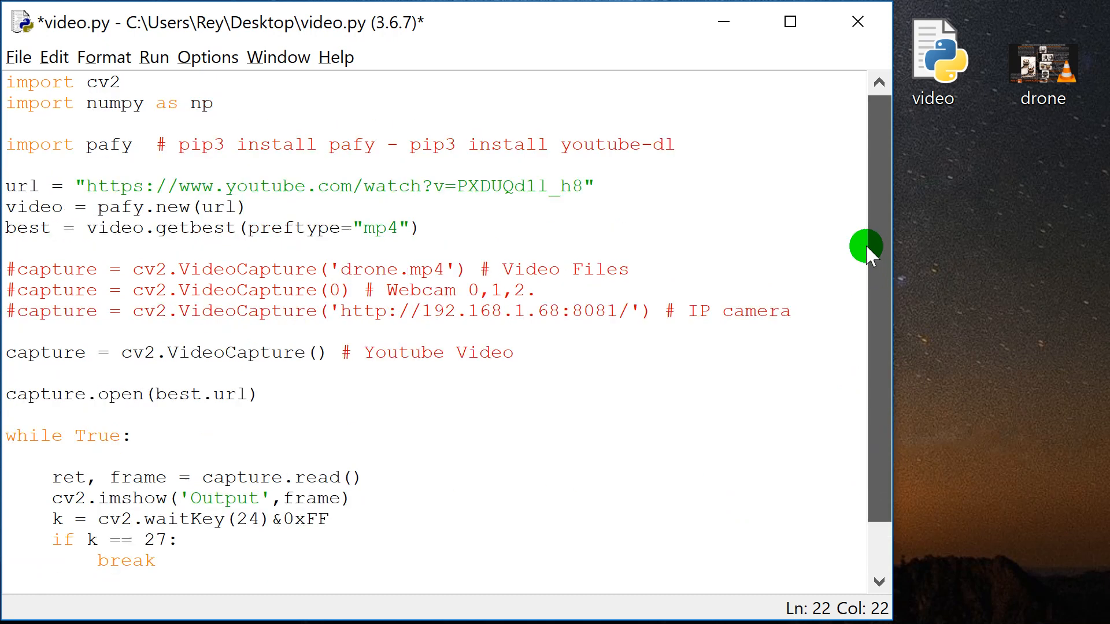
pyautogui.moveTo(566, 373)
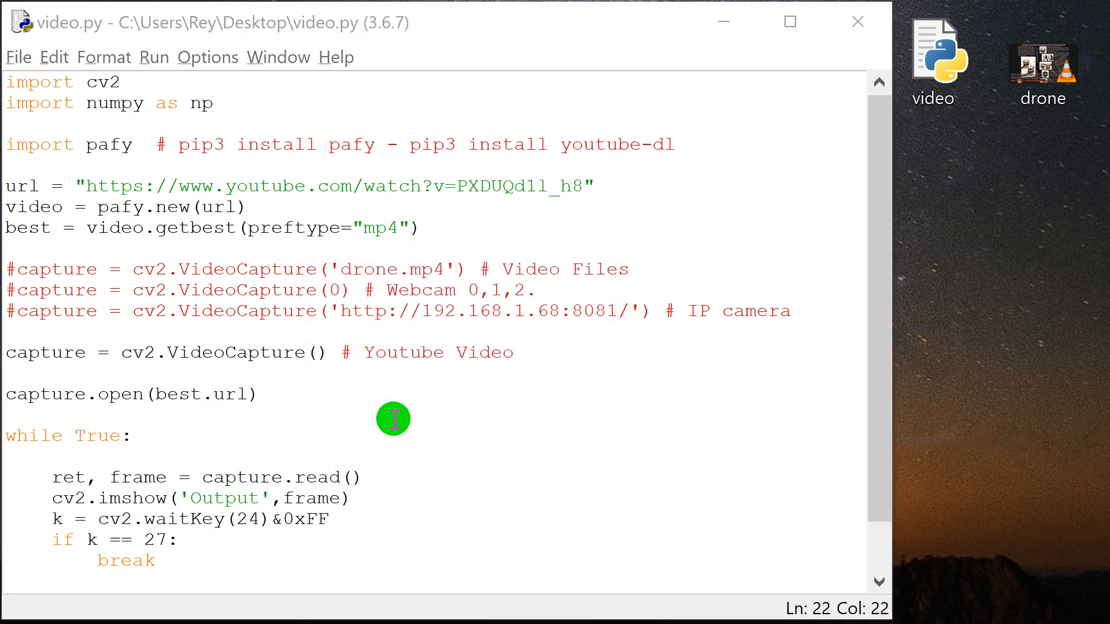
pyautogui.moveTo(874, 248)
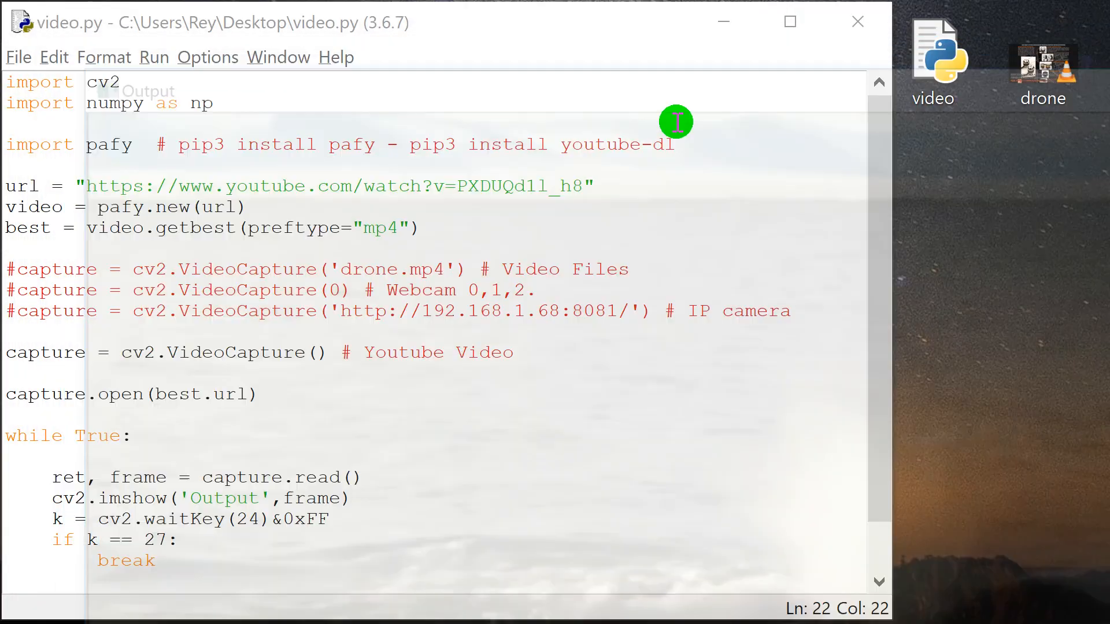
# Step: Return to the editor after the video plays with waitKey(24)
pyautogui.click(517, 353)
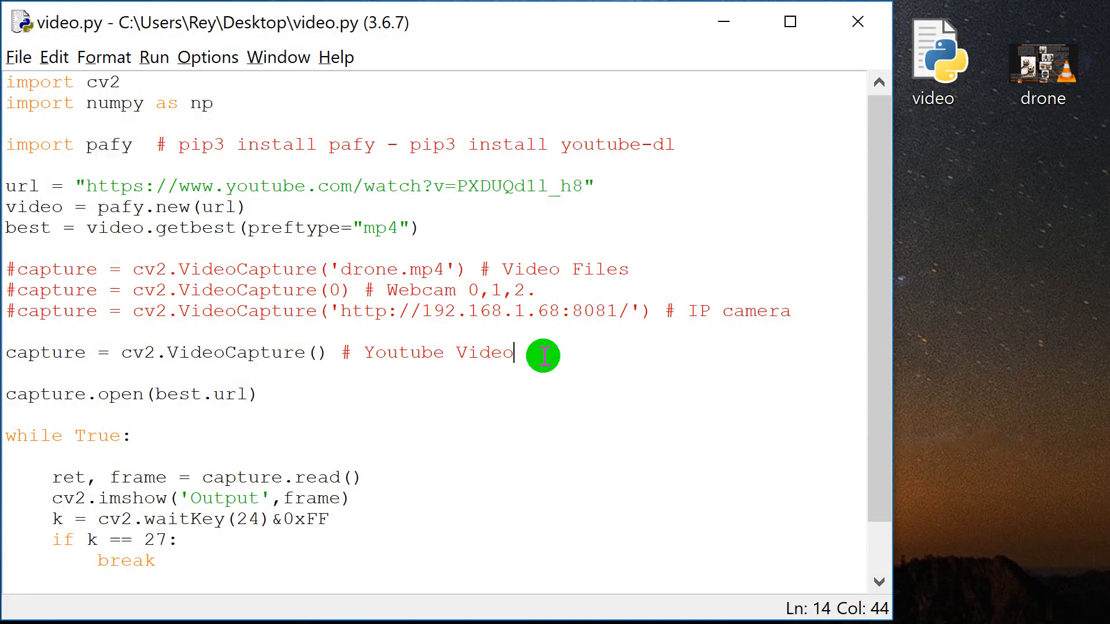
pyautogui.moveTo(573, 354)
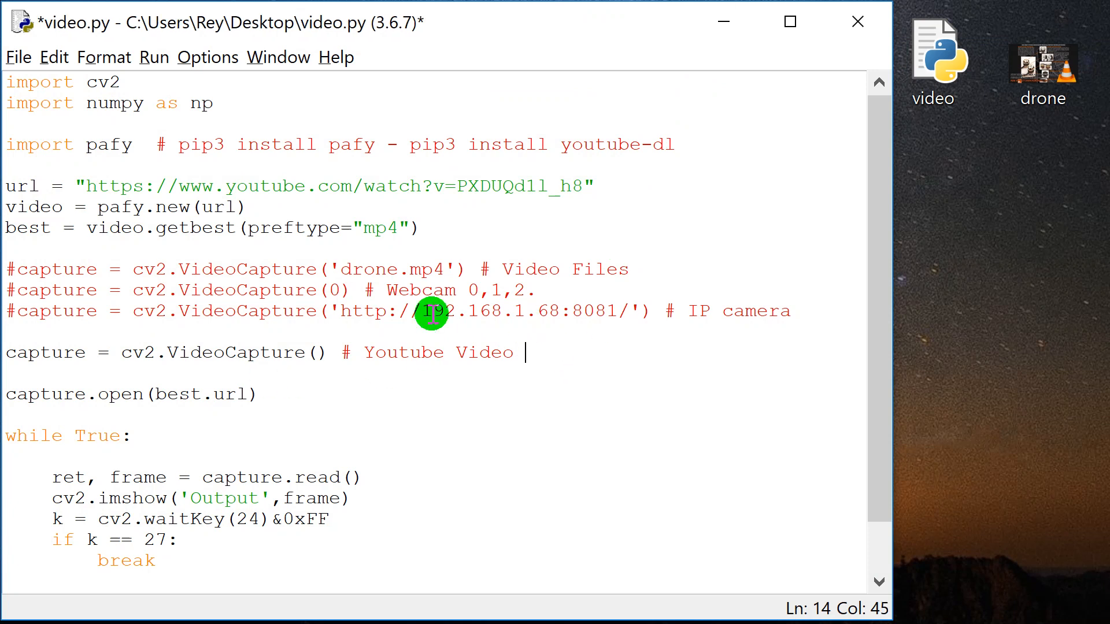
pyautogui.moveTo(555, 375)
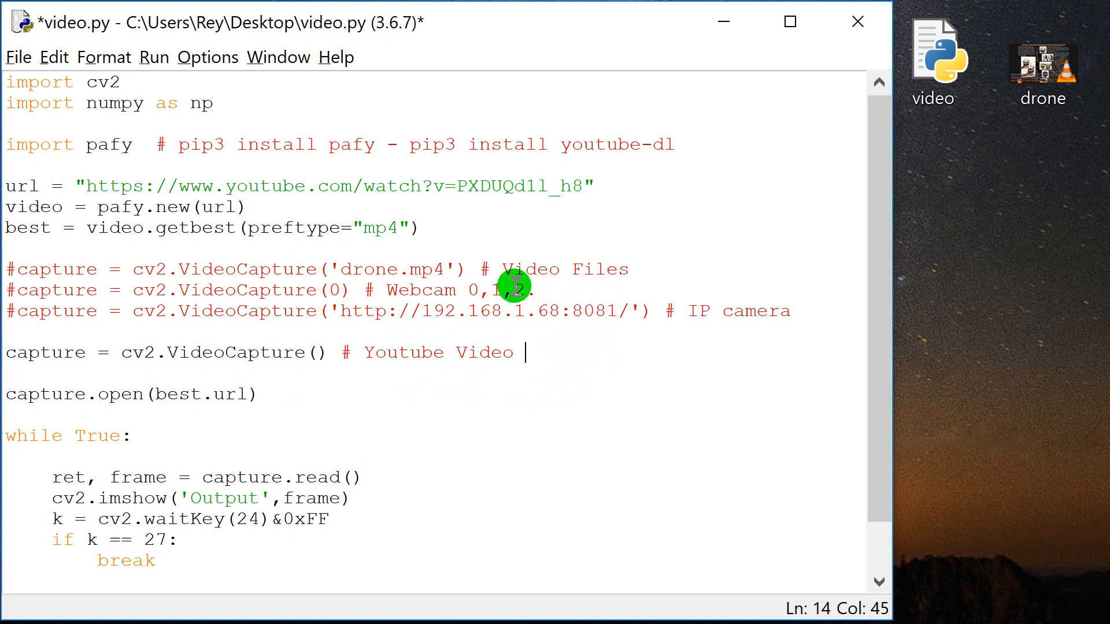
pyautogui.moveTo(578, 369)
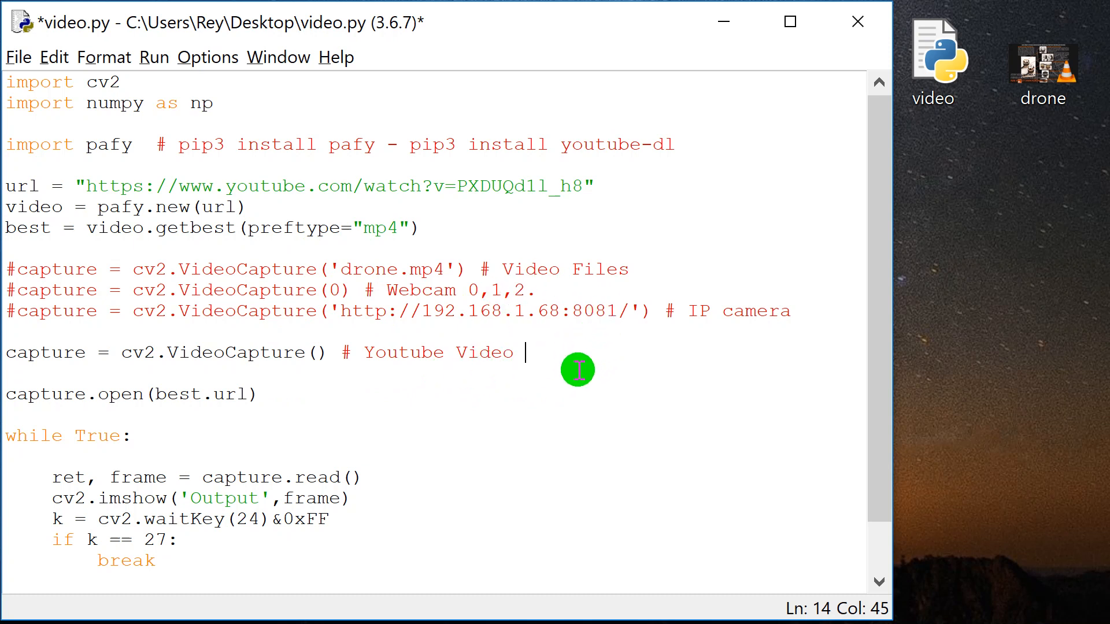
pyautogui.moveTo(325, 354)
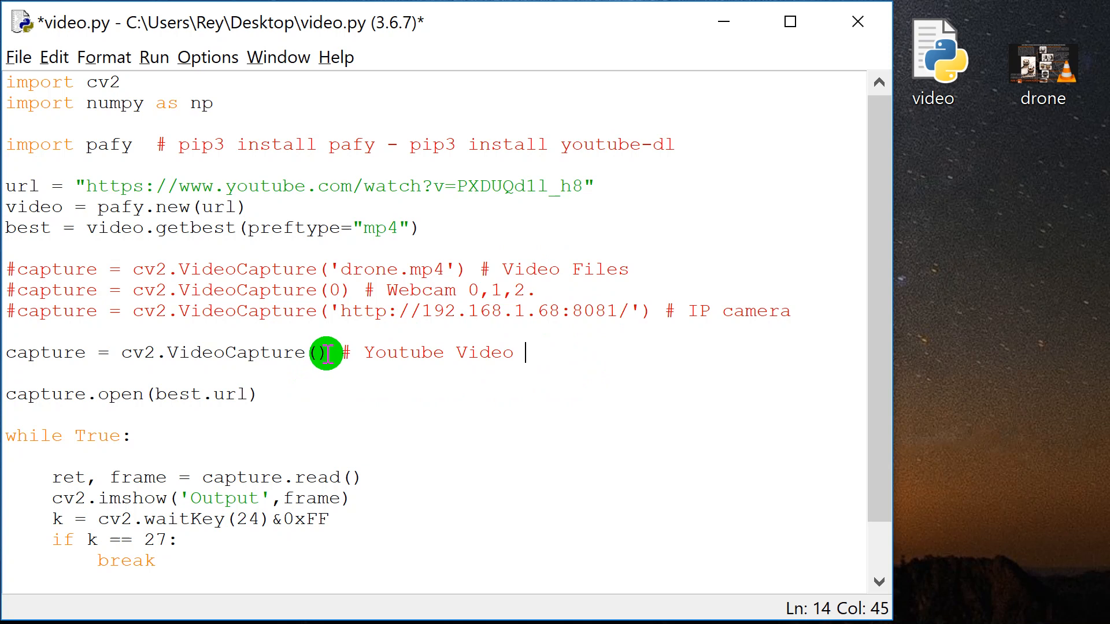
pyautogui.press('enter')
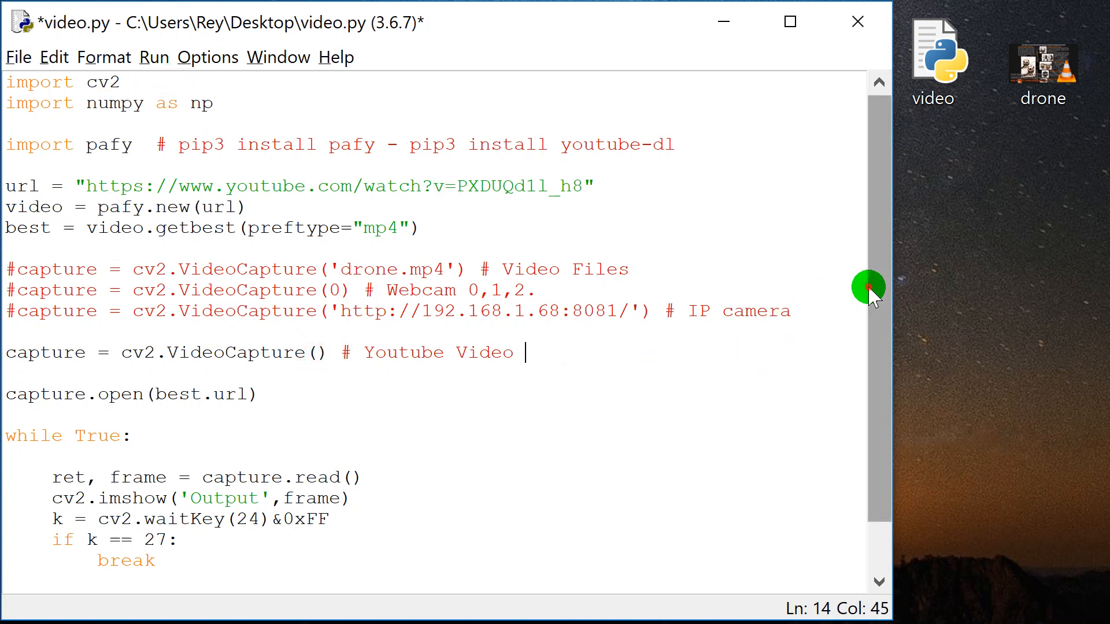
pyautogui.moveTo(841, 216)
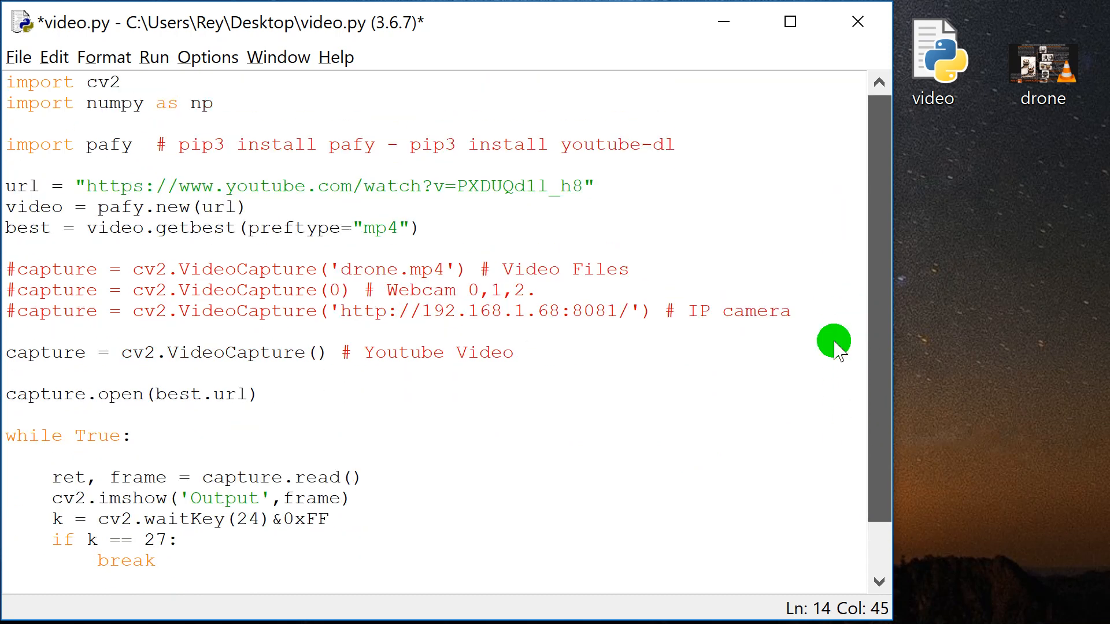
pyautogui.moveTo(812, 259)
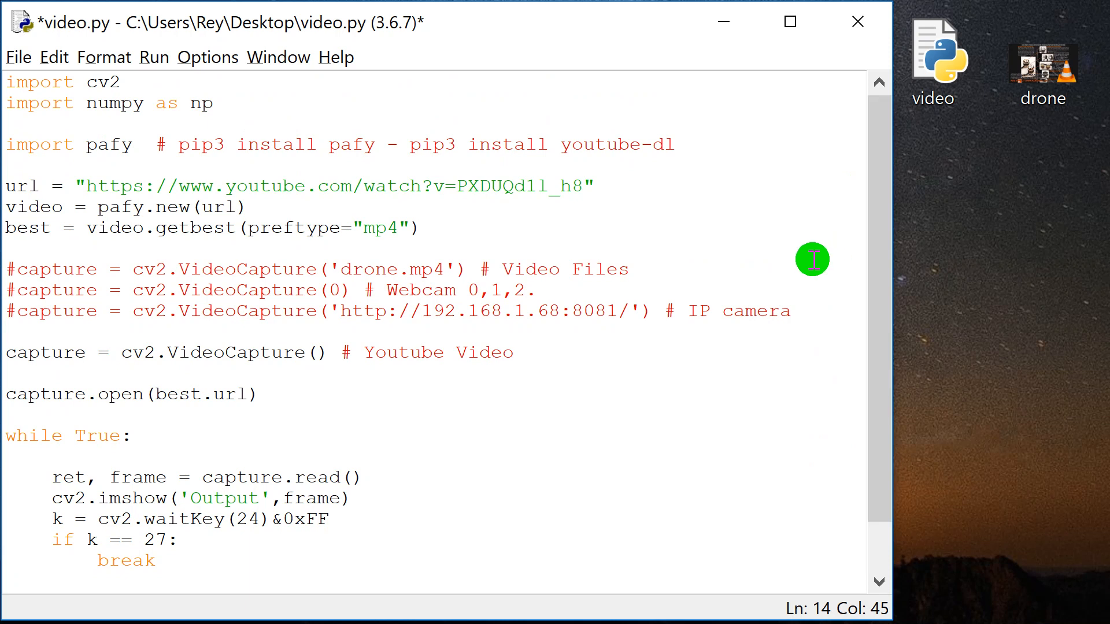
pyautogui.moveTo(821, 269)
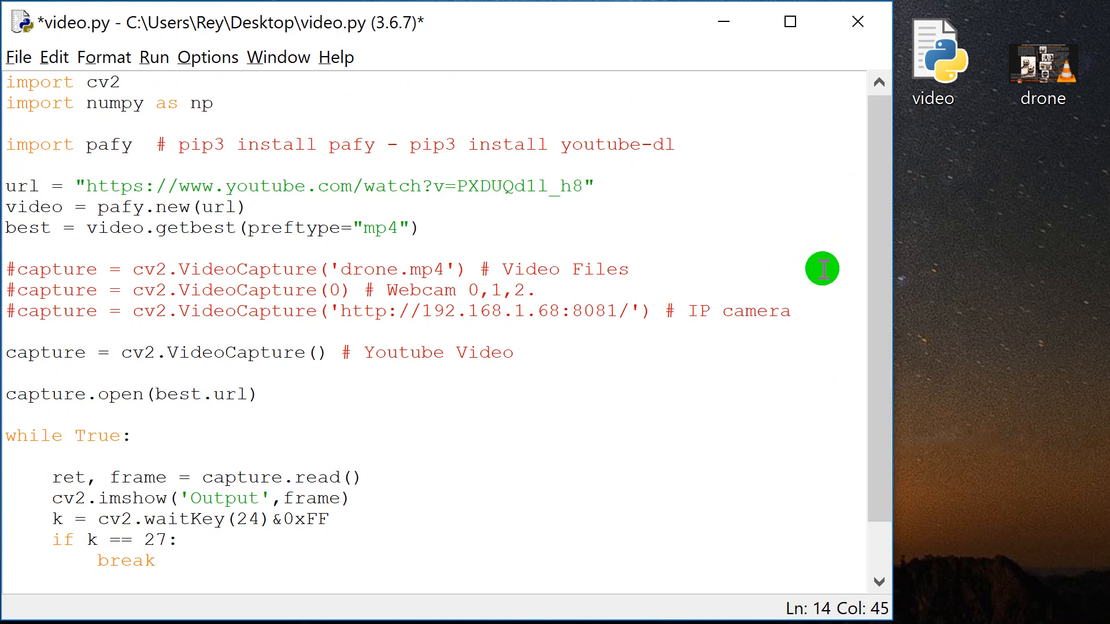